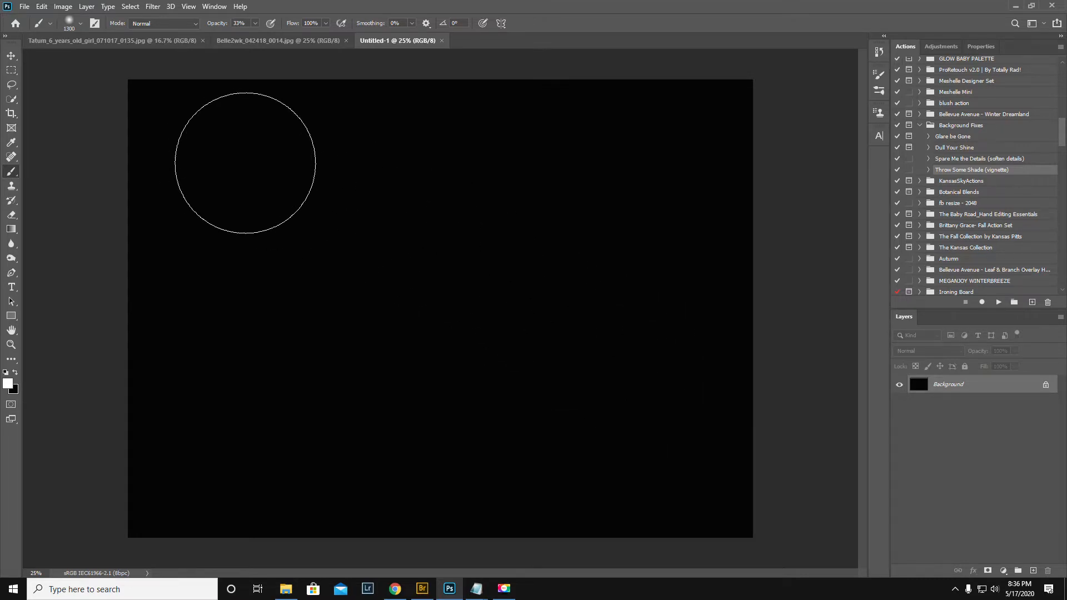
{"action": "mouse_move", "coordinate": [439, 374]}
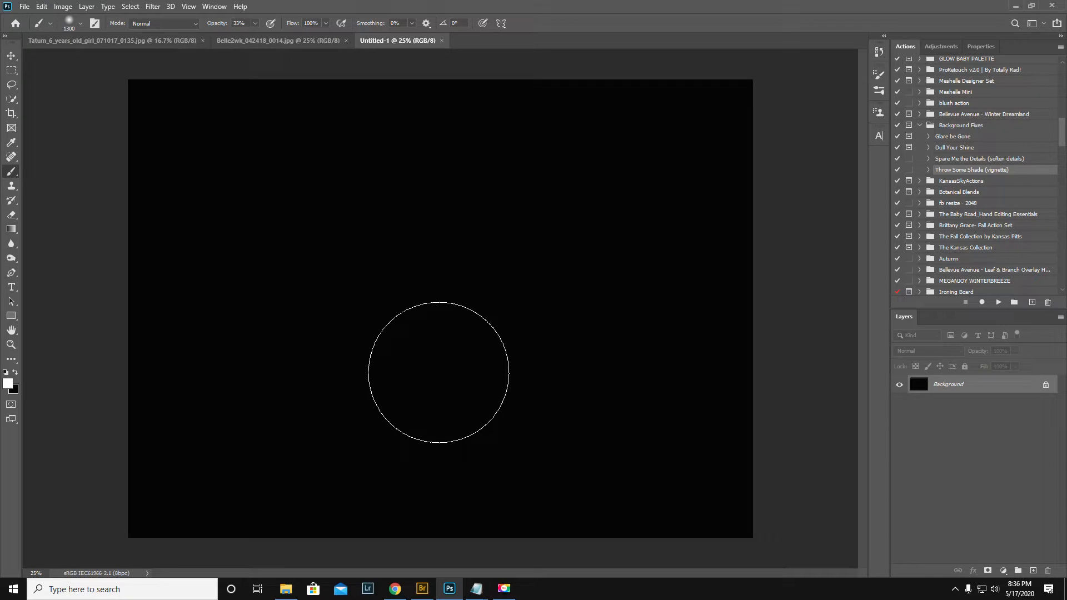
{"action": "mouse_move", "coordinate": [27, 7]}
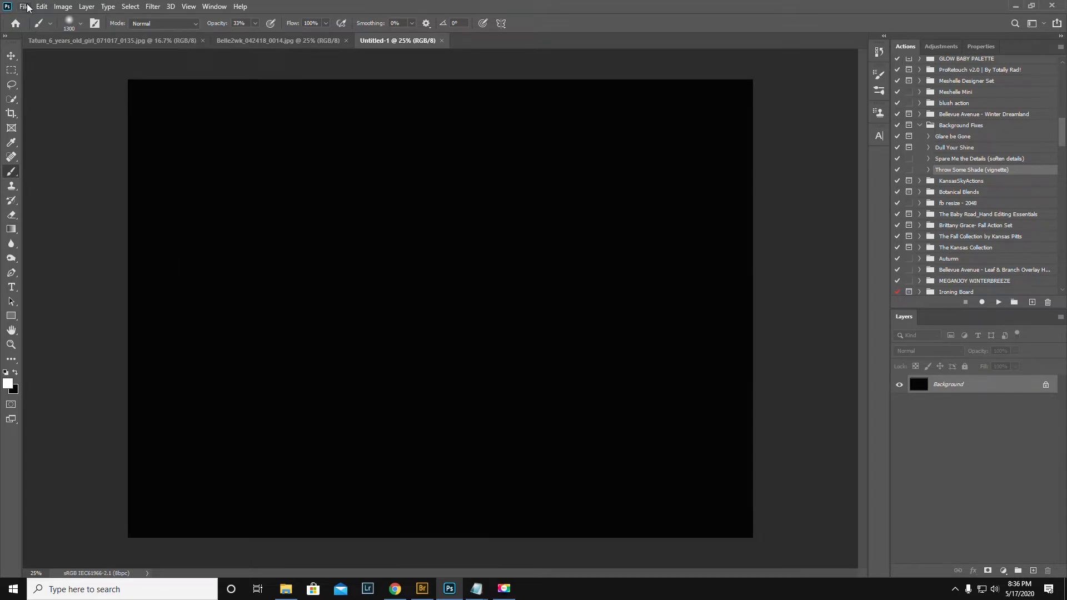
Show the File menu commands over the blank black document
{"action": "left_click", "coordinate": [25, 6]}
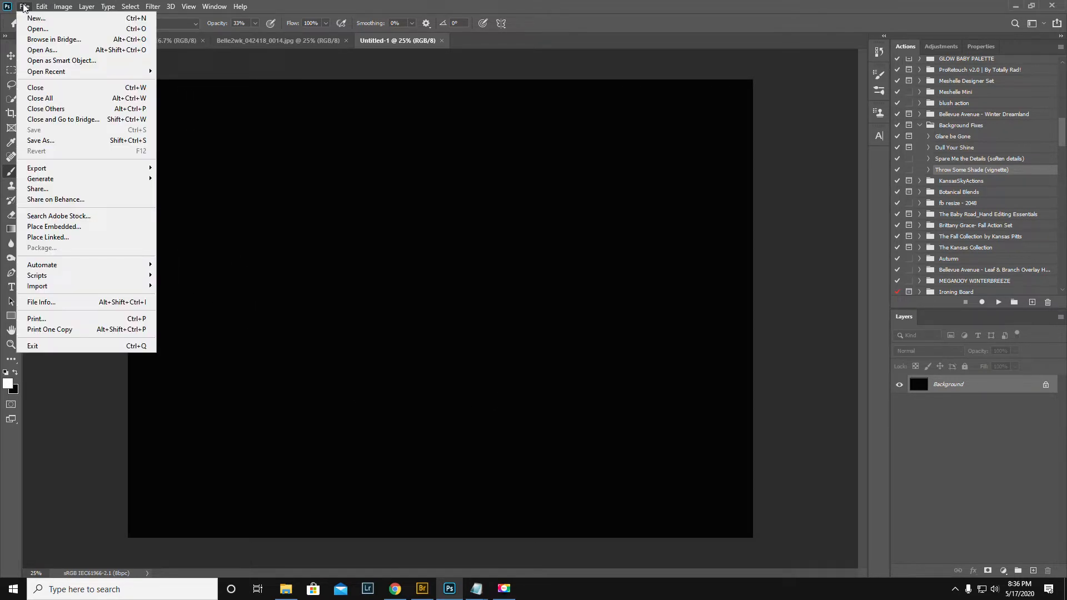
{"action": "mouse_move", "coordinate": [38, 189]}
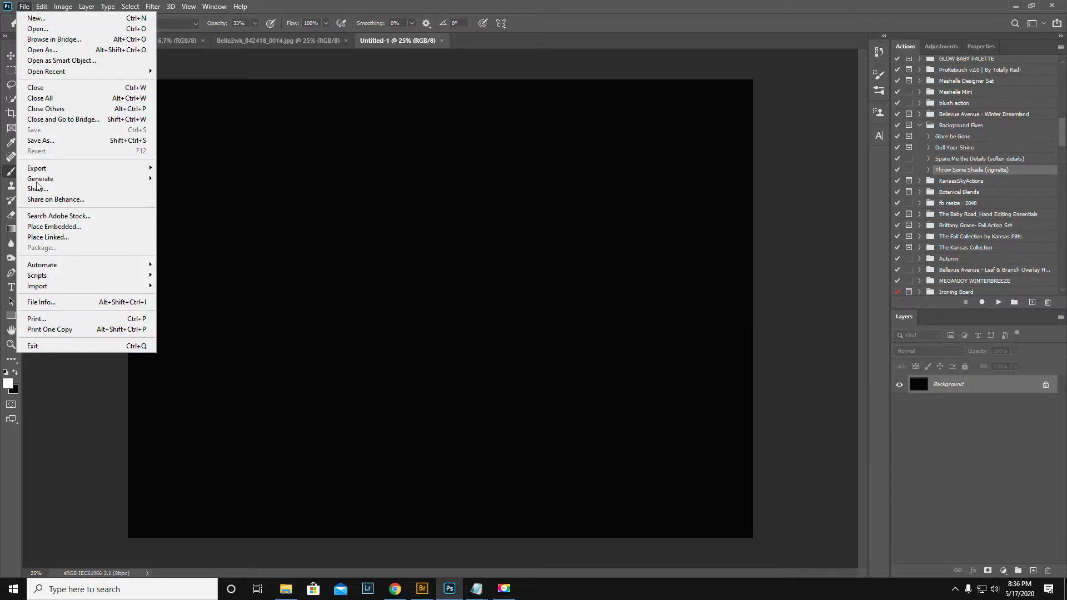
Place 2LO Confetti 8.jpg from TEXTURES > 2LilOwl > Confetti as an embedded layer
{"action": "left_click", "coordinate": [53, 227]}
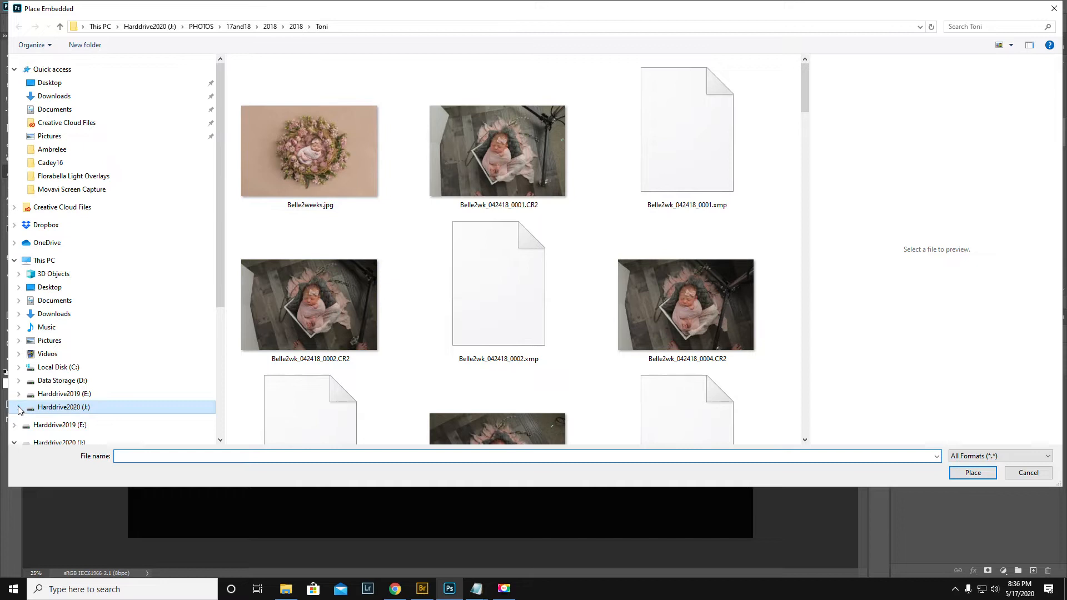
{"action": "left_click", "coordinate": [19, 407]}
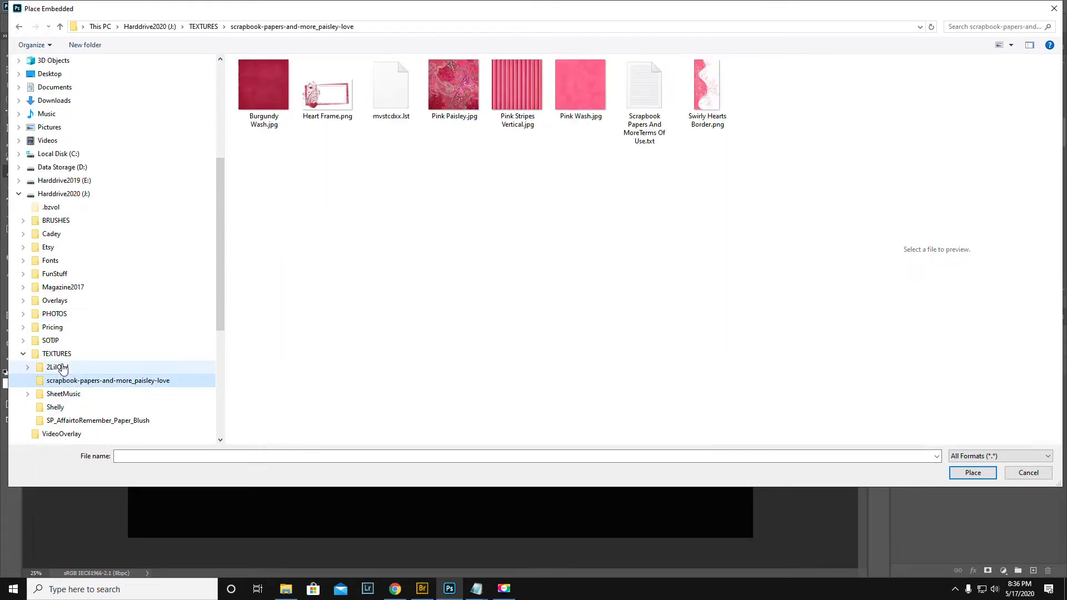
{"action": "left_click", "coordinate": [58, 367]}
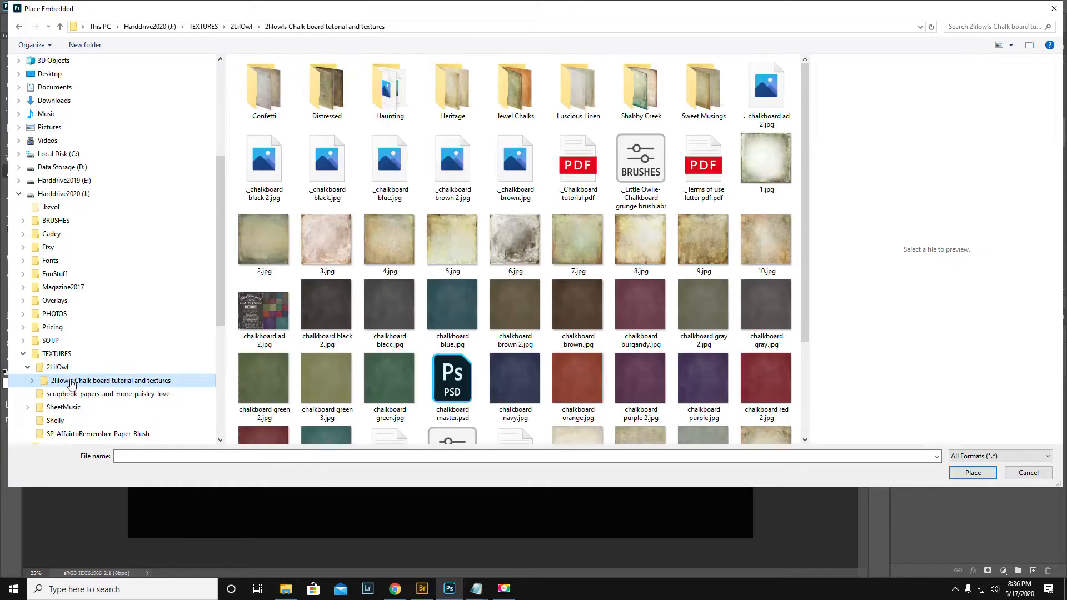
{"action": "double_click", "coordinate": [264, 89]}
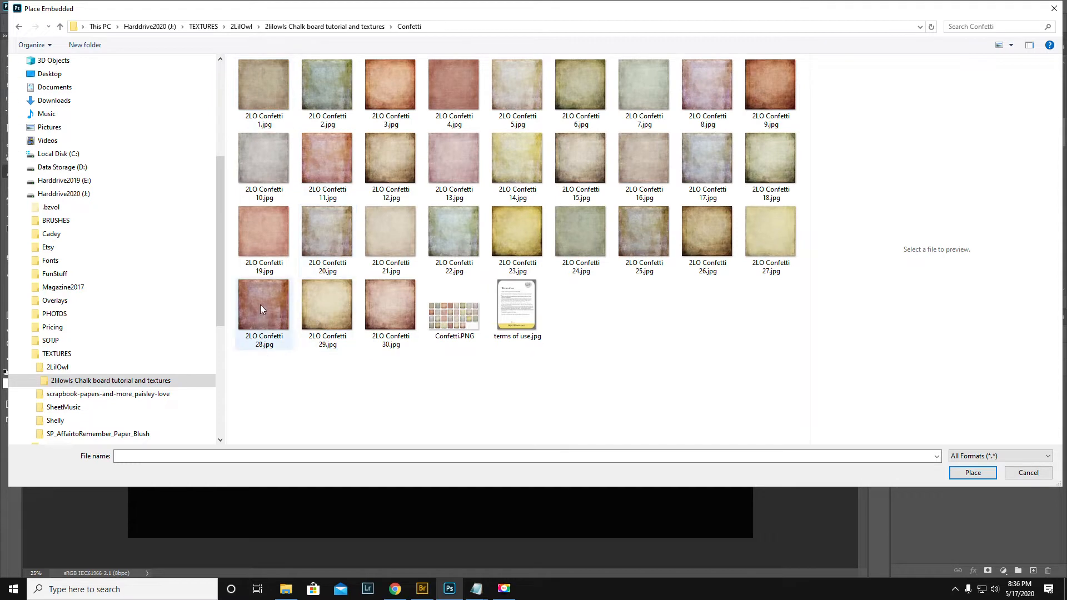
{"action": "left_click", "coordinate": [264, 305]}
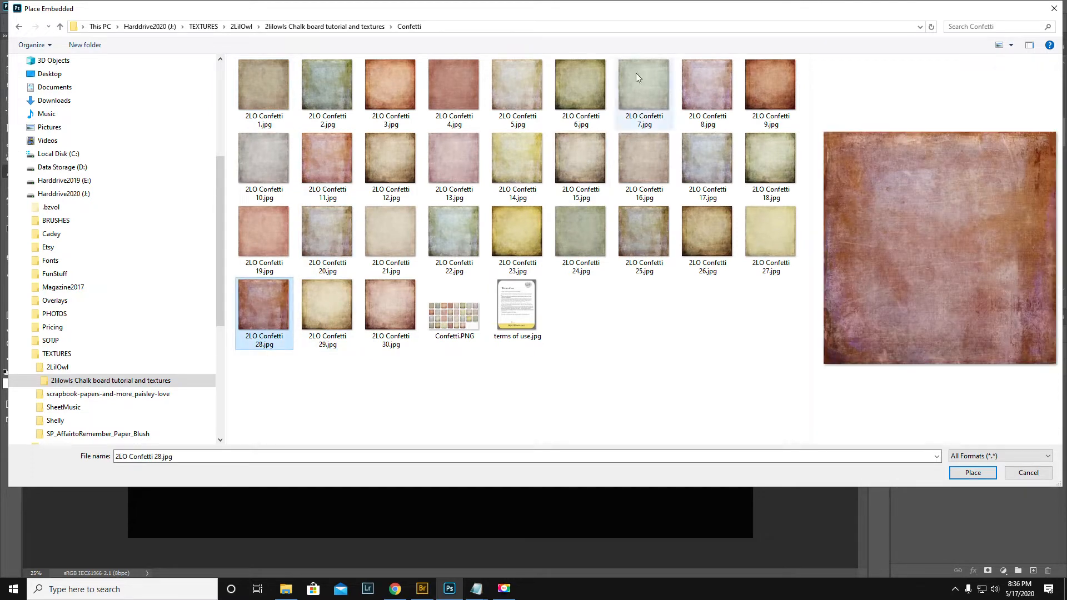
{"action": "left_click", "coordinate": [707, 84]}
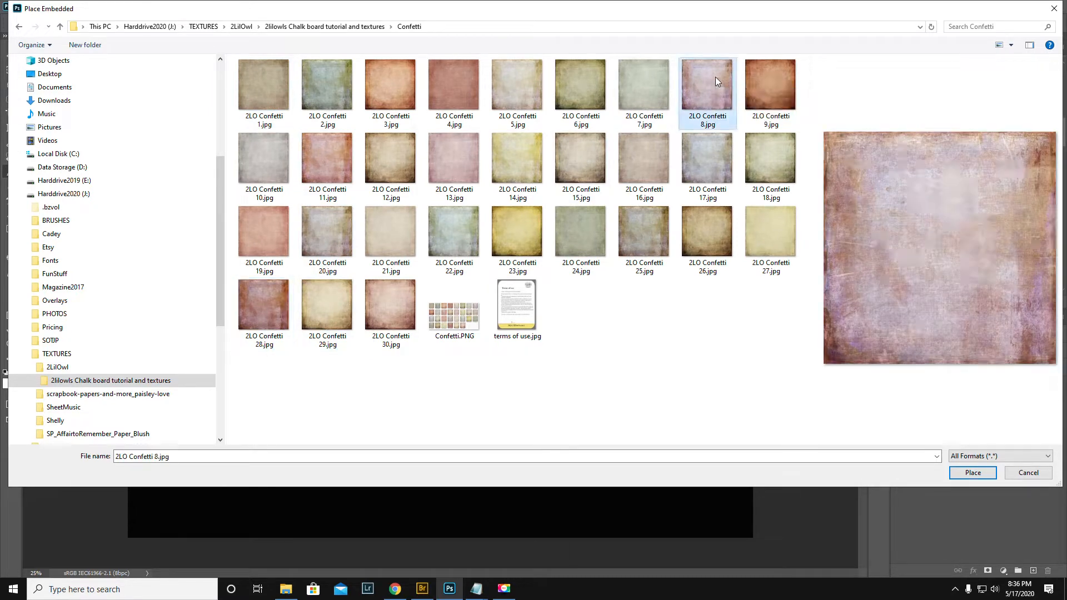
{"action": "left_click", "coordinate": [971, 472]}
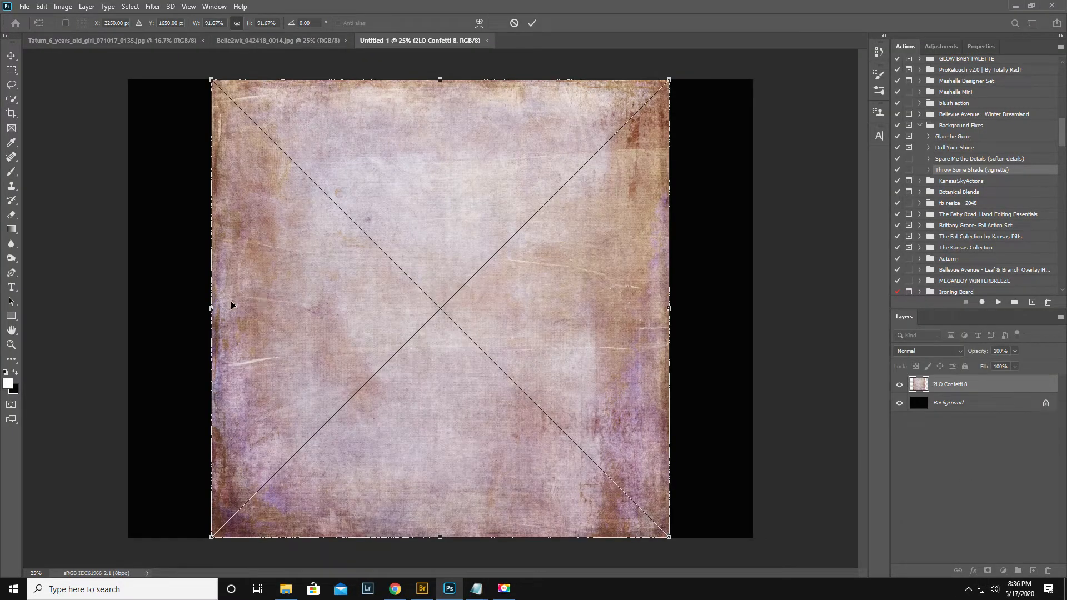
Stretch the Confetti 8 texture to fill the whole canvas and commit the transform
{"action": "left_click_drag", "start_coordinate": [211, 306], "coordinate": [129, 307]}
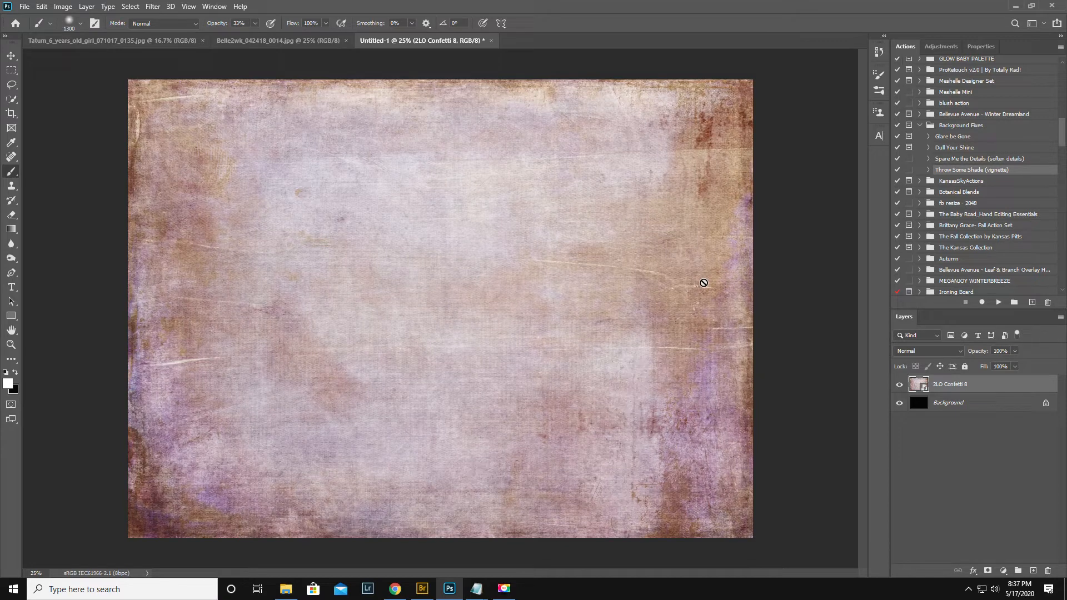
{"action": "mouse_move", "coordinate": [12, 129]}
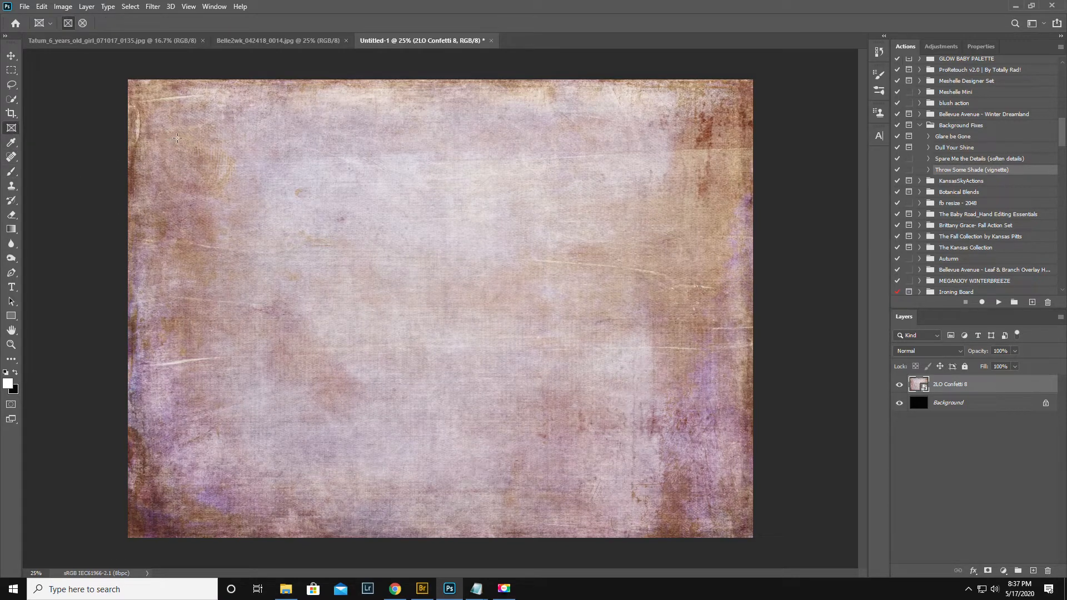
{"action": "mouse_move", "coordinate": [167, 111]}
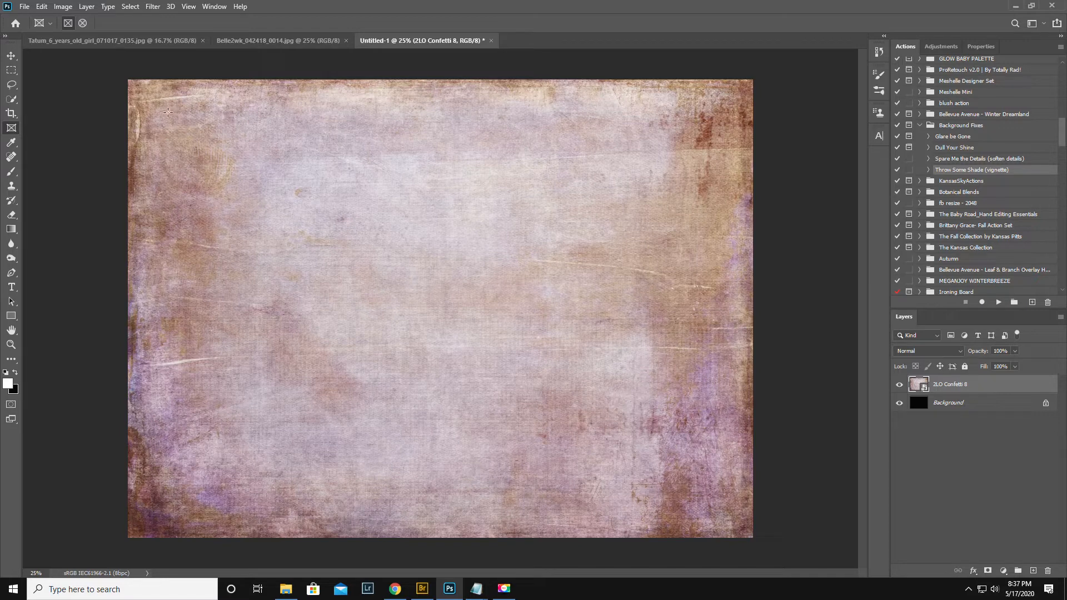
Draw a rectangular photo frame near the top-left and rename its layer KID 1
{"action": "left_click_drag", "start_coordinate": [165, 110], "coordinate": [255, 262]}
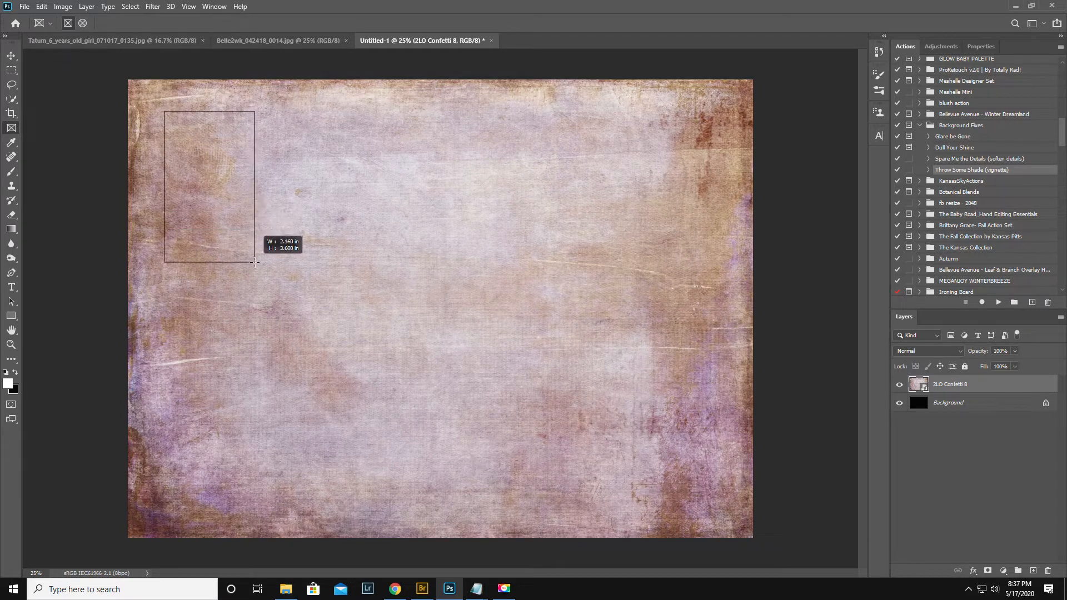
{"action": "left_click_drag", "start_coordinate": [256, 262], "coordinate": [271, 240]}
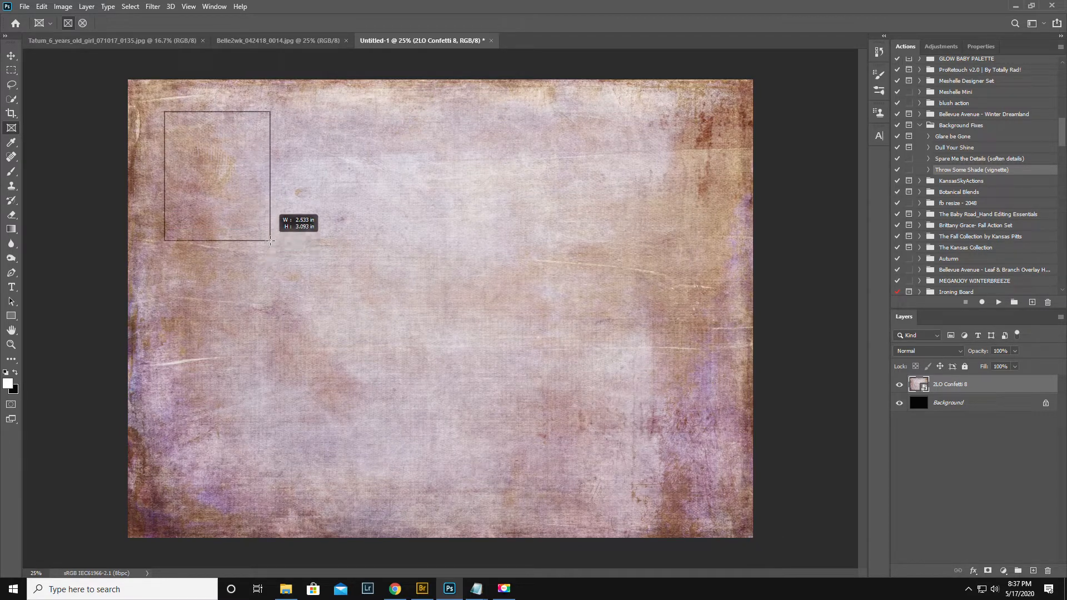
{"action": "left_click_drag", "start_coordinate": [271, 241], "coordinate": [257, 227]}
{"action": "type", "text": "KID 1"}
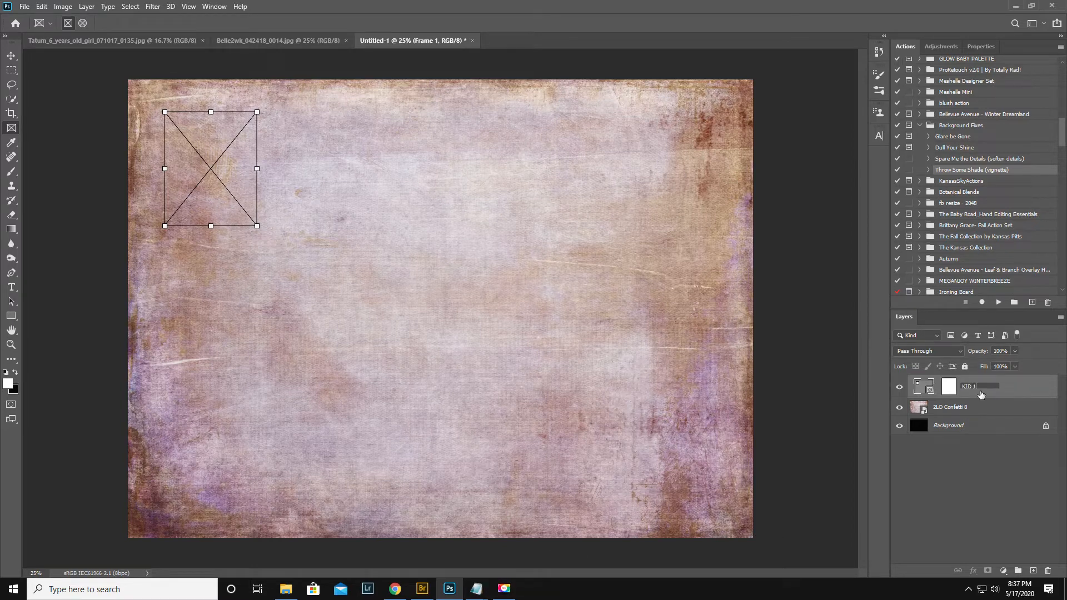
{"action": "key", "text": "Enter"}
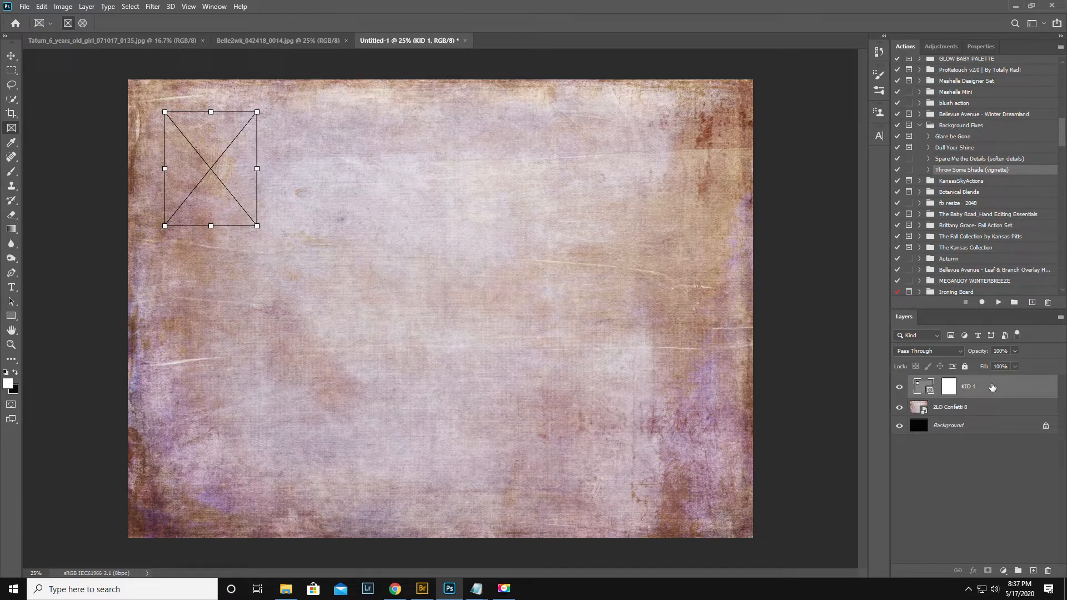
Duplicate the KID 1 frame and move the copy directly below the original
{"action": "right_click", "coordinate": [967, 387]}
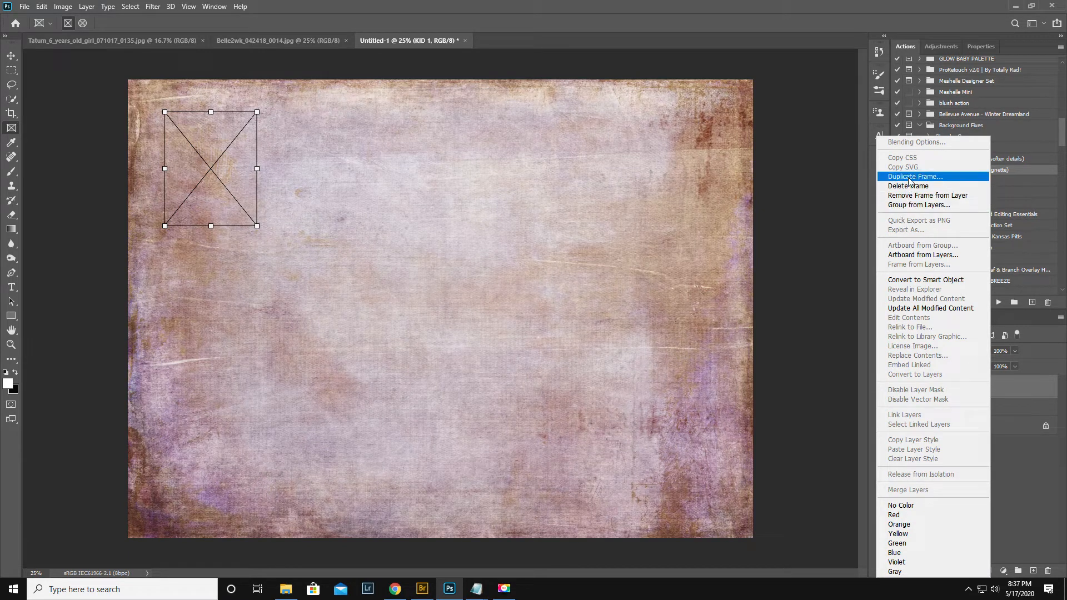
{"action": "left_click", "coordinate": [915, 176]}
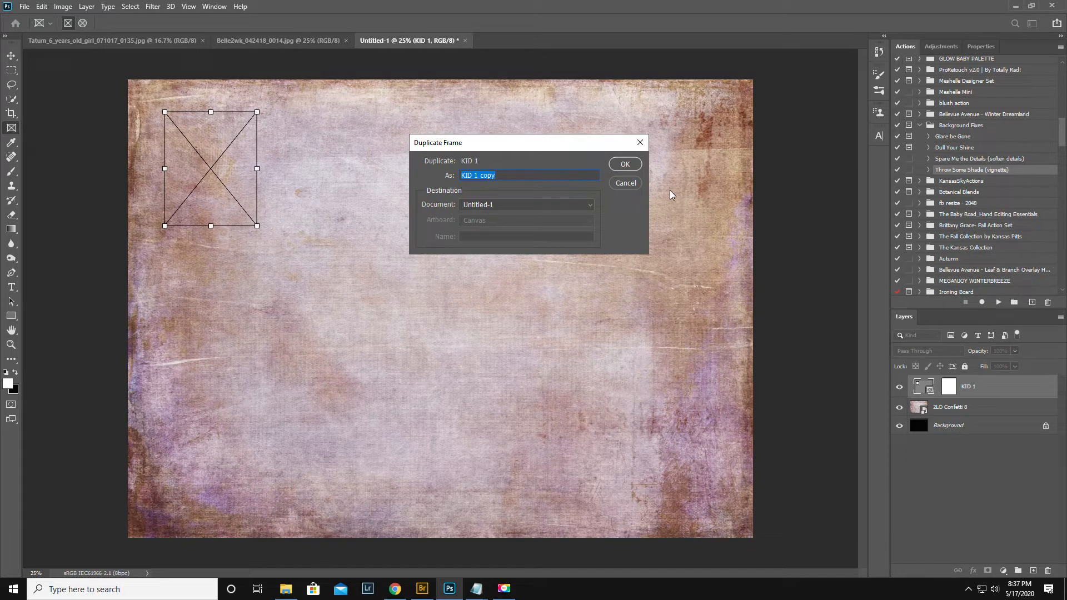
{"action": "left_click", "coordinate": [624, 164]}
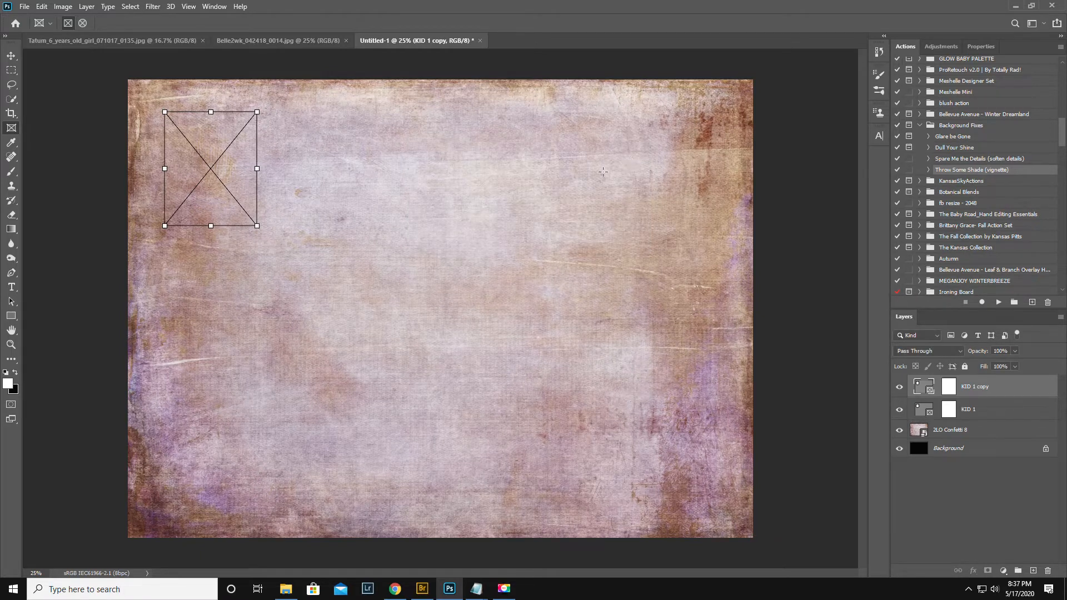
{"action": "left_click", "coordinate": [11, 56]}
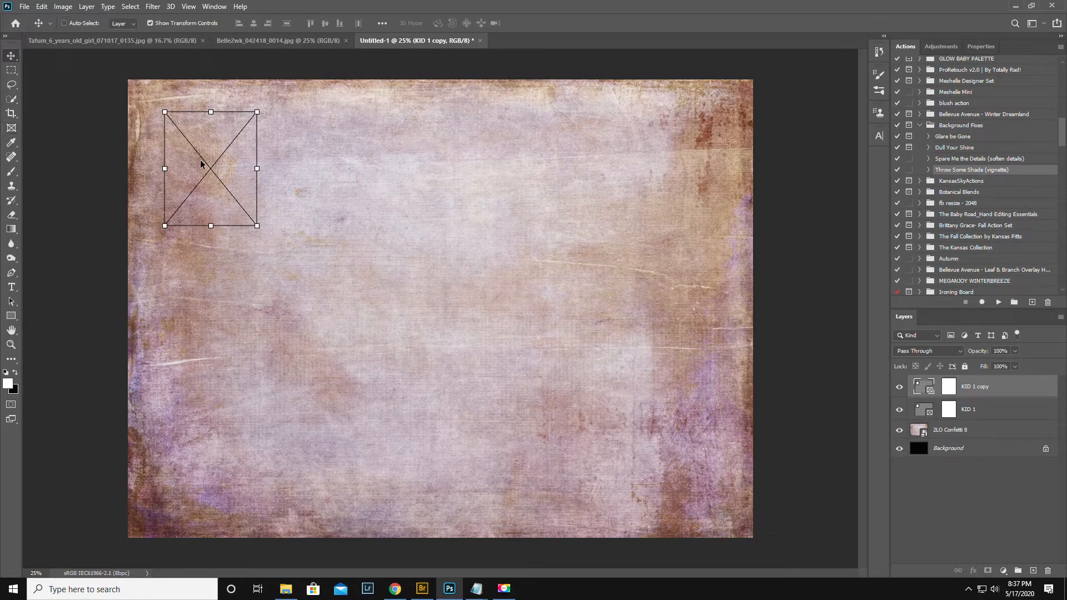
{"action": "left_click_drag", "start_coordinate": [210, 169], "coordinate": [212, 296]}
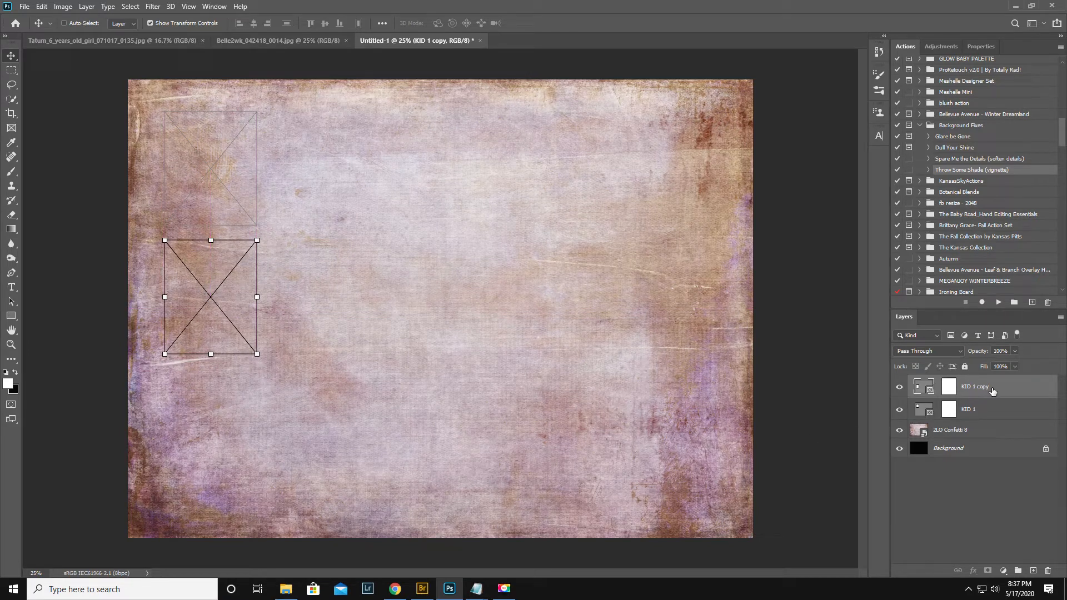
Duplicate again as KID 1 copy 2 and align it below the second frame
{"action": "right_click", "coordinate": [974, 387]}
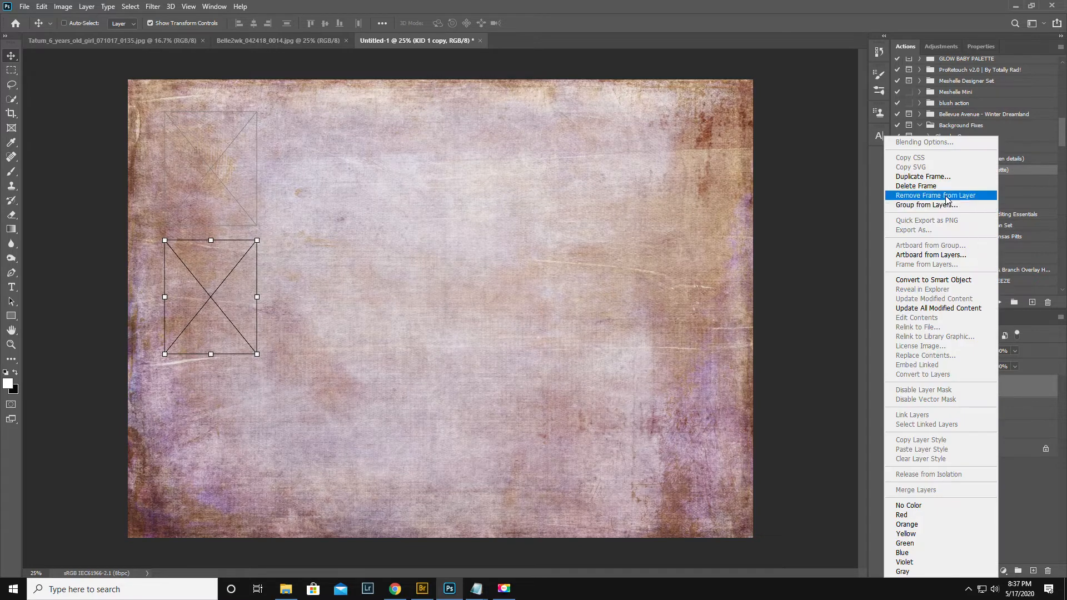
{"action": "left_click", "coordinate": [924, 176]}
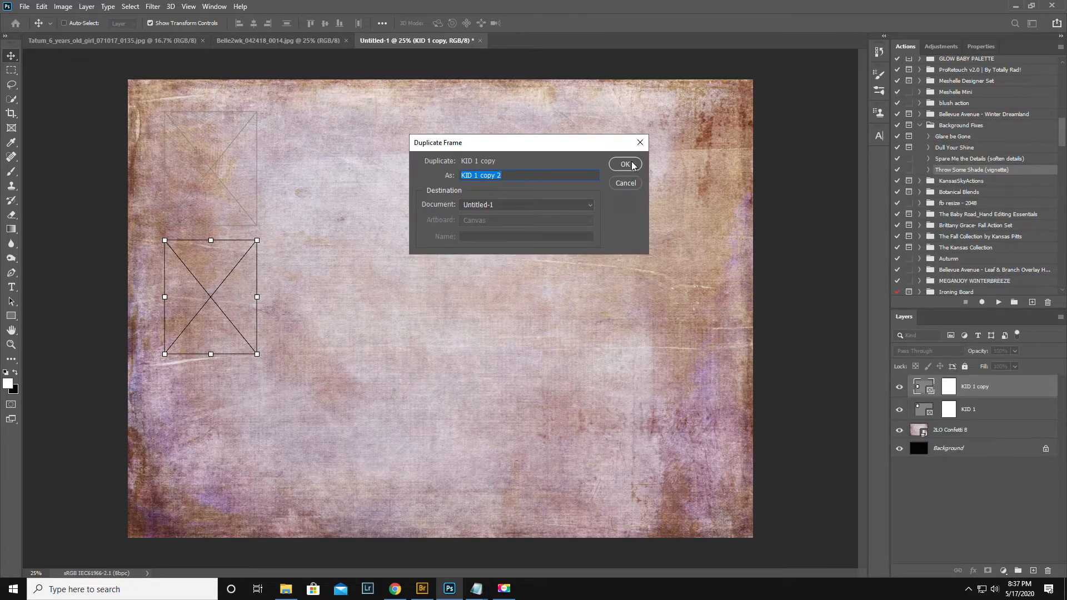
{"action": "left_click", "coordinate": [625, 164]}
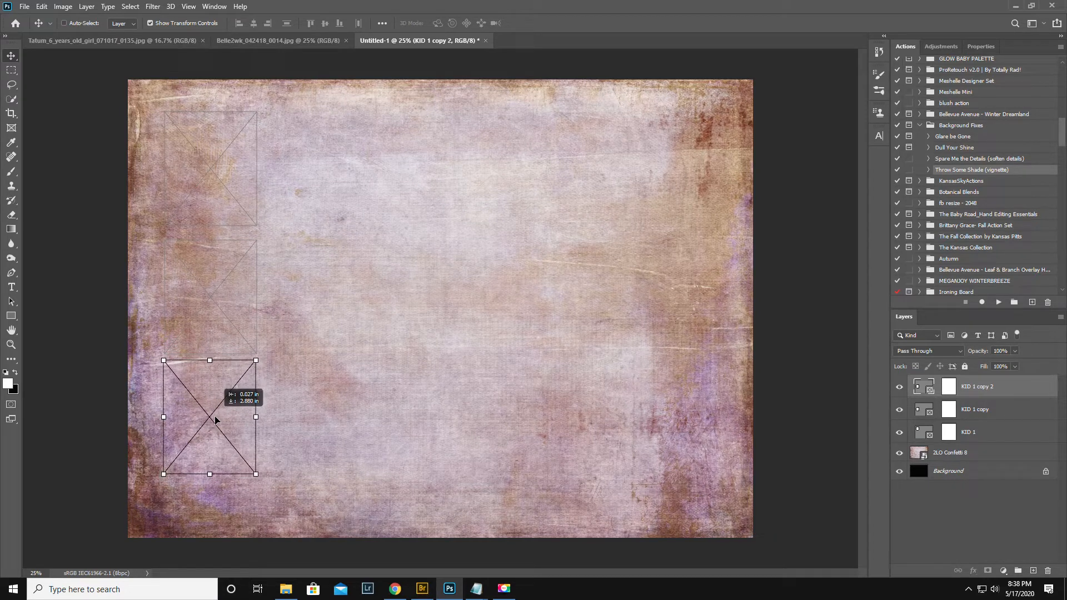
{"action": "left_click_drag", "start_coordinate": [215, 419], "coordinate": [218, 411]}
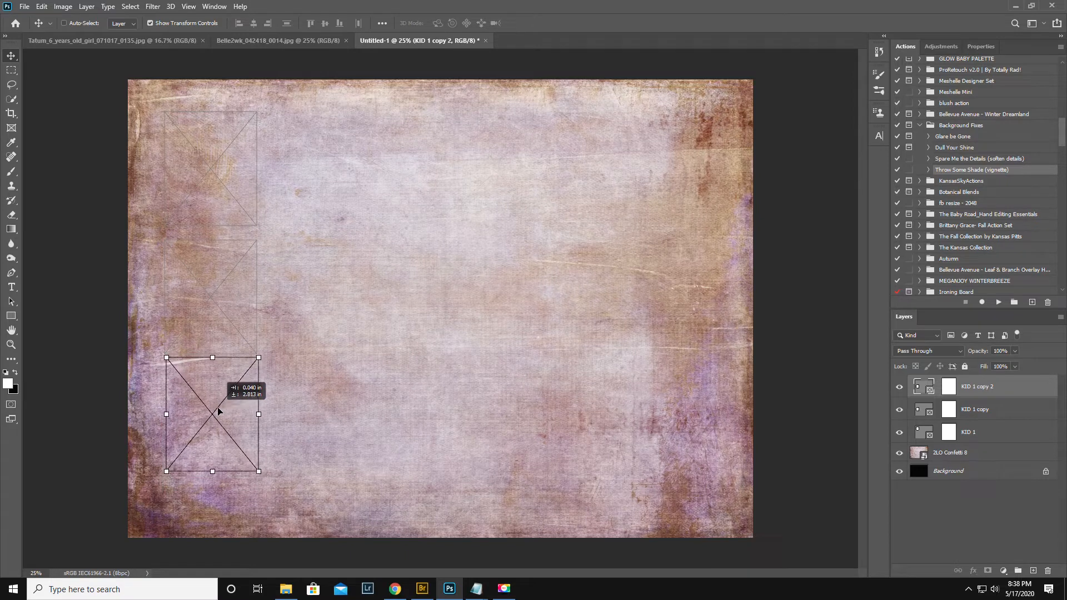
{"action": "left_click_drag", "start_coordinate": [218, 408], "coordinate": [217, 422]}
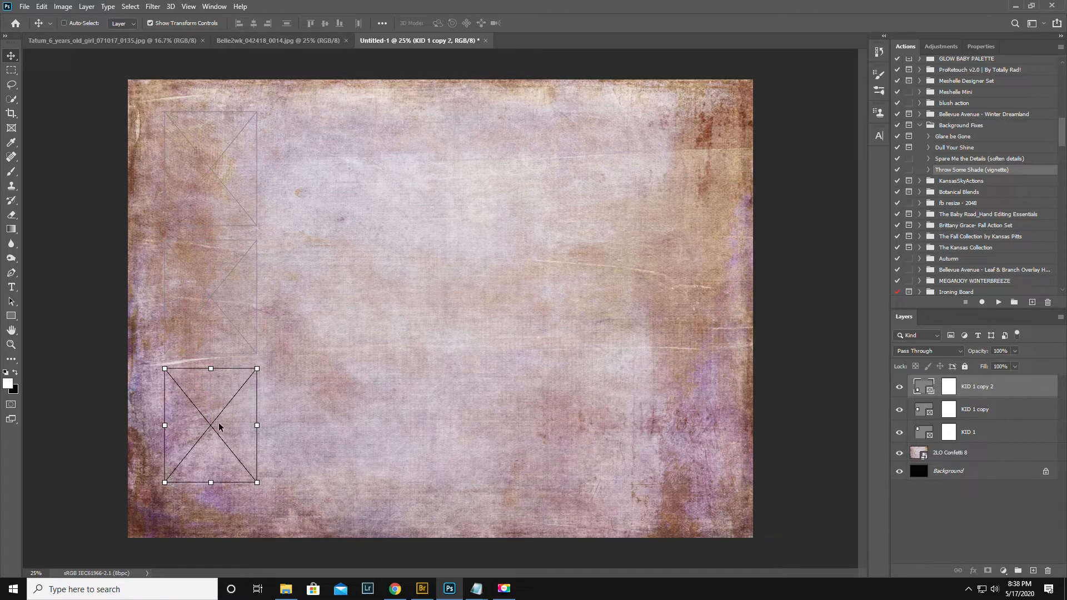
{"action": "mouse_move", "coordinate": [210, 406]}
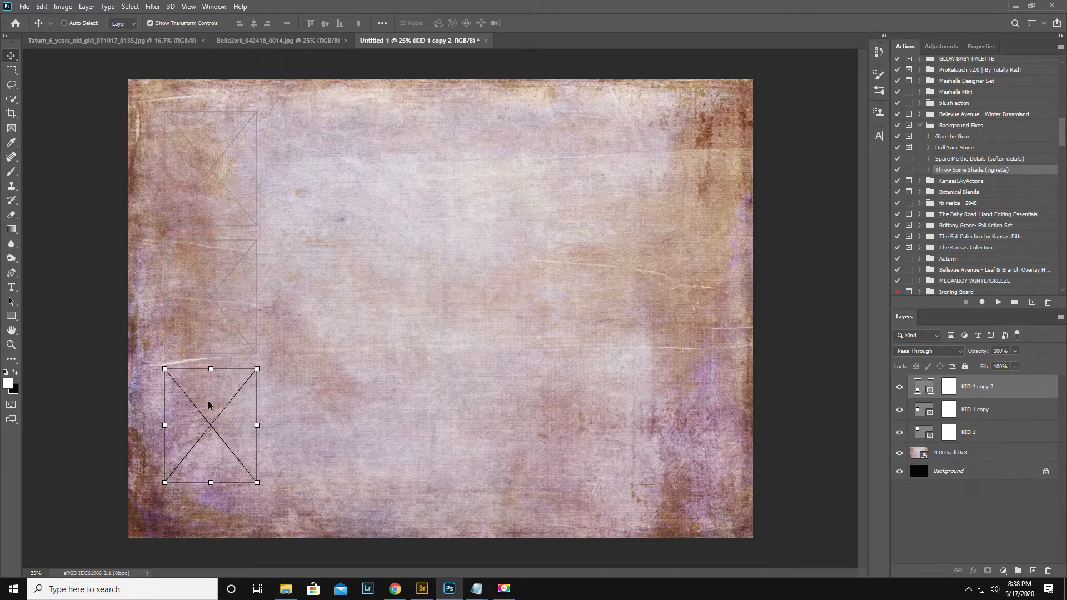
{"action": "mouse_move", "coordinate": [232, 433]}
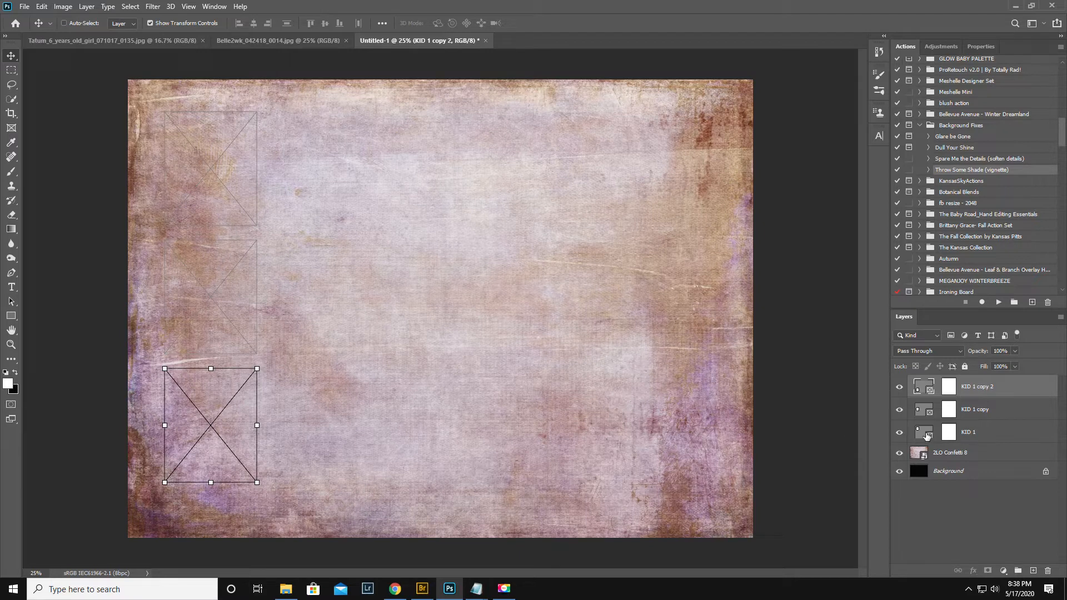
Fill the top frame with the blonde girl's photo from Village School > JPG
{"action": "left_click", "coordinate": [968, 431]}
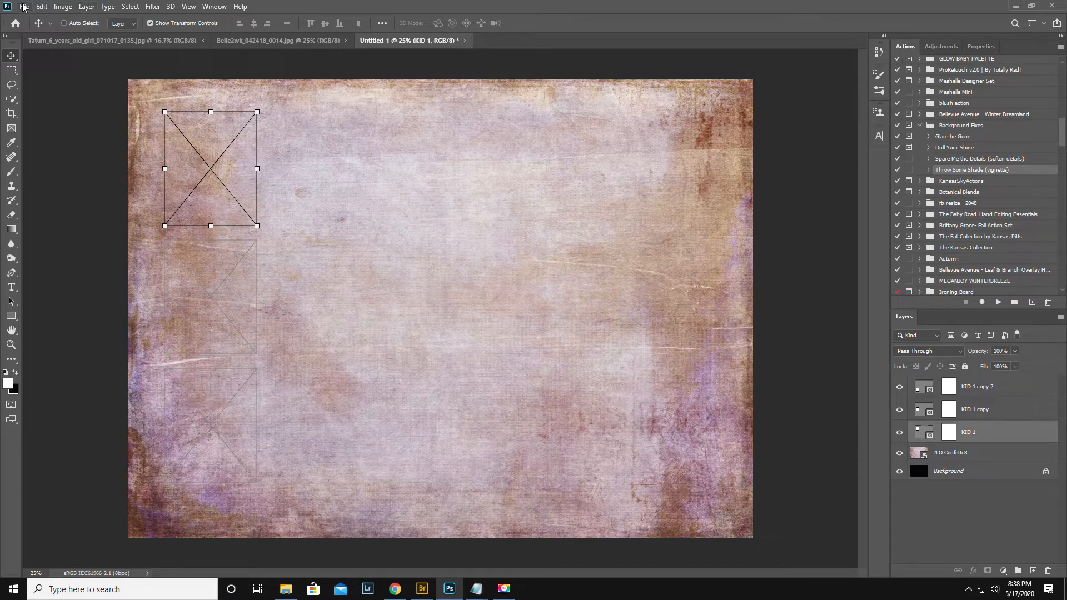
{"action": "mouse_move", "coordinate": [50, 231]}
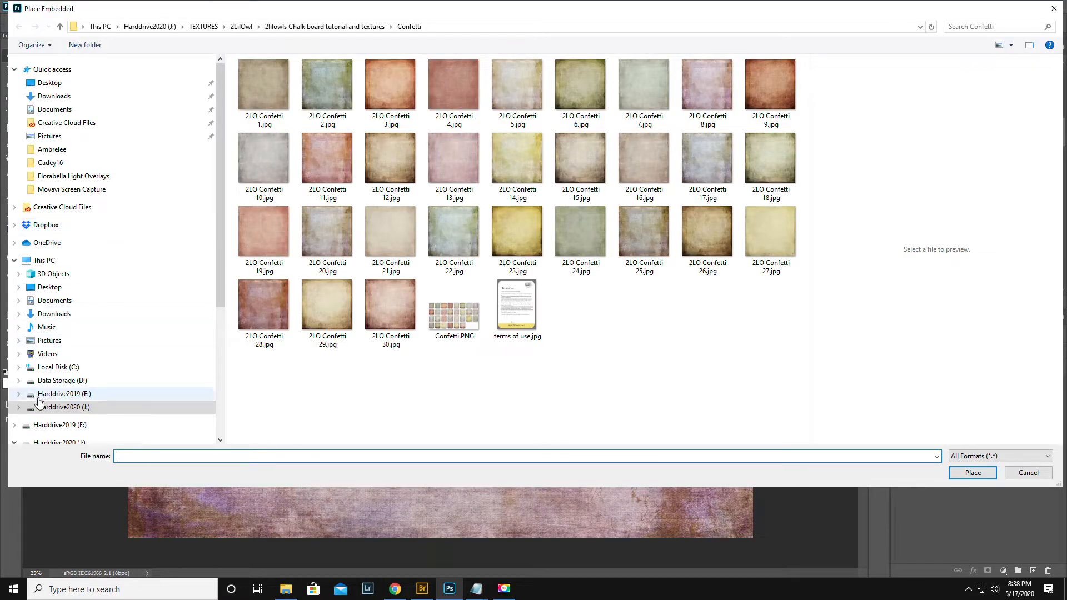
{"action": "left_click", "coordinate": [19, 406]}
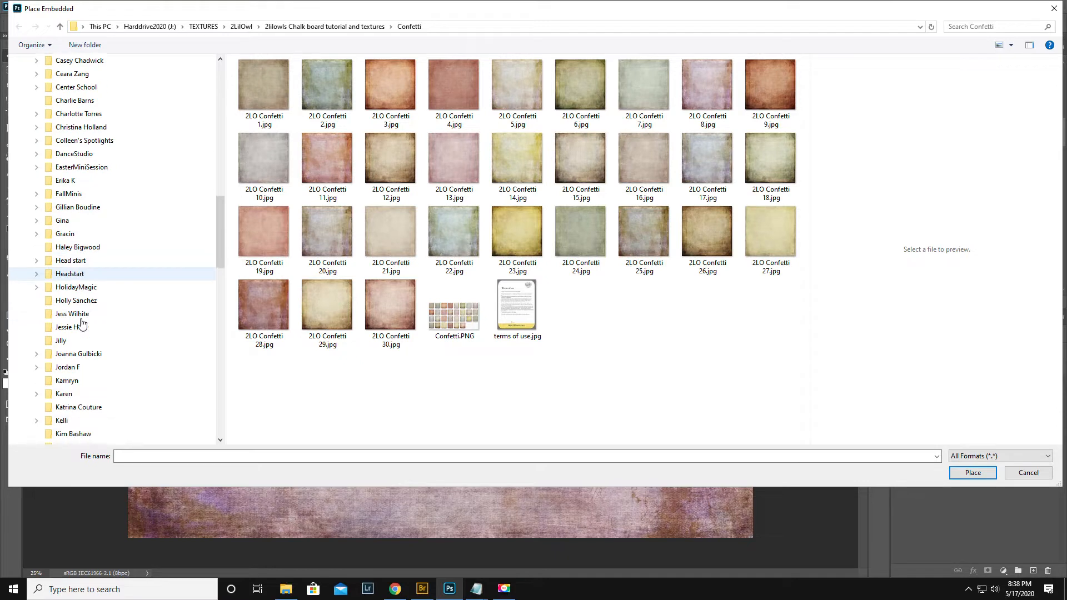
{"action": "scroll", "scroll_direction": "down", "scroll_amount": 3}
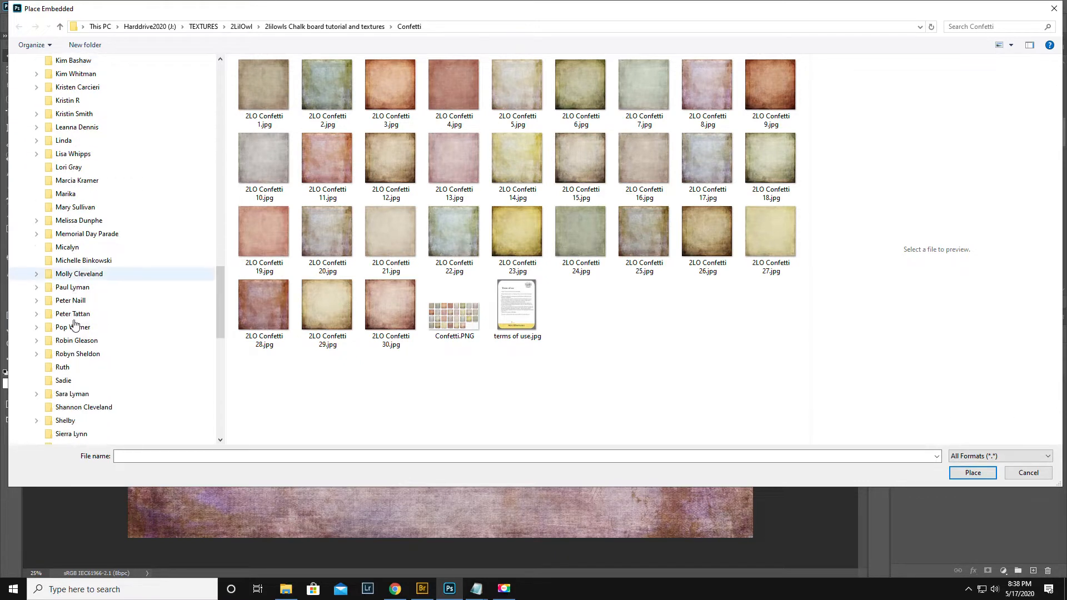
{"action": "scroll", "scroll_direction": "down", "scroll_amount": 3}
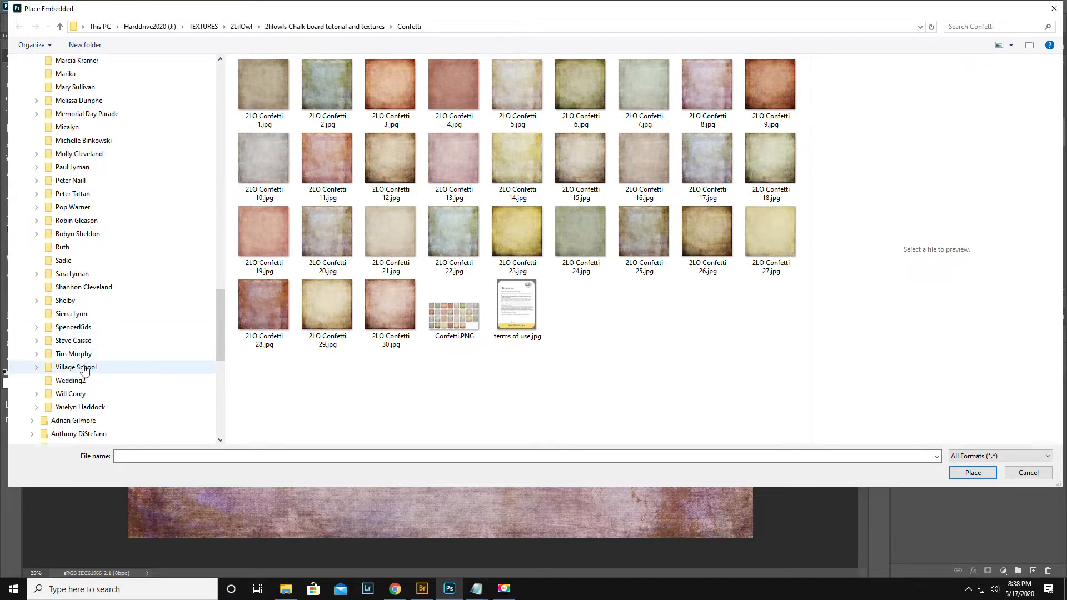
{"action": "double_click", "coordinate": [74, 366]}
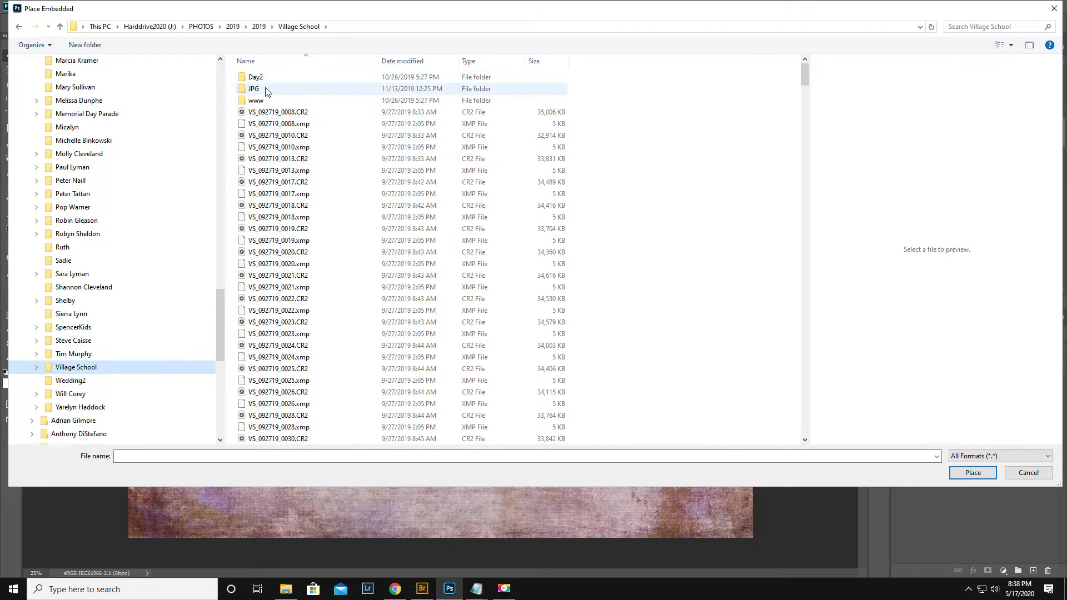
{"action": "double_click", "coordinate": [256, 89]}
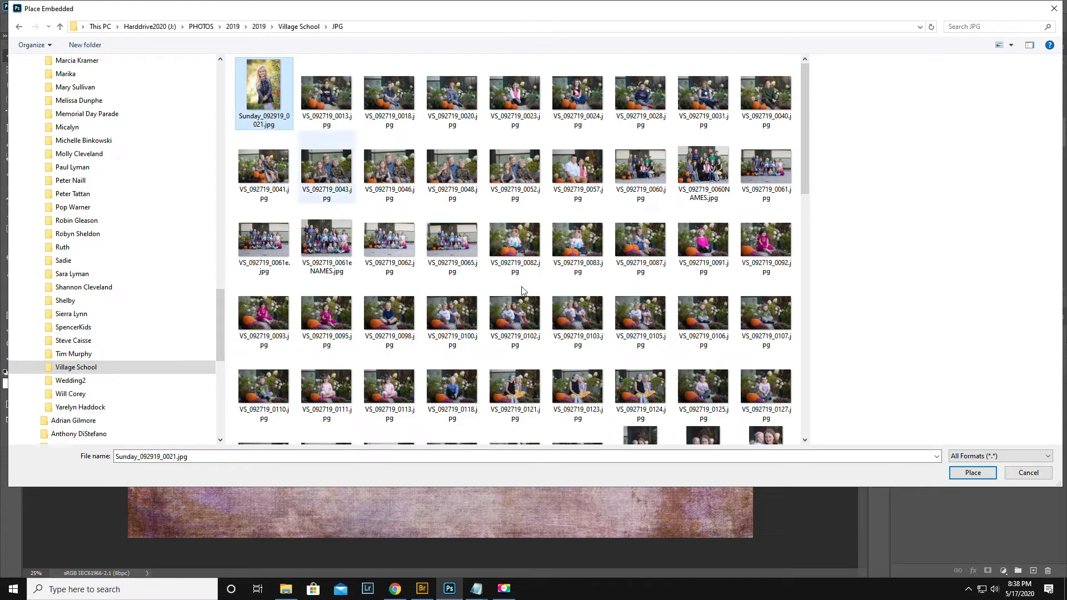
{"action": "left_click", "coordinate": [972, 472]}
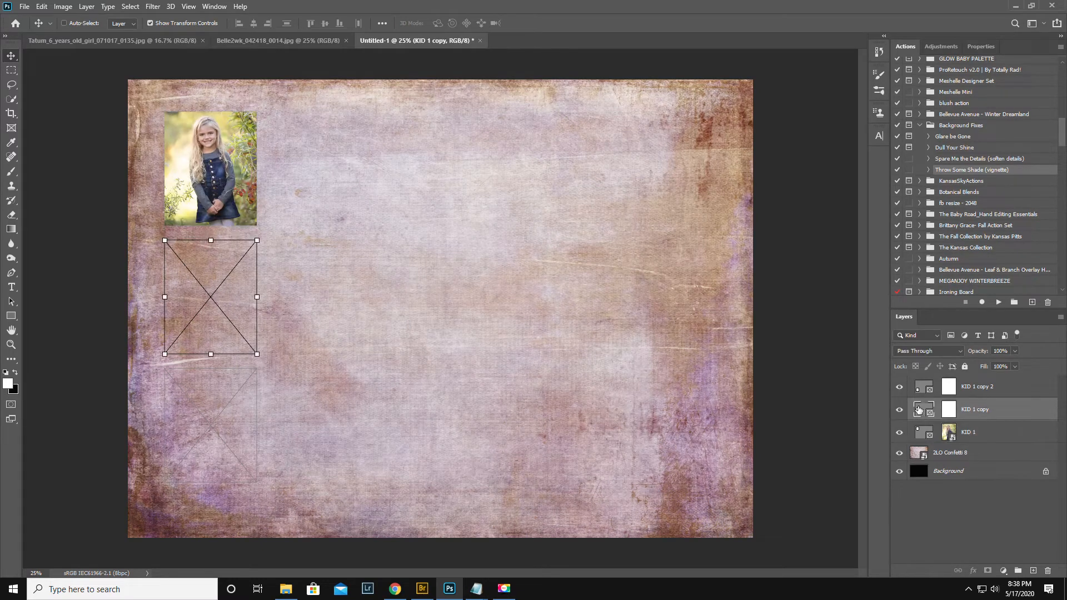
Place the girl in pink's photo into the second frame
{"action": "left_click", "coordinate": [23, 7]}
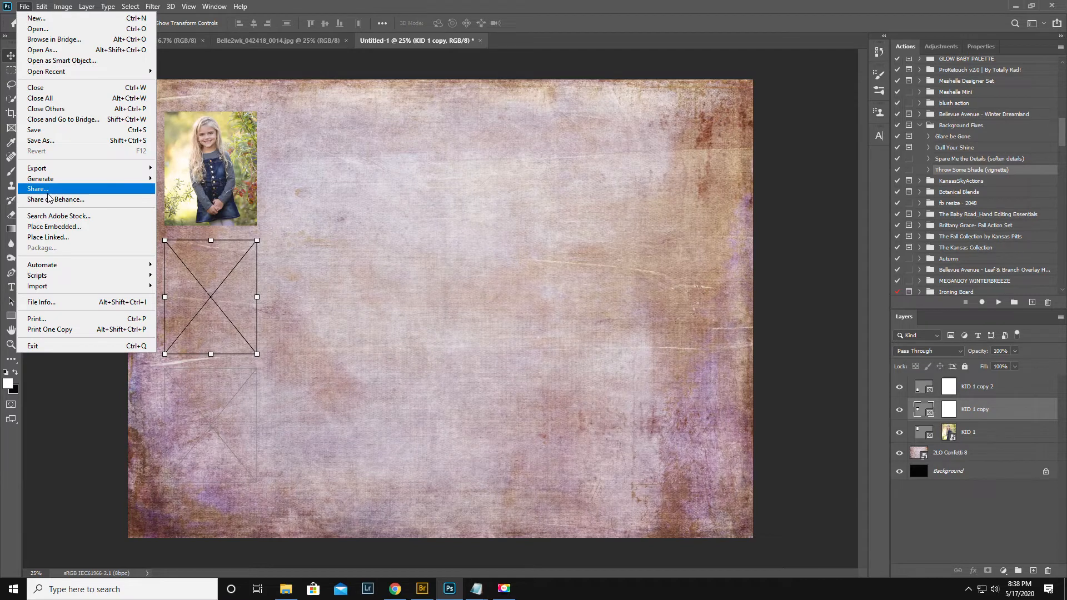
{"action": "left_click", "coordinate": [53, 227]}
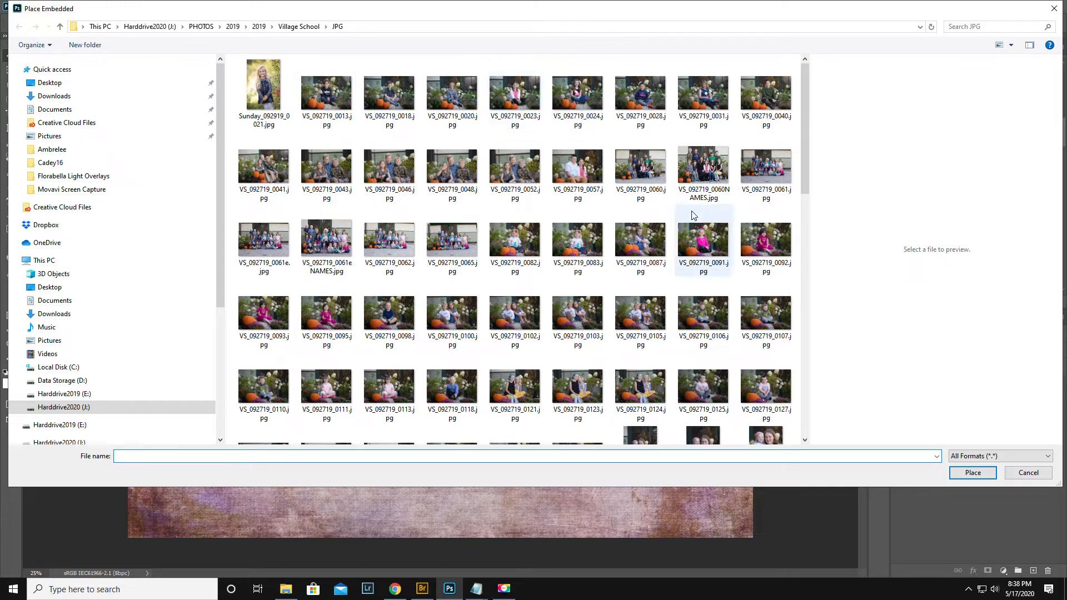
{"action": "left_click", "coordinate": [764, 240]}
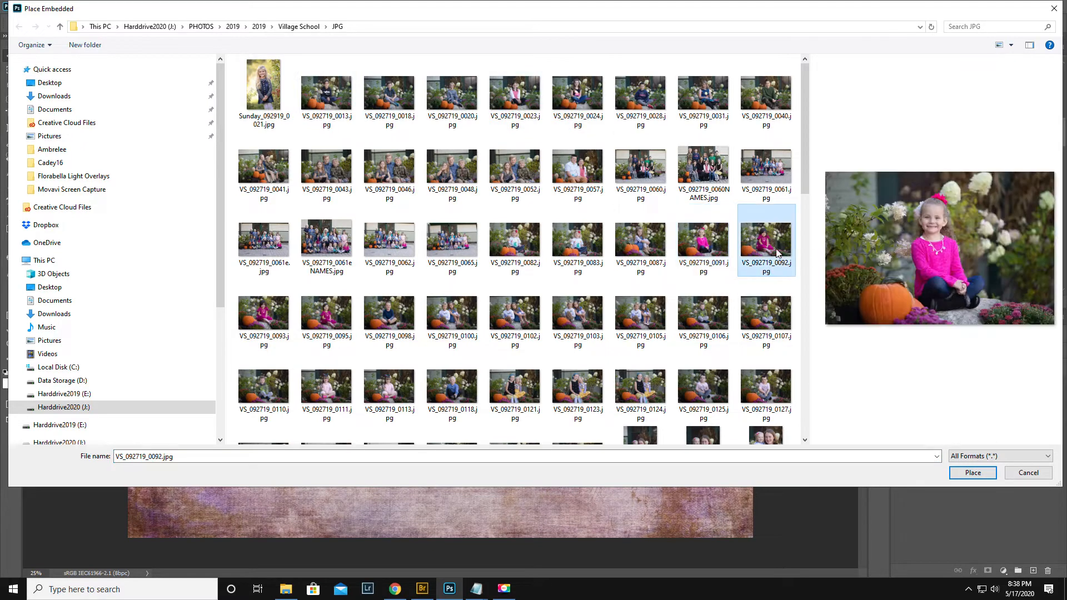
{"action": "left_click", "coordinate": [971, 473]}
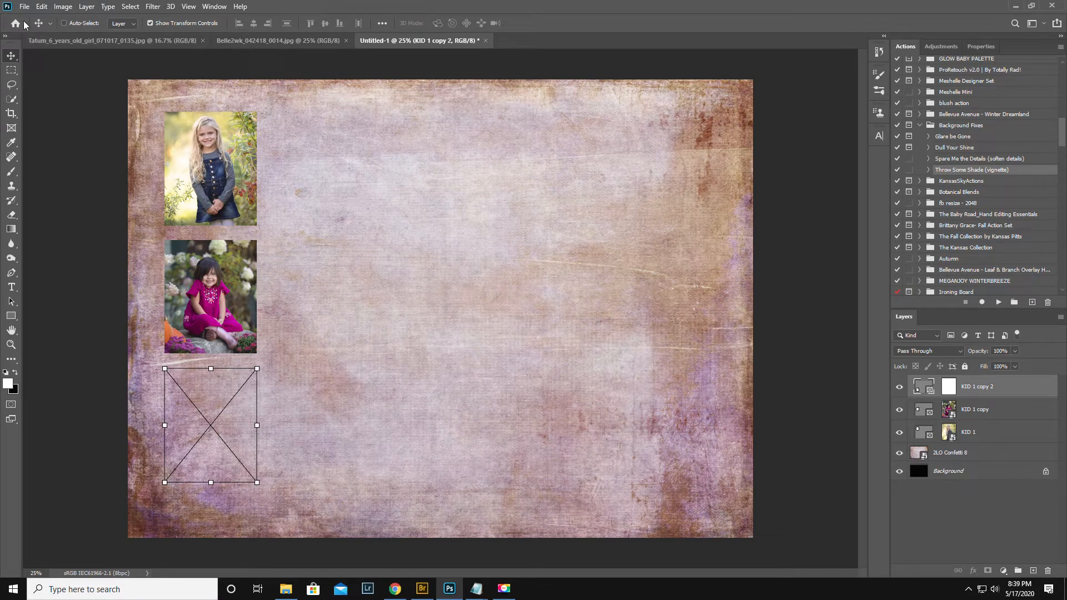
Place the boy in blue's photo into the third frame and commit it
{"action": "left_click", "coordinate": [23, 7]}
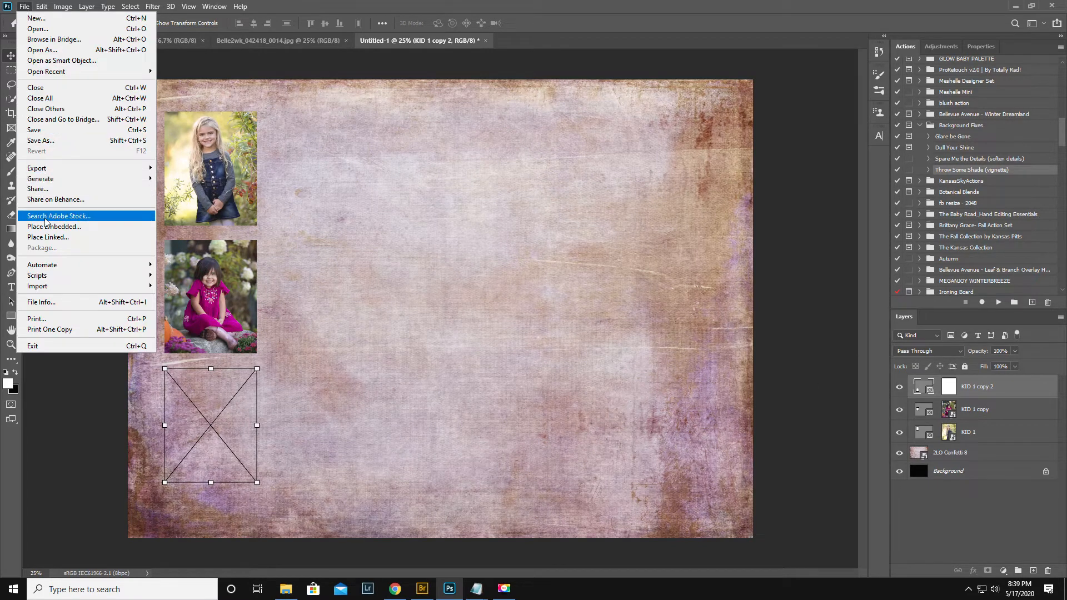
{"action": "left_click", "coordinate": [54, 226]}
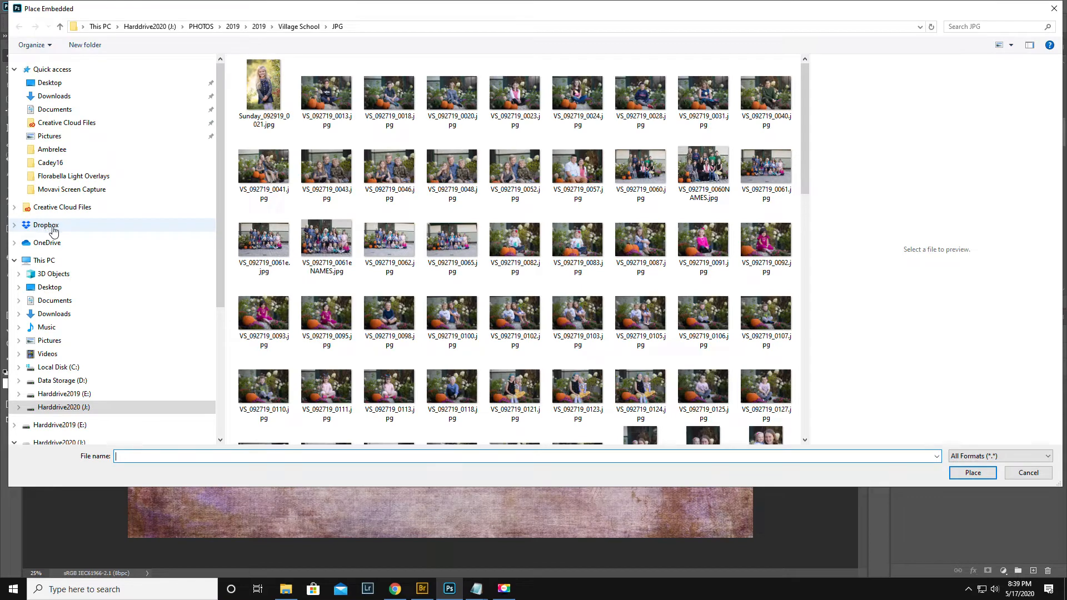
{"action": "left_click", "coordinate": [389, 313]}
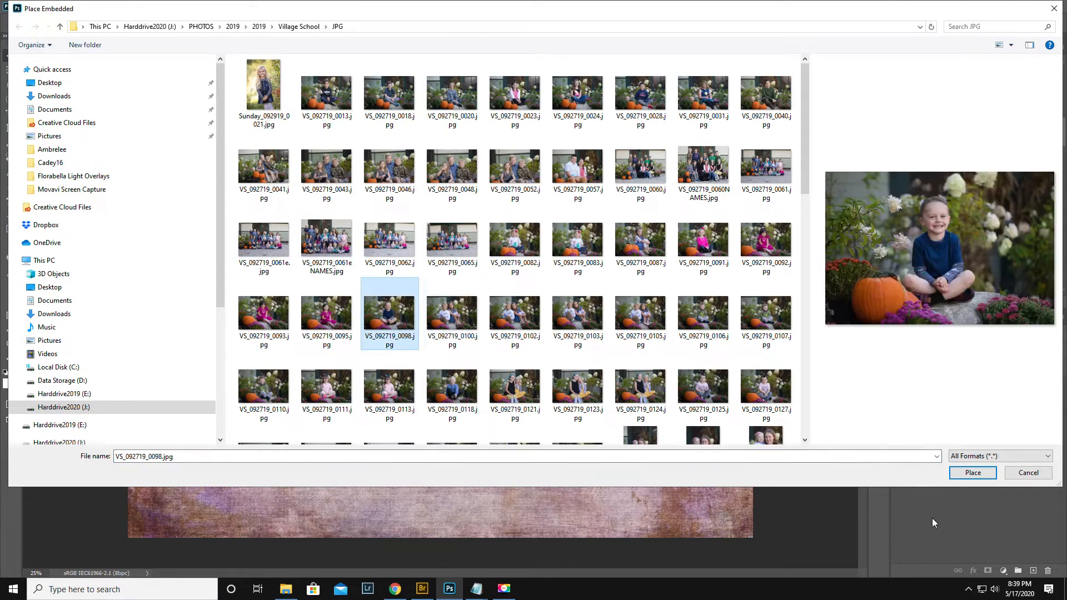
{"action": "left_click", "coordinate": [971, 473]}
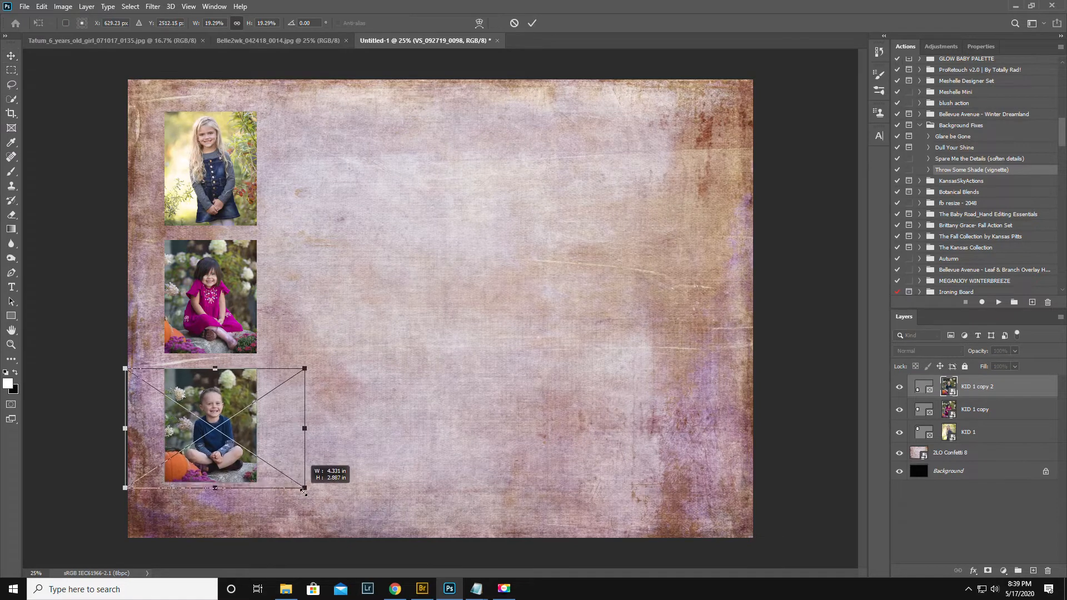
{"action": "left_click", "coordinate": [532, 22]}
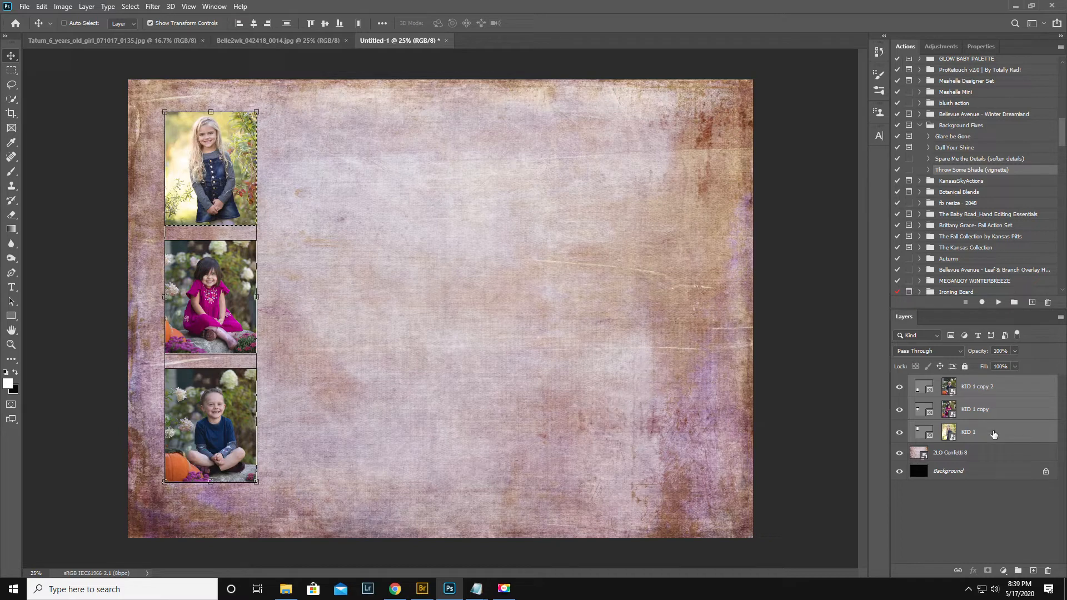
Duplicate the three KID frame layers to make a second column of photos
{"action": "right_click", "coordinate": [968, 433]}
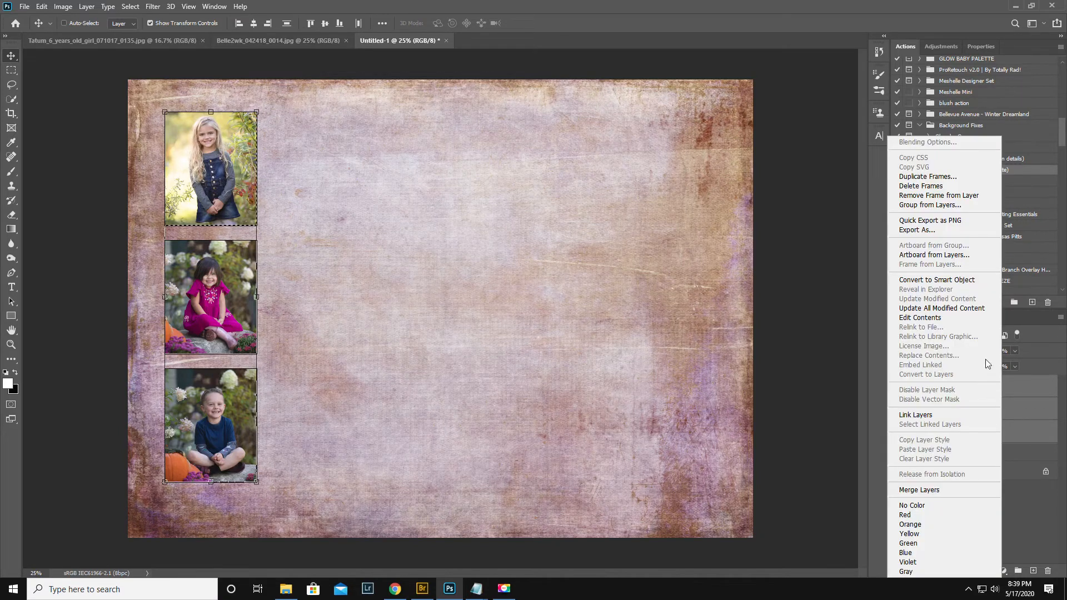
{"action": "left_click", "coordinate": [927, 177]}
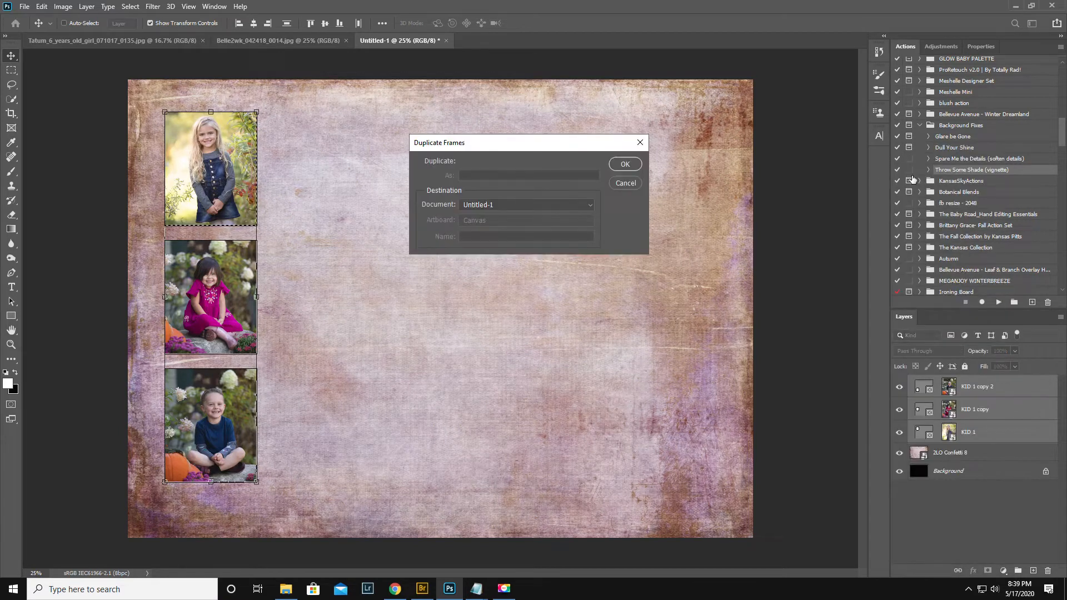
{"action": "left_click", "coordinate": [624, 164]}
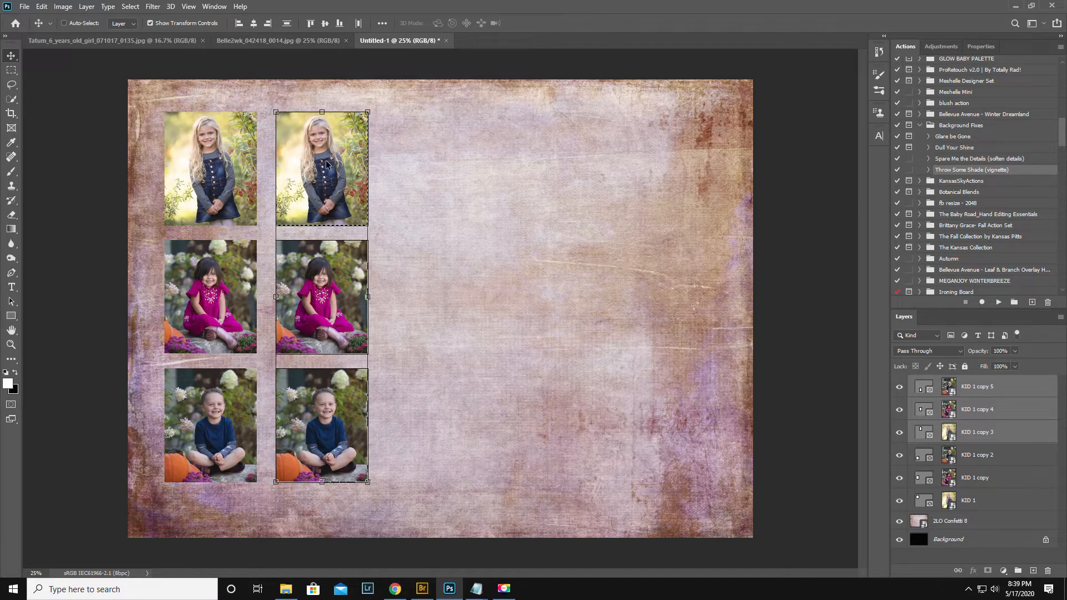
{"action": "mouse_move", "coordinate": [297, 176]}
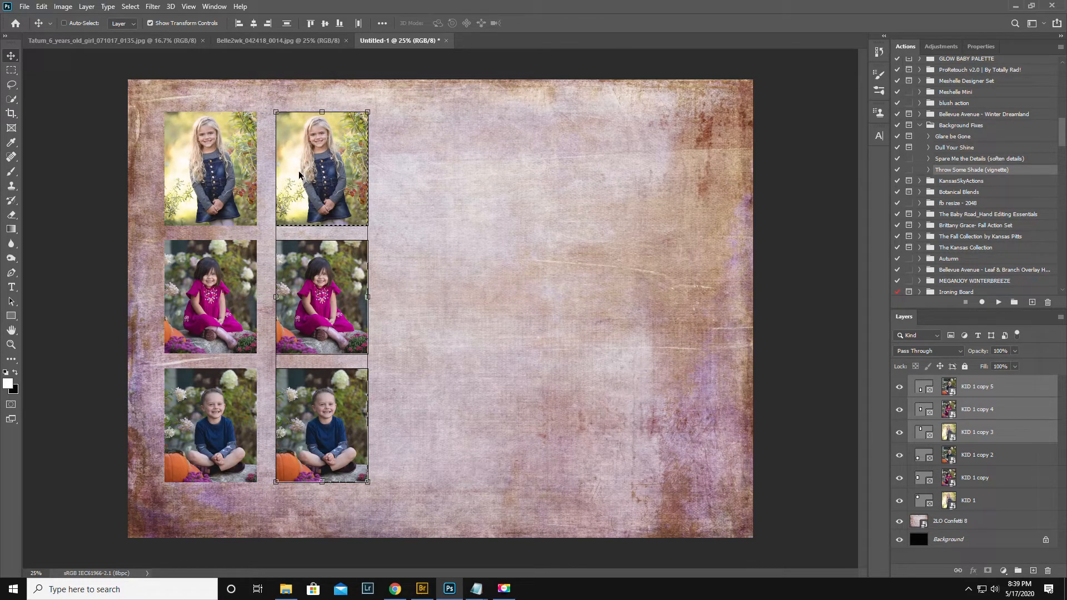
{"action": "mouse_move", "coordinate": [305, 341]}
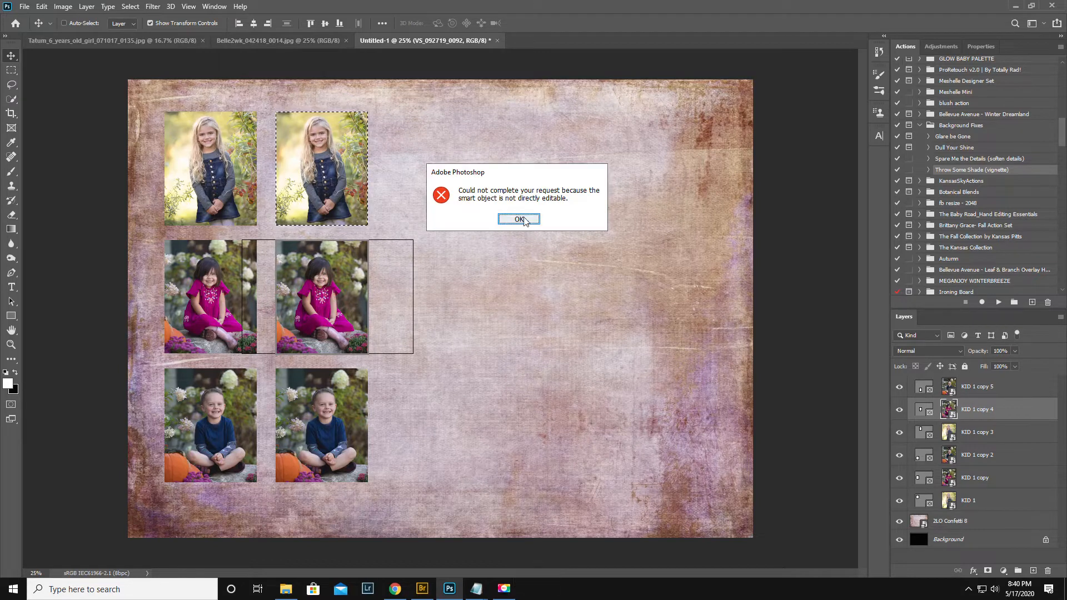
Dismiss the smart object error and switch to the Horizontal Type tool
{"action": "left_click", "coordinate": [519, 219]}
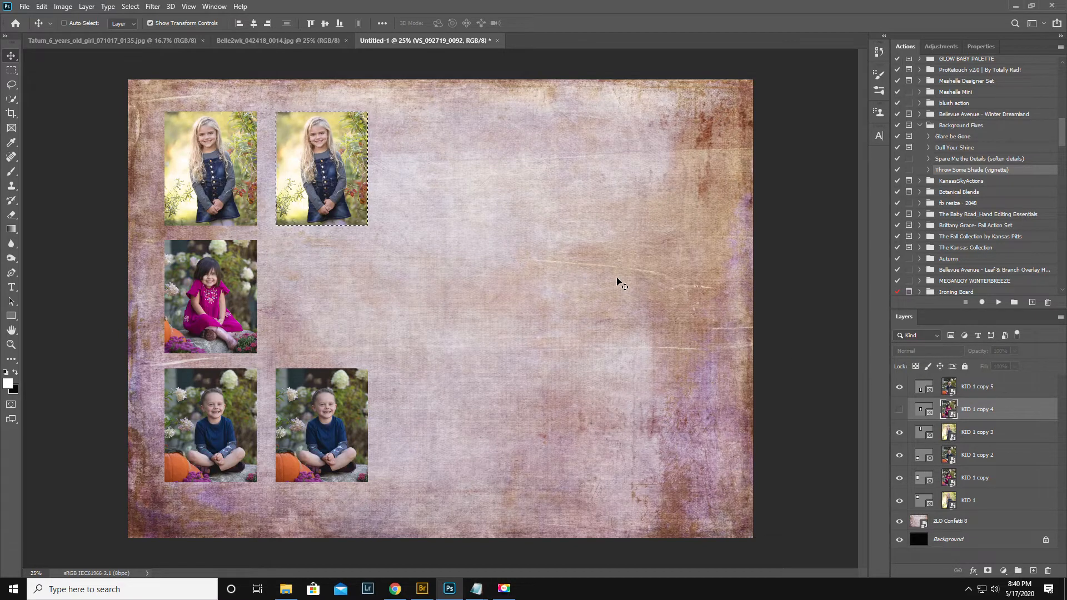
{"action": "mouse_move", "coordinate": [413, 347]}
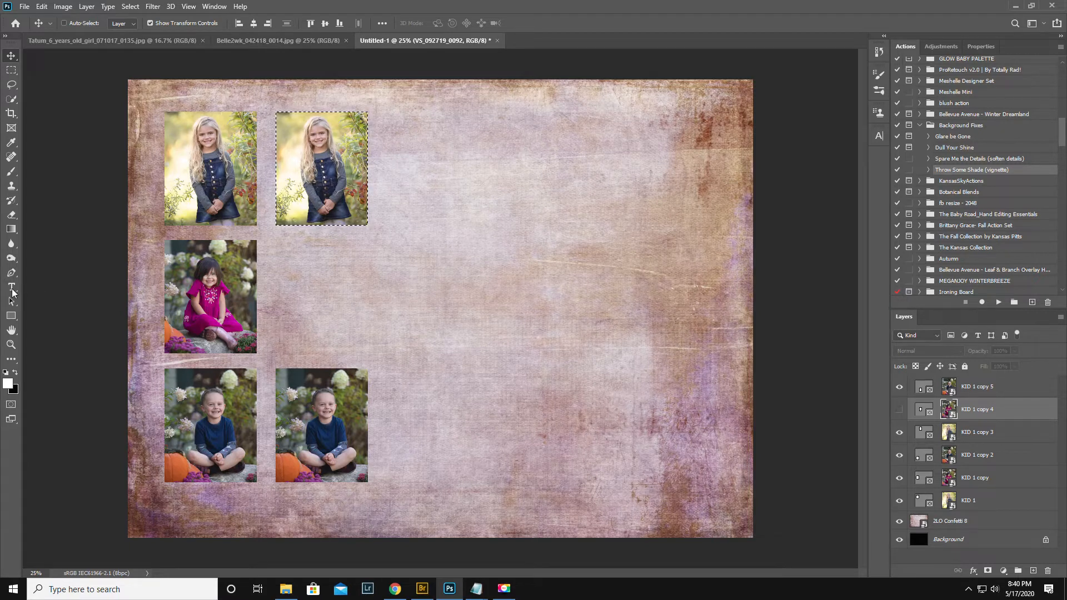
{"action": "left_click", "coordinate": [11, 287]}
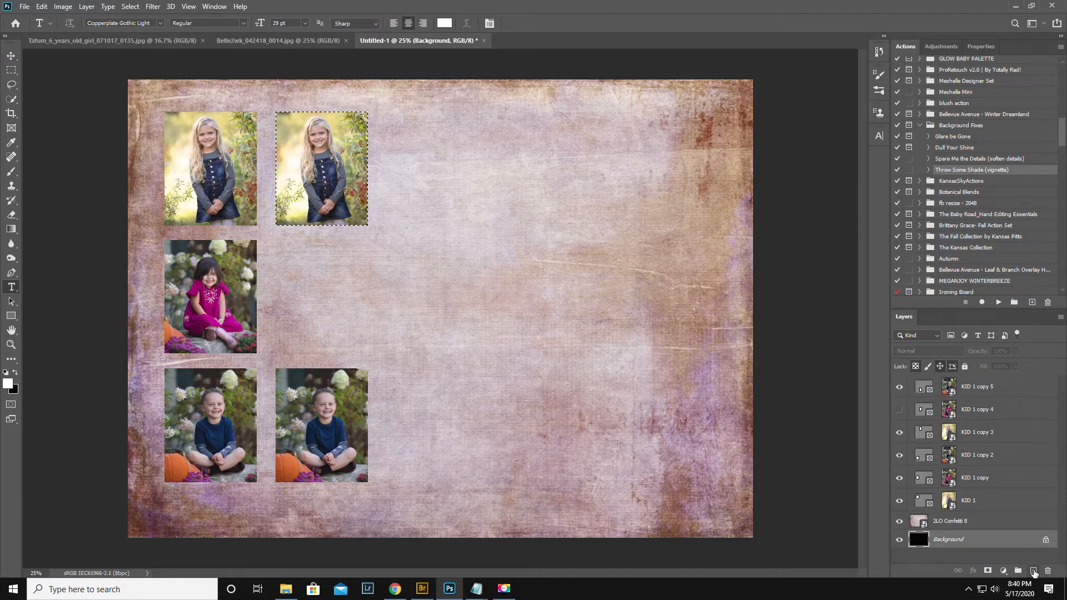
Add a text layer reading Fisher Hill Elementary school 2019-2020
{"action": "left_click", "coordinate": [1032, 570]}
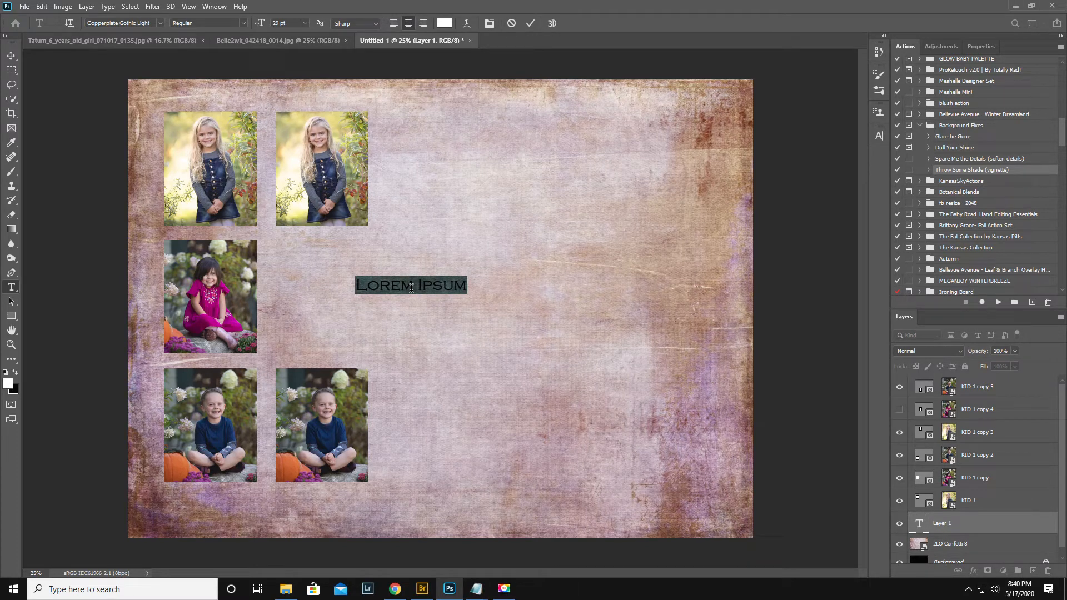
{"action": "type", "text": "Fisher H"}
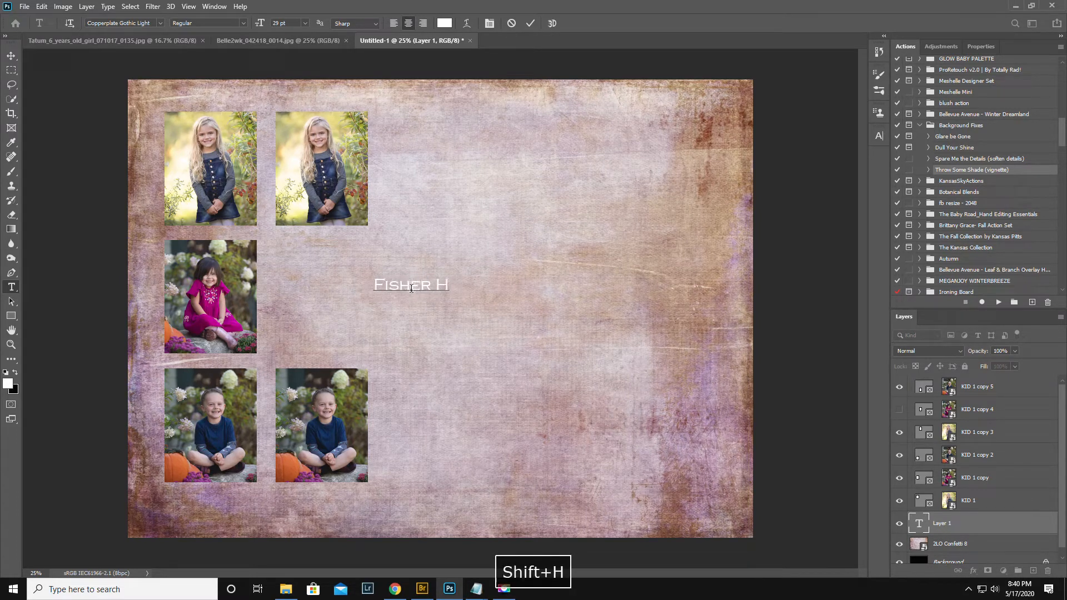
{"action": "type", "text": "ill Elementary school"}
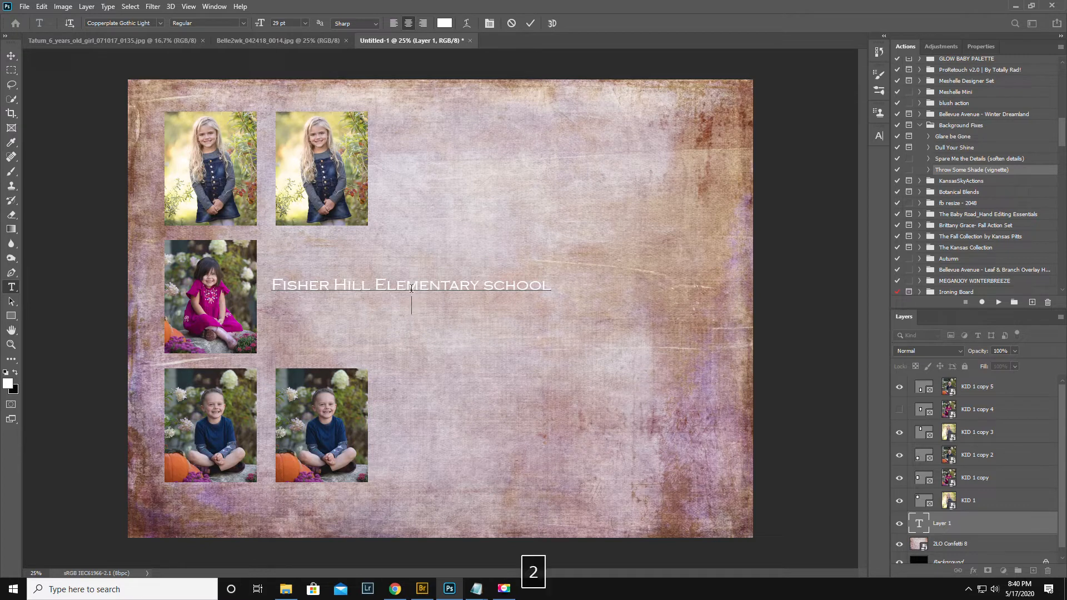
{"action": "type", "text": "2019-2020"}
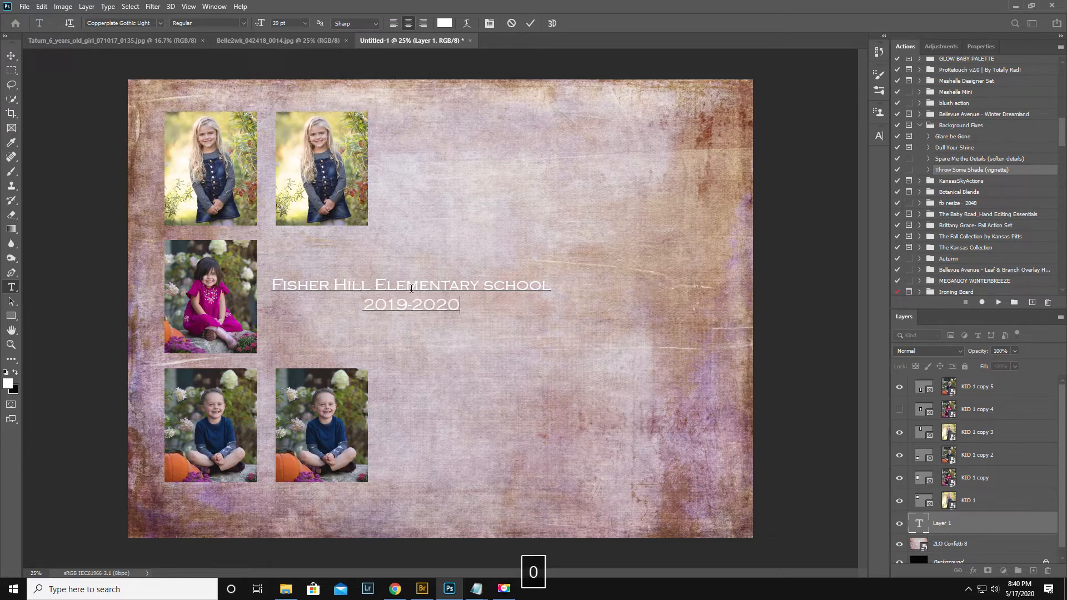
Move the title text into the centre of the collage
{"action": "left_click_drag", "start_coordinate": [408, 294], "coordinate": [487, 311]}
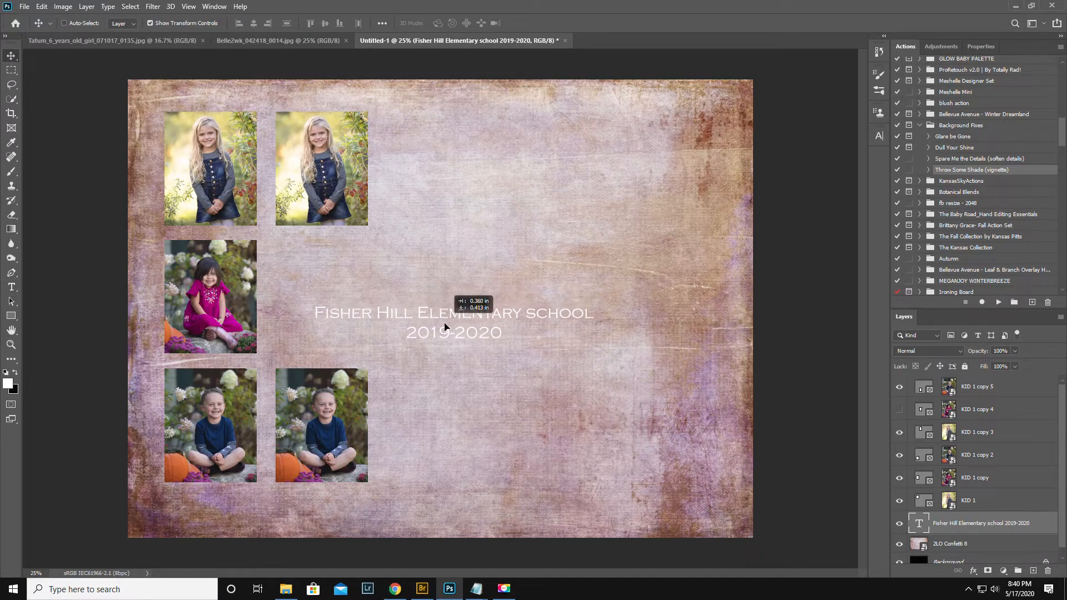
{"action": "left_click_drag", "start_coordinate": [452, 322], "coordinate": [443, 286]}
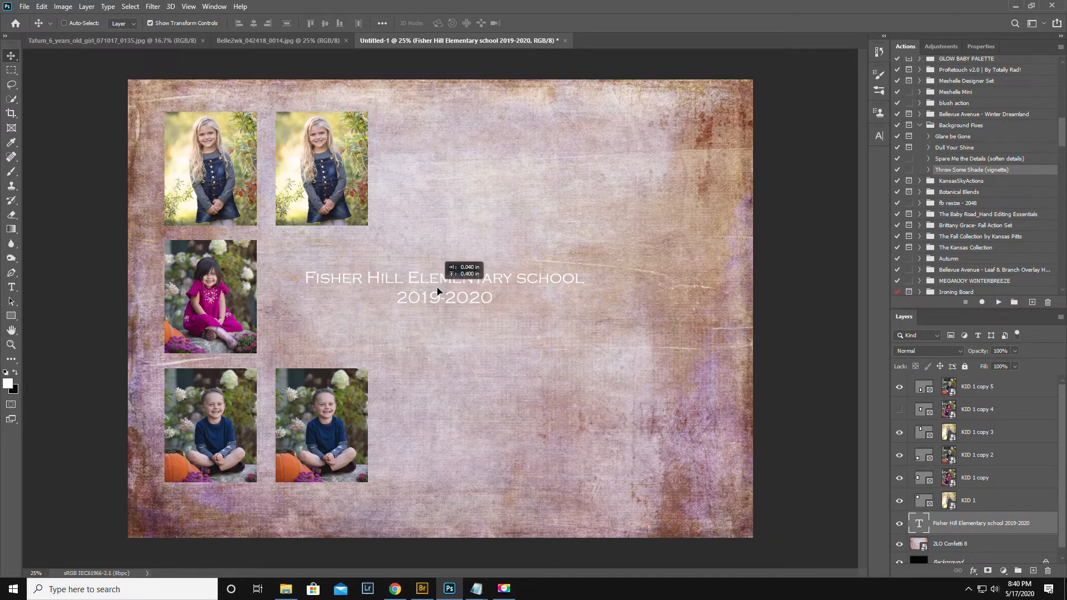
{"action": "left_click_drag", "start_coordinate": [444, 278], "coordinate": [443, 298]}
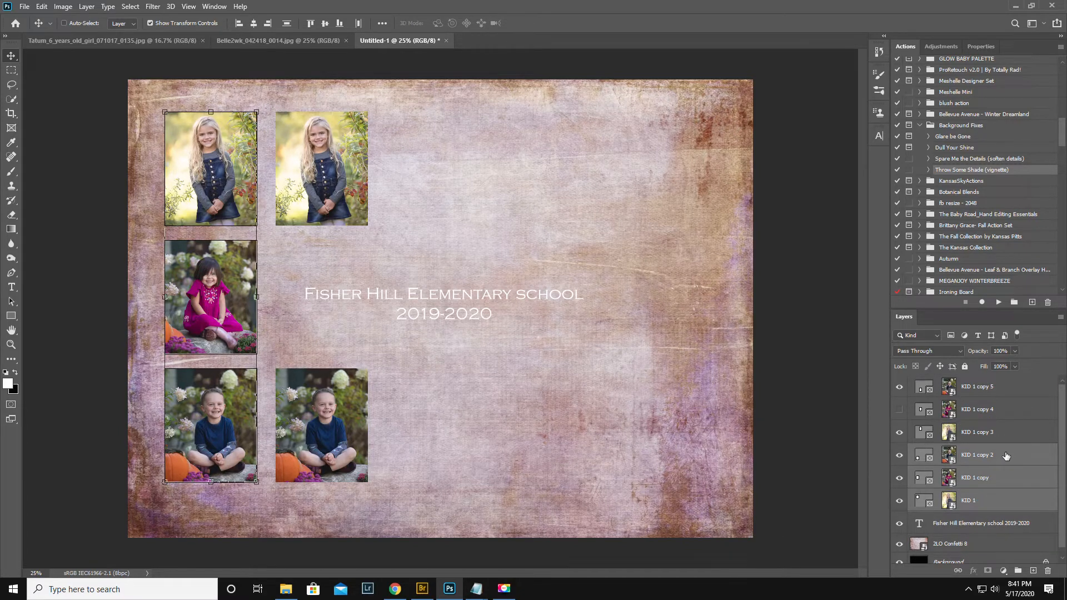
Duplicate the three left-column frames and move the copies to the right edge
{"action": "right_click", "coordinate": [977, 455]}
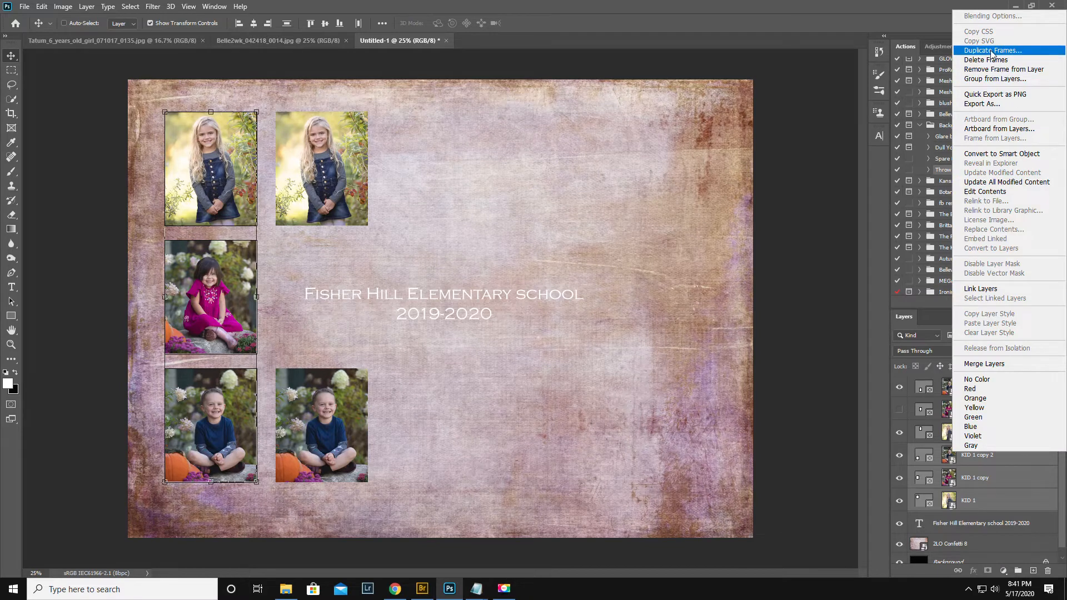
{"action": "left_click", "coordinate": [993, 50]}
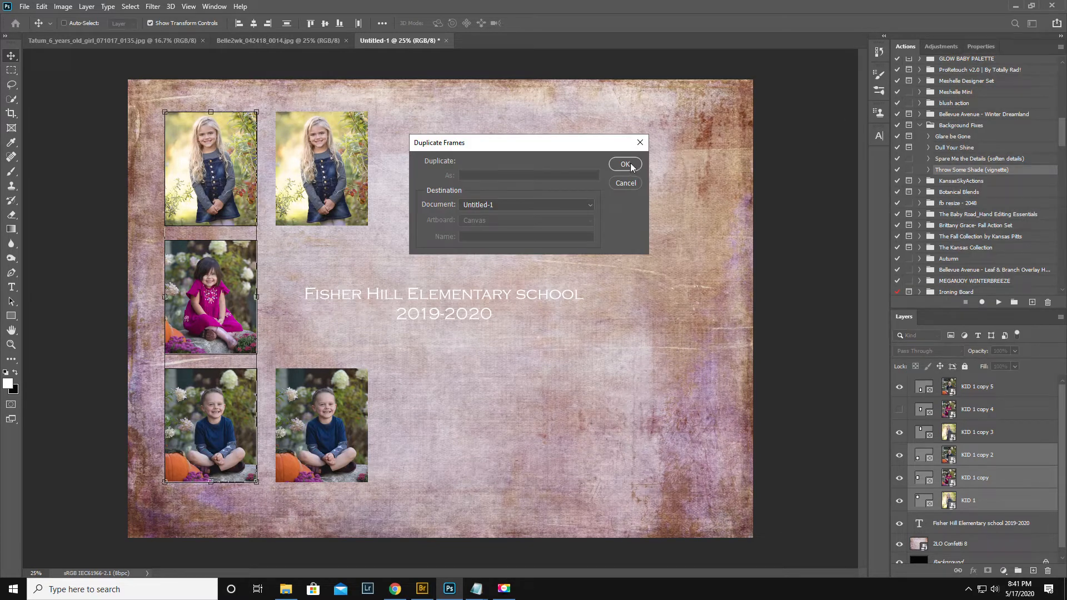
{"action": "left_click", "coordinate": [624, 165]}
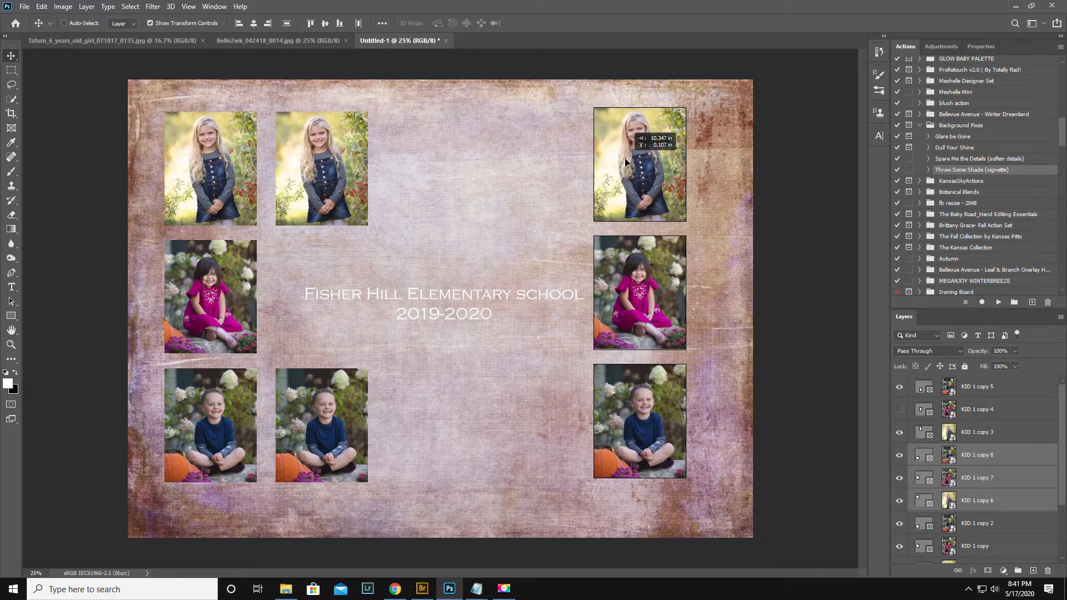
{"action": "left_click_drag", "start_coordinate": [638, 163], "coordinate": [645, 163]}
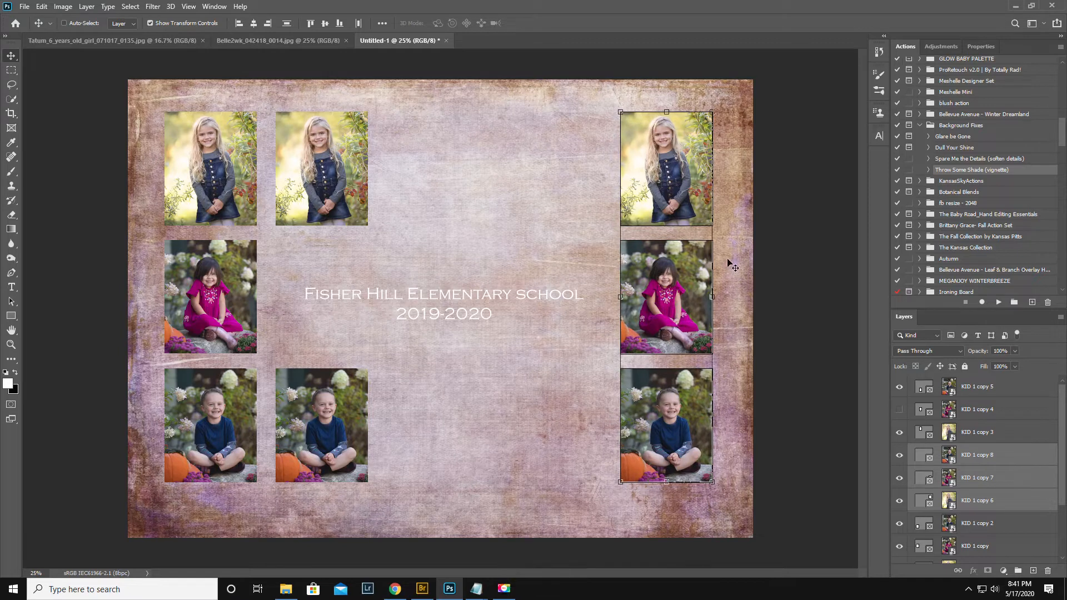
{"action": "left_click", "coordinate": [978, 501]}
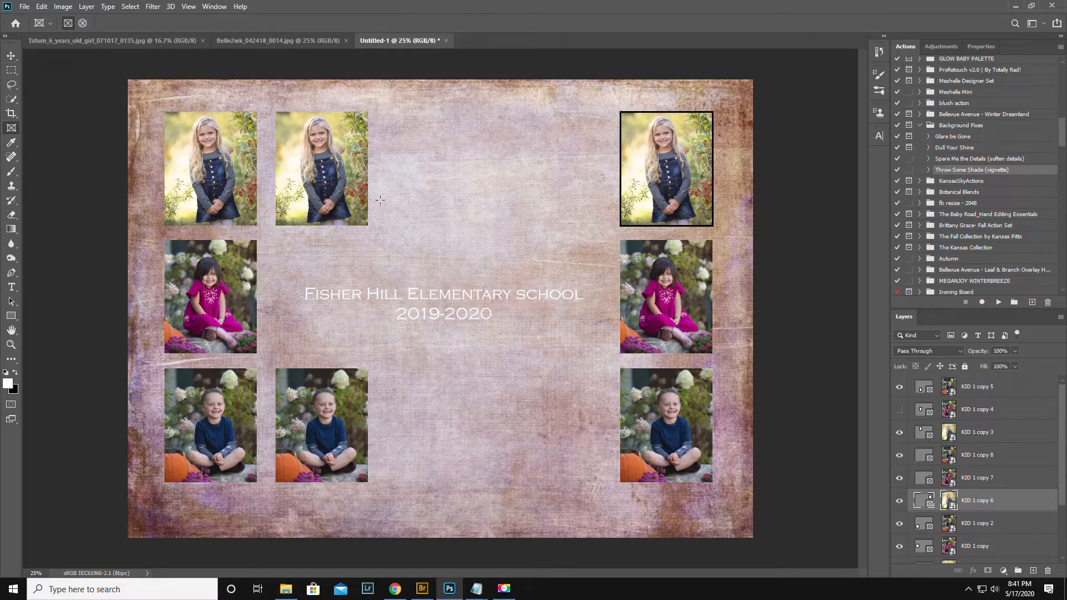
{"action": "mouse_move", "coordinate": [686, 162]}
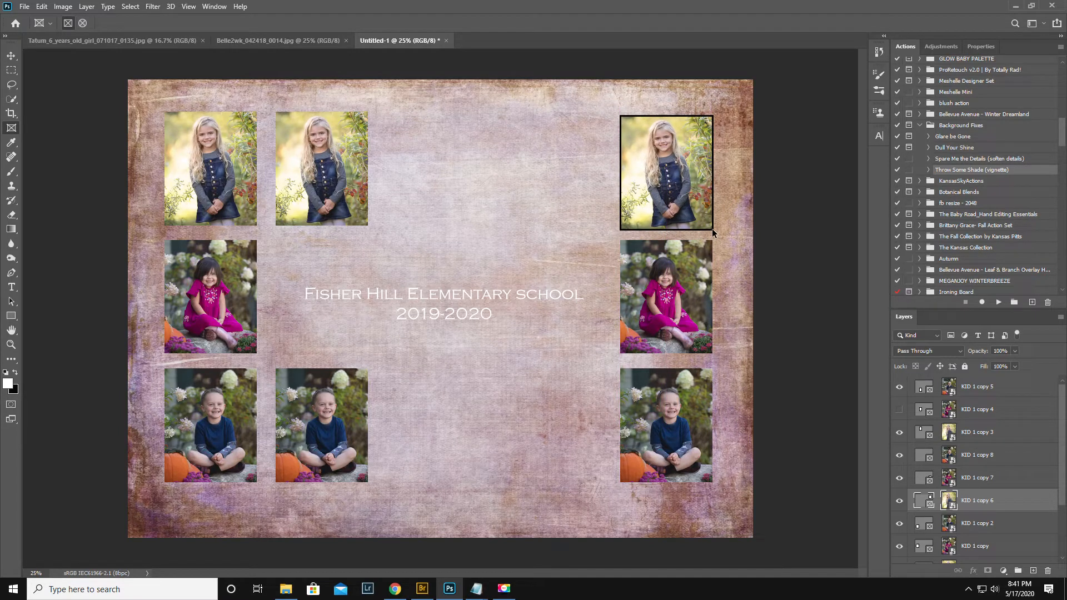
{"action": "key", "text": "ctrl+t"}
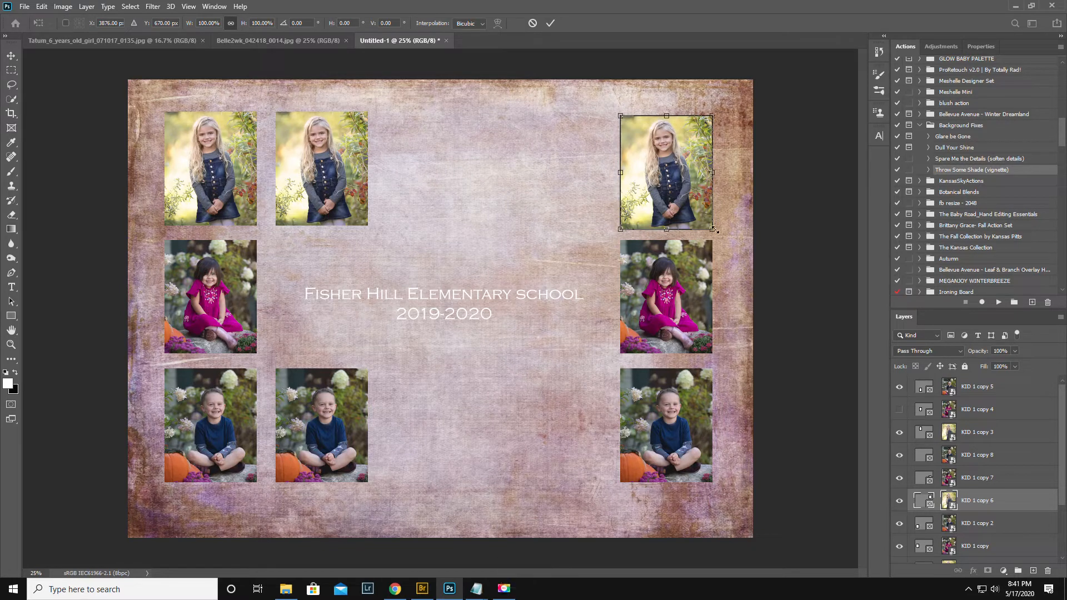
{"action": "left_click_drag", "start_coordinate": [715, 230], "coordinate": [702, 215]}
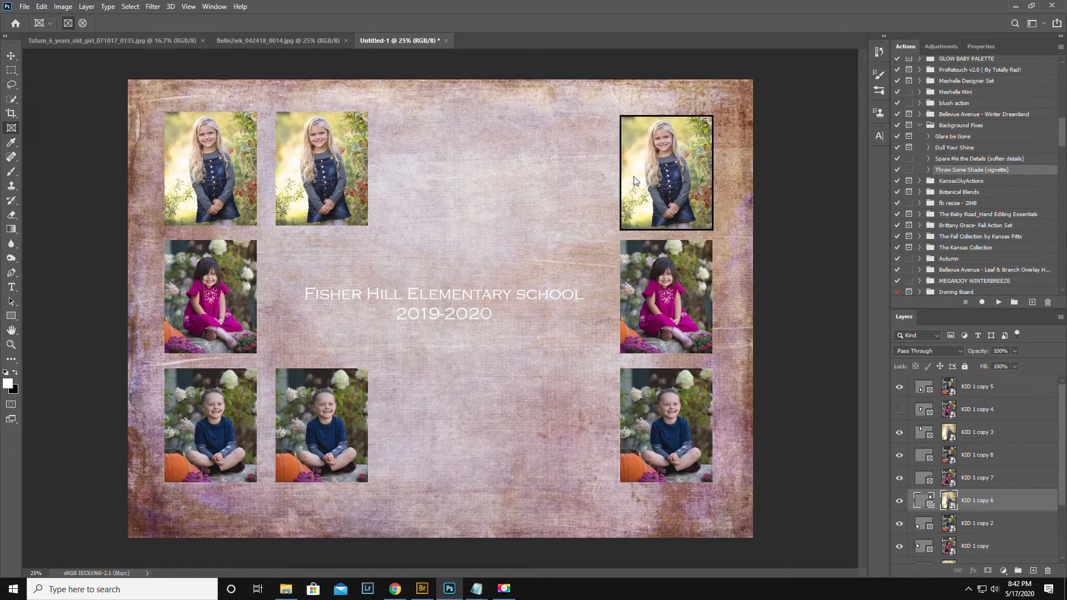
{"action": "mouse_move", "coordinate": [715, 318]}
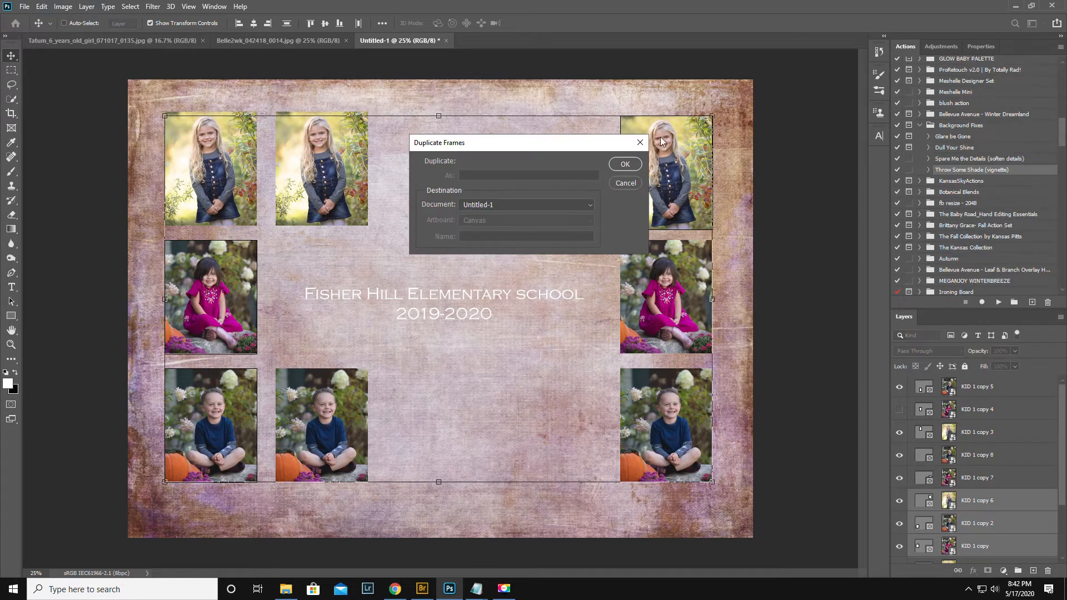
{"action": "left_click", "coordinate": [624, 165]}
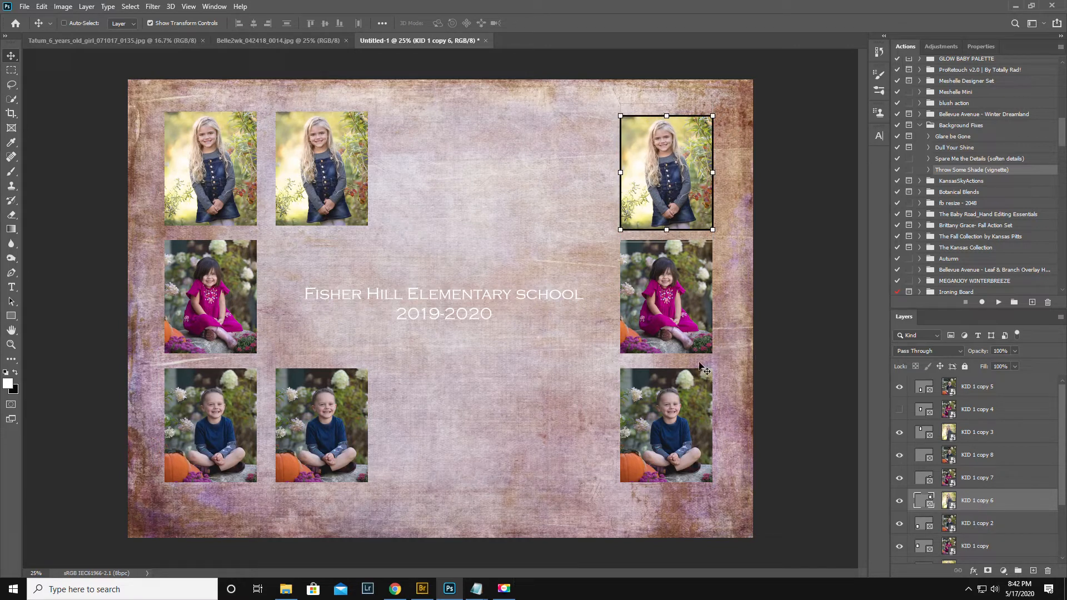
{"action": "mouse_move", "coordinate": [443, 365]}
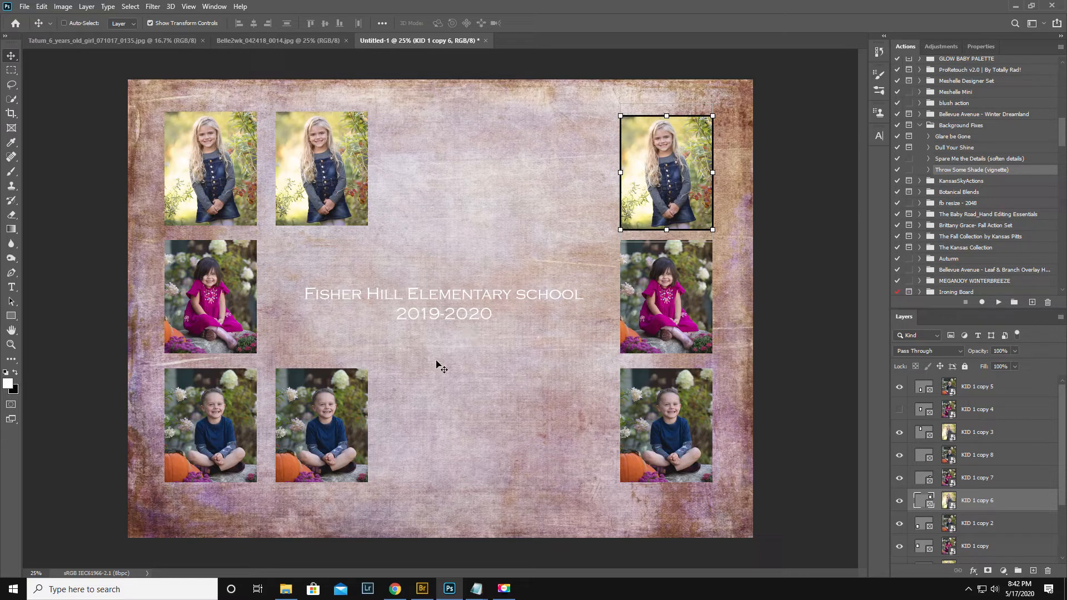
{"action": "scroll", "scroll_direction": "down", "scroll_amount": 3}
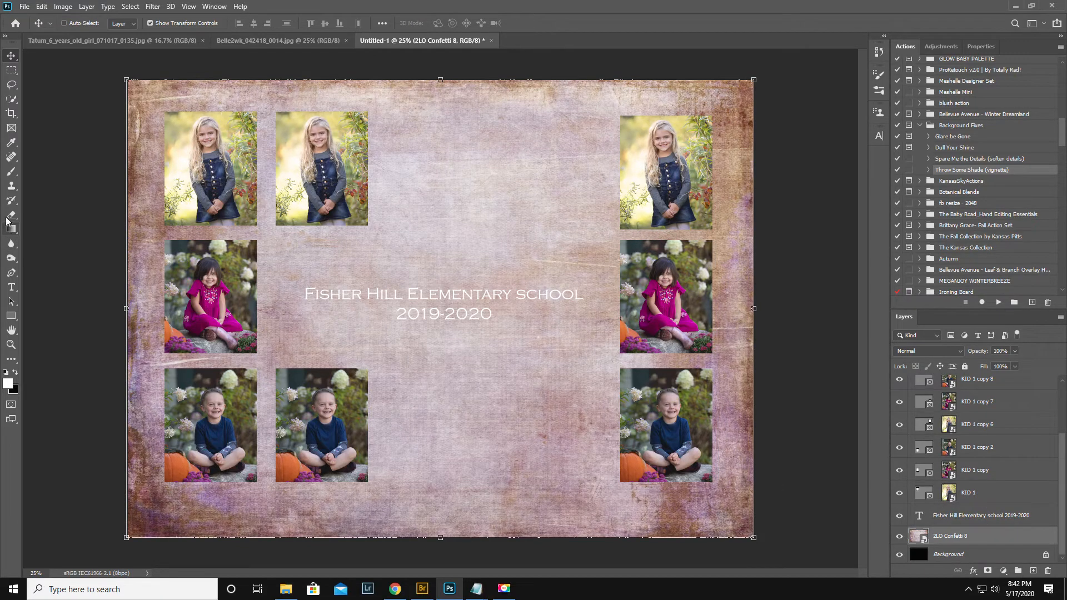
{"action": "mouse_move", "coordinate": [101, 298]}
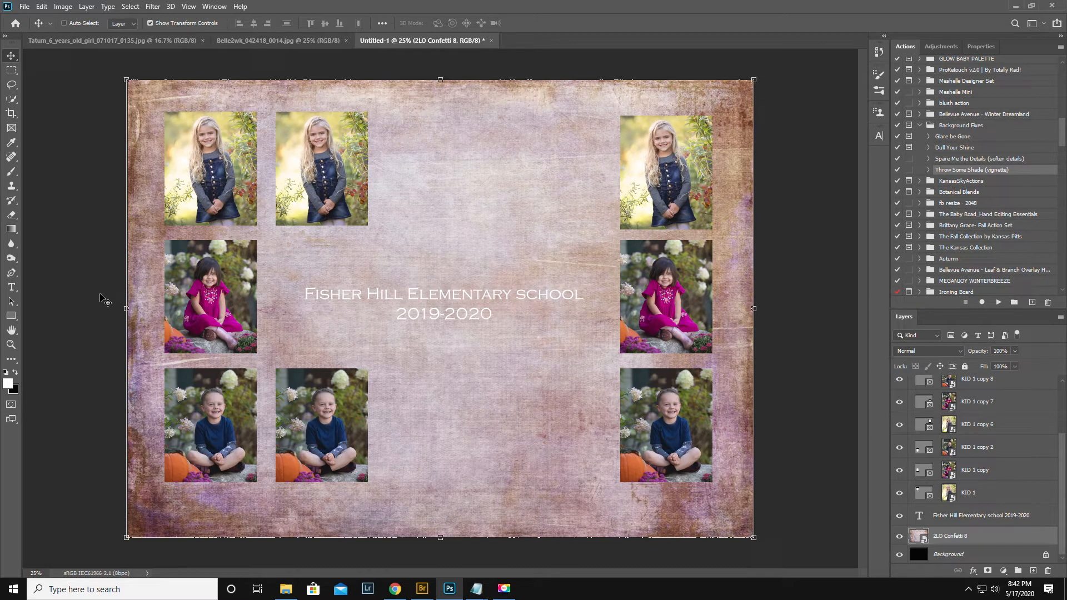
{"action": "mouse_move", "coordinate": [516, 427]}
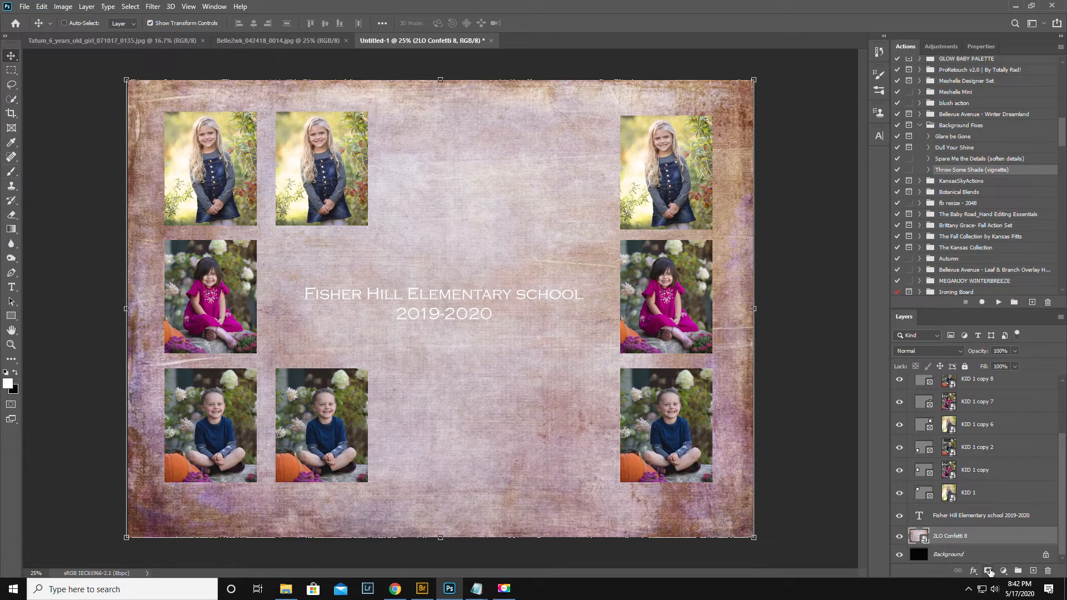
Add a layer mask to the Confetti 8 texture and brush it at 33% opacity behind the school name
{"action": "left_click", "coordinate": [1003, 570]}
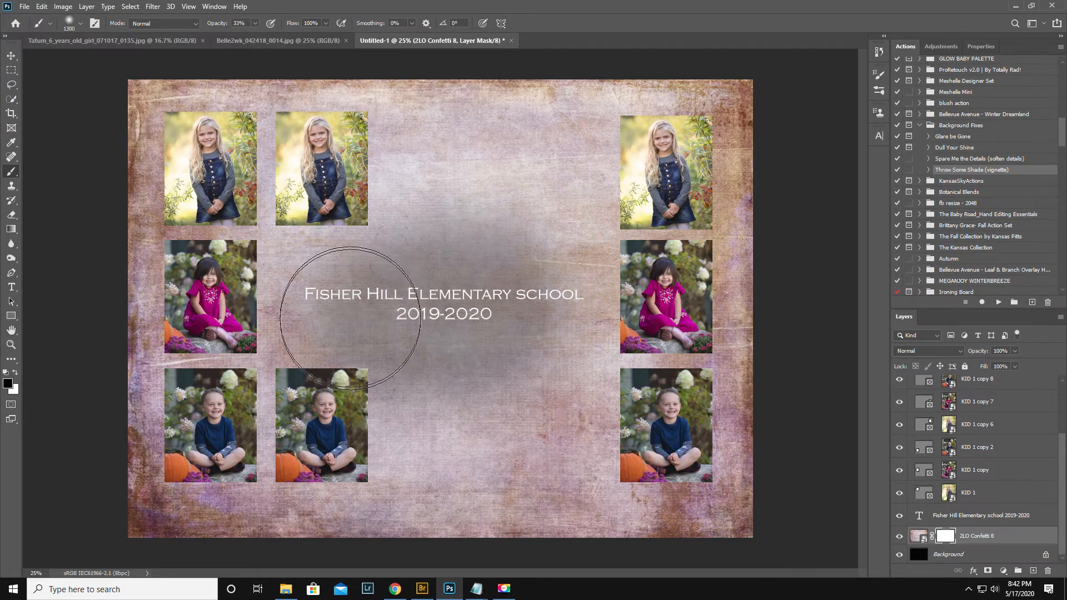
{"action": "left_click_drag", "start_coordinate": [354, 320], "coordinate": [520, 320]}
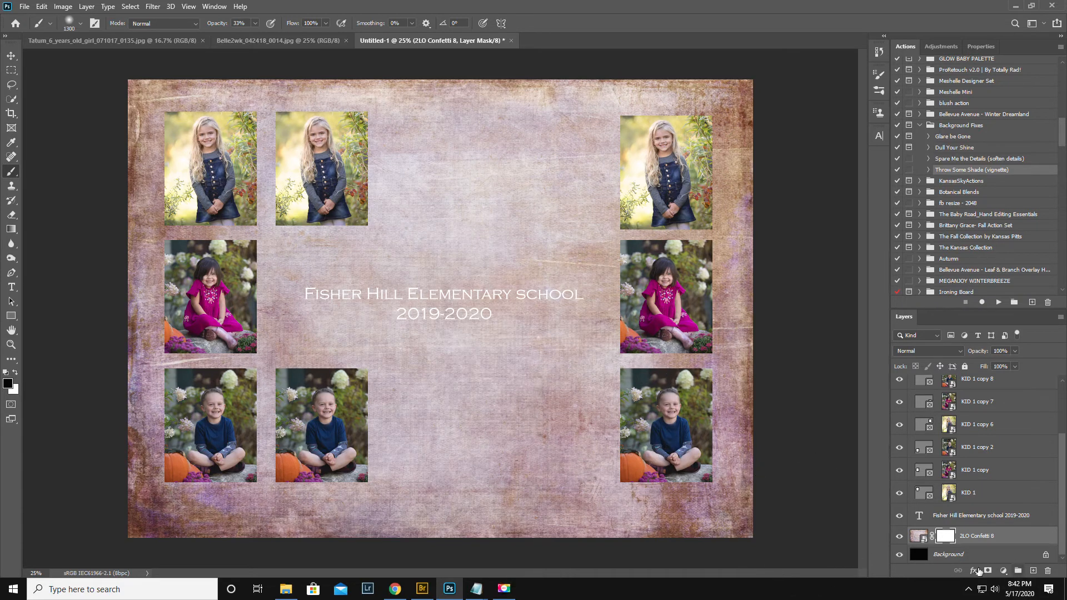
{"action": "left_click", "coordinate": [948, 554]}
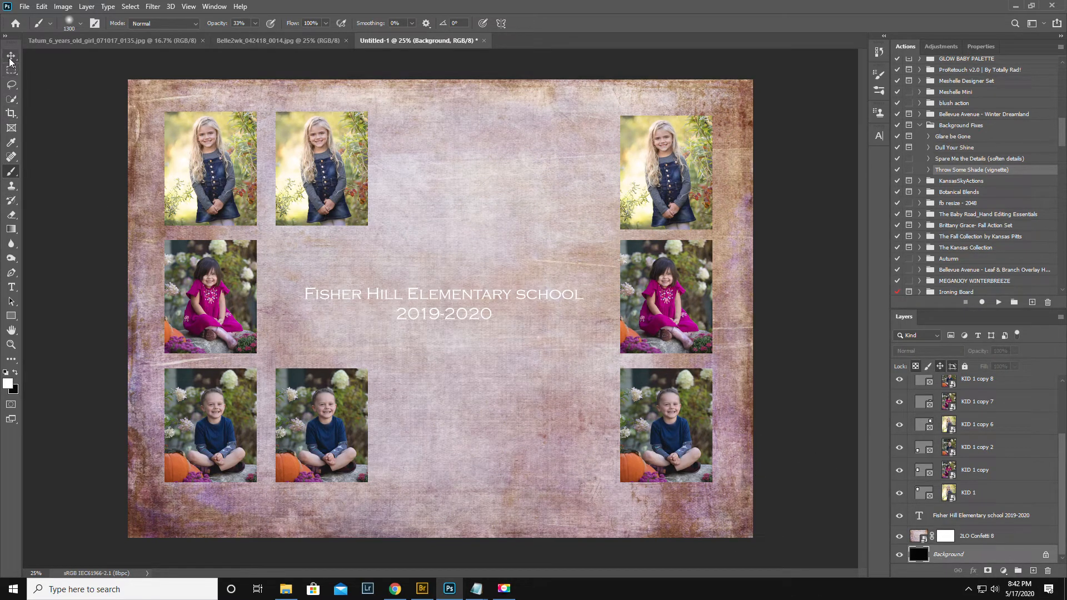
Fill the bottom Background layer with solid white via Edit > Fill
{"action": "left_click", "coordinate": [11, 69]}
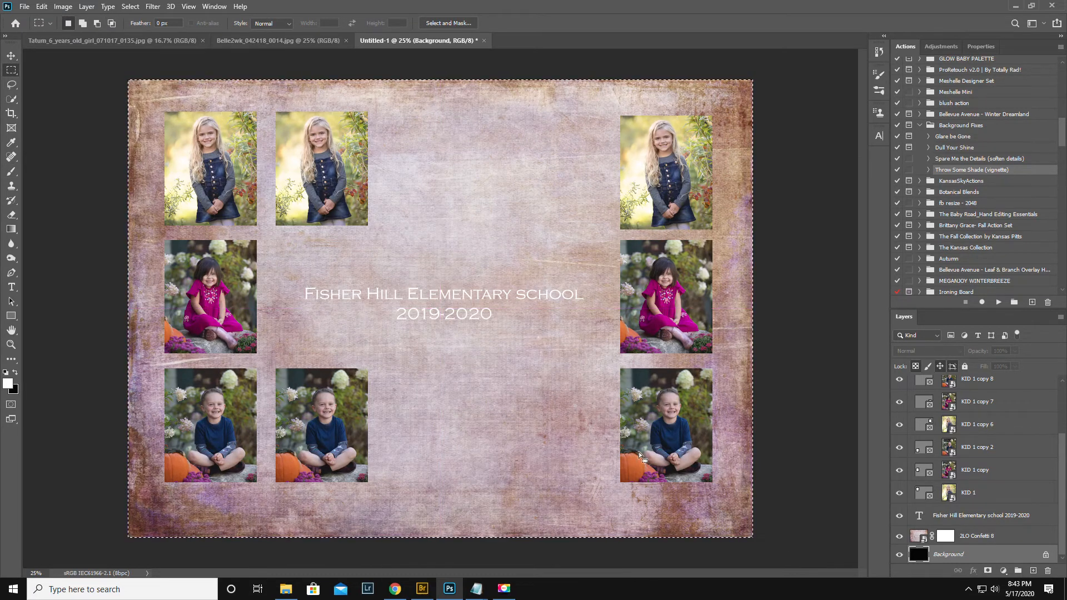
{"action": "left_click", "coordinate": [41, 7]}
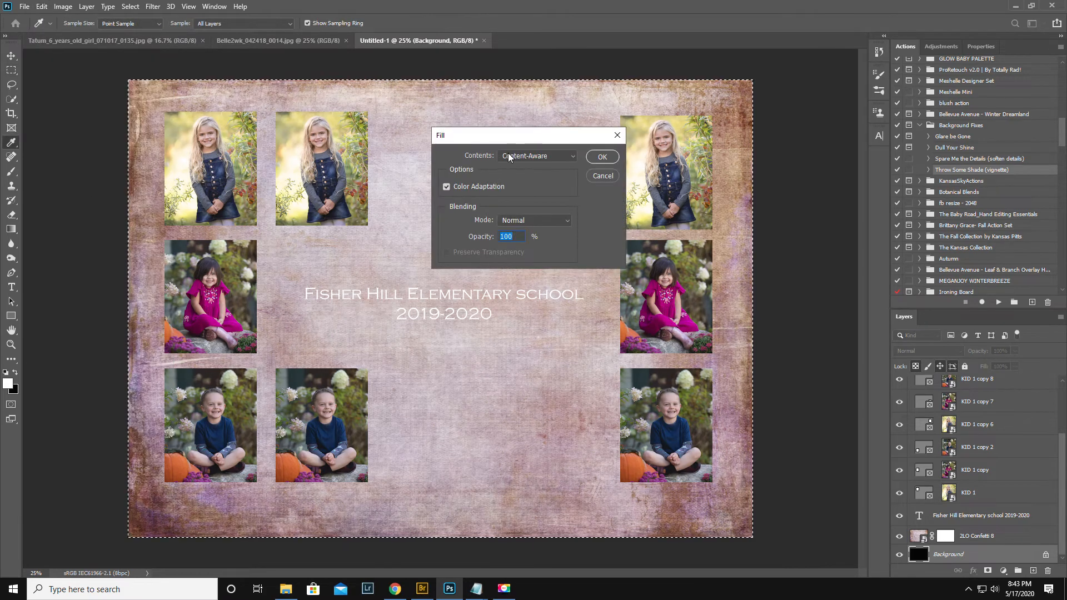
{"action": "left_click", "coordinate": [537, 156]}
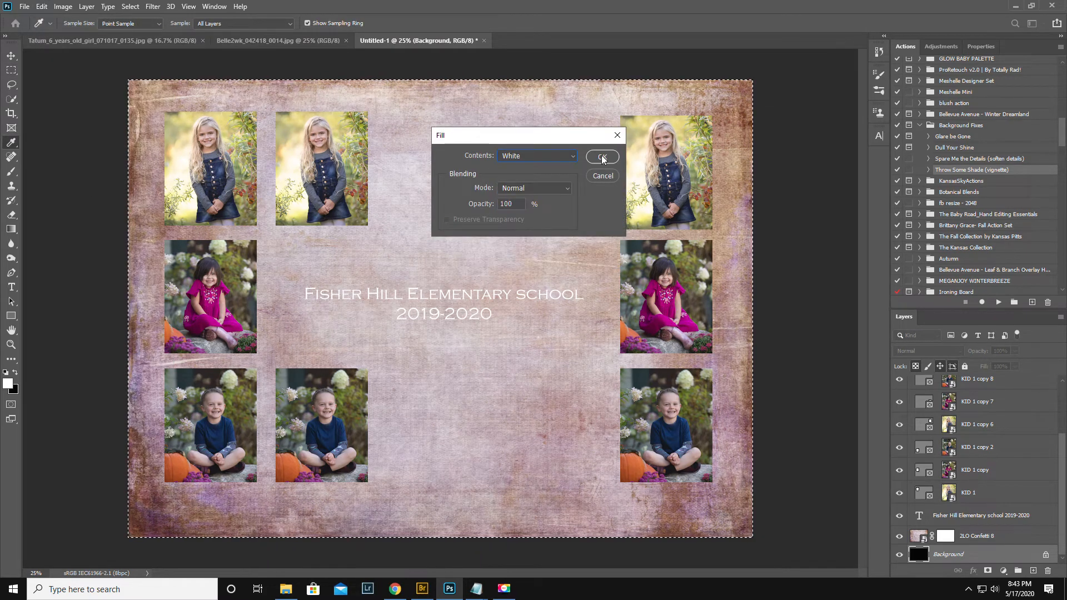
{"action": "left_click", "coordinate": [601, 157]}
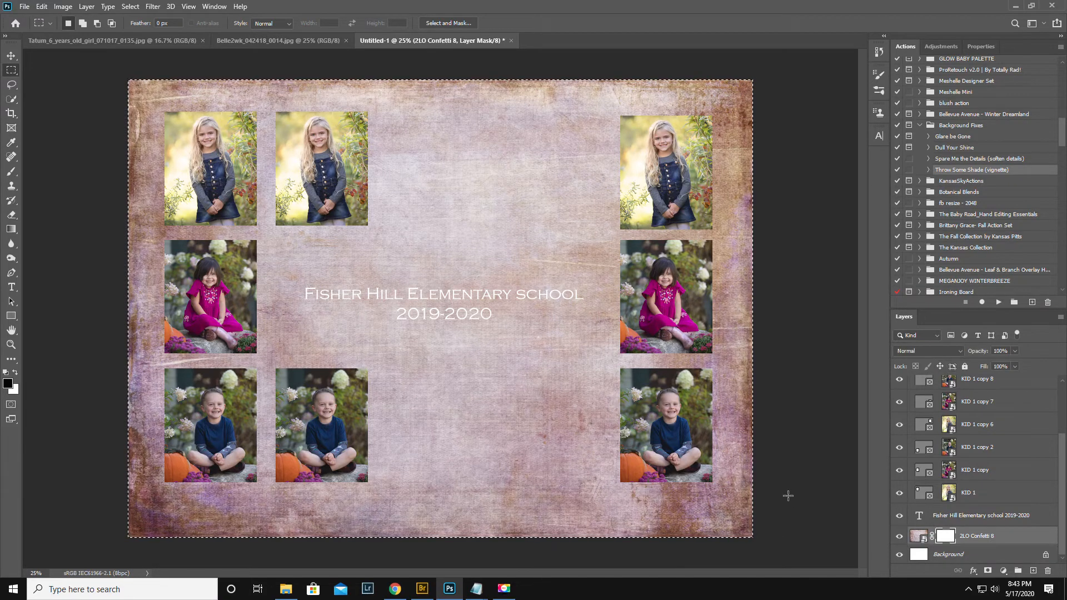
Brush the Confetti 8 mask across the middle to lighten the texture behind the Fisher Hill Elementary title
{"action": "left_click", "coordinate": [11, 174]}
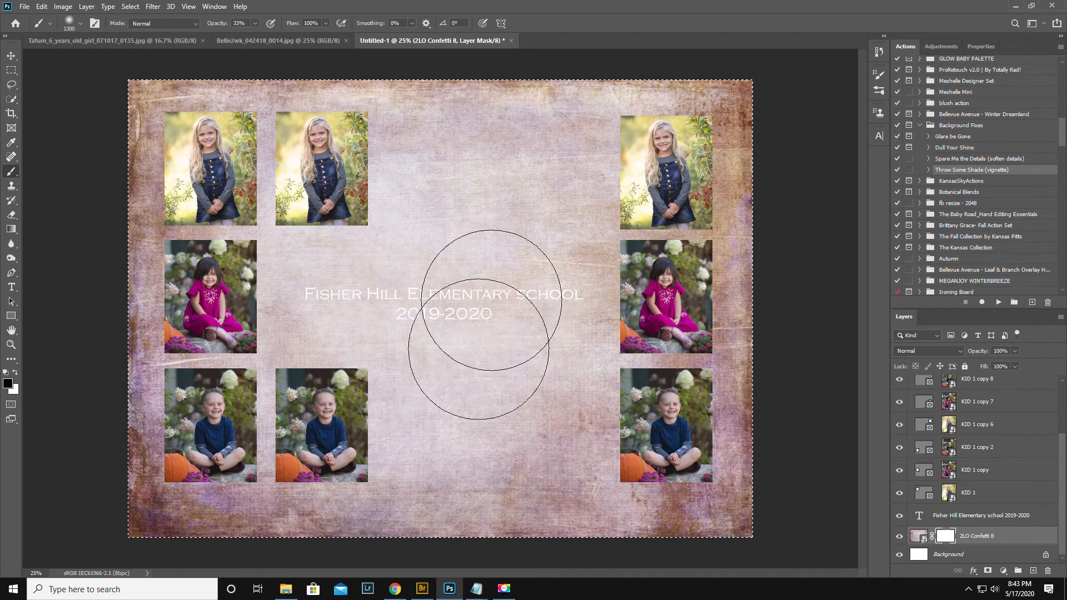
{"action": "left_click_drag", "start_coordinate": [480, 307], "coordinate": [327, 266]}
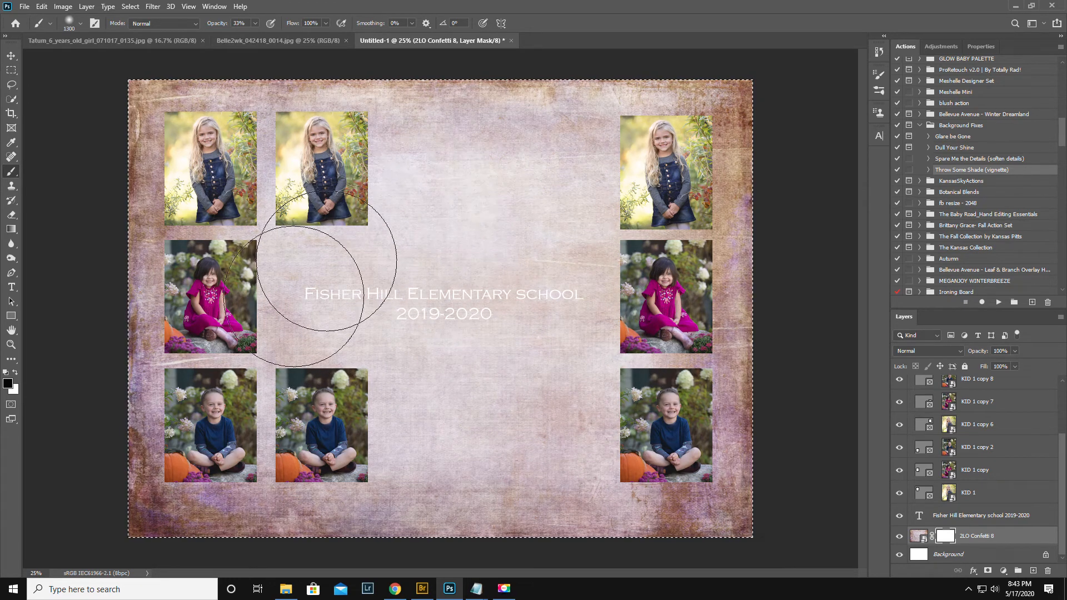
{"action": "mouse_move", "coordinate": [211, 429]}
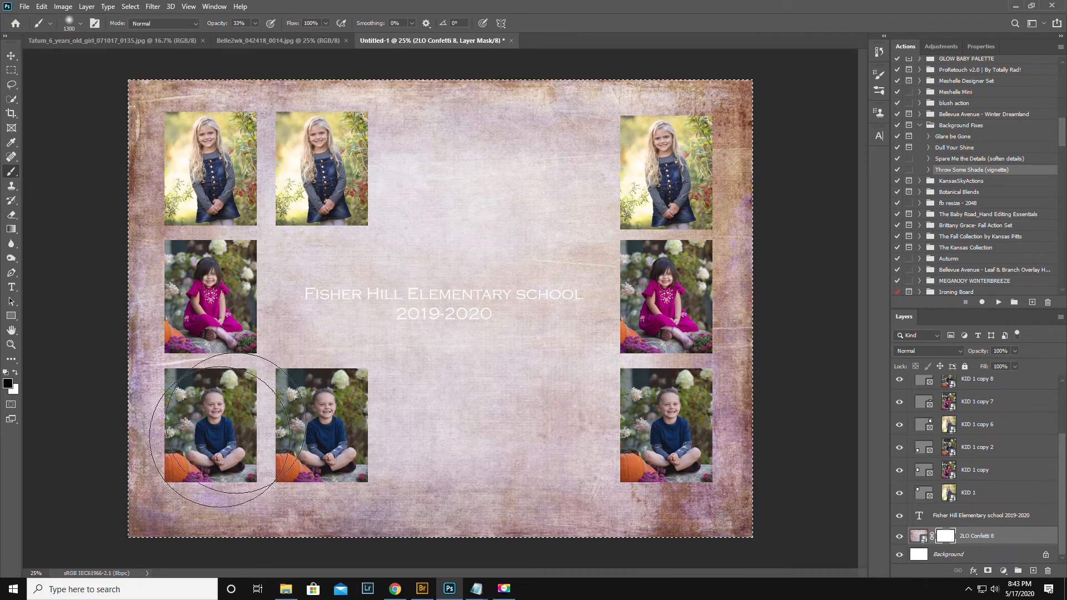
{"action": "mouse_move", "coordinate": [353, 371]}
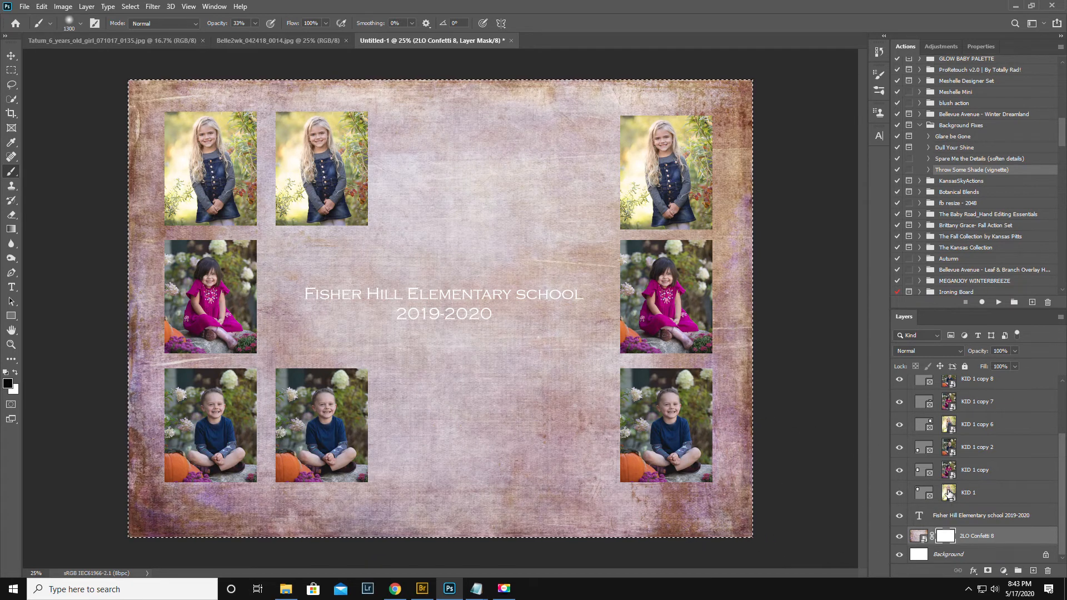
{"action": "left_click", "coordinate": [975, 493]}
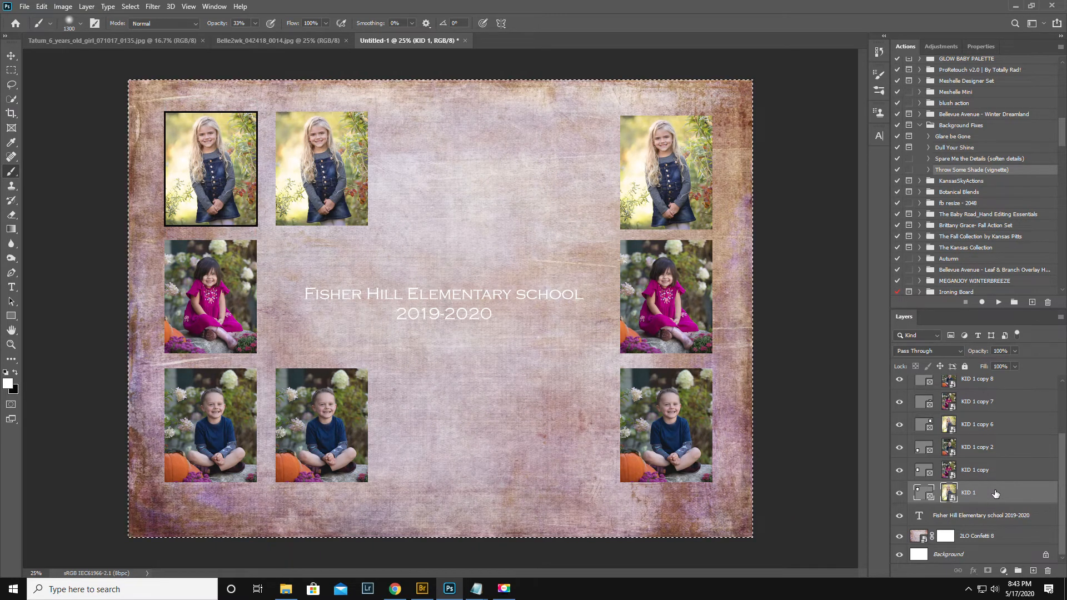
Enable a Stroke effect on KID 1 and choose a bright blue stroke colour
{"action": "double_click", "coordinate": [969, 492]}
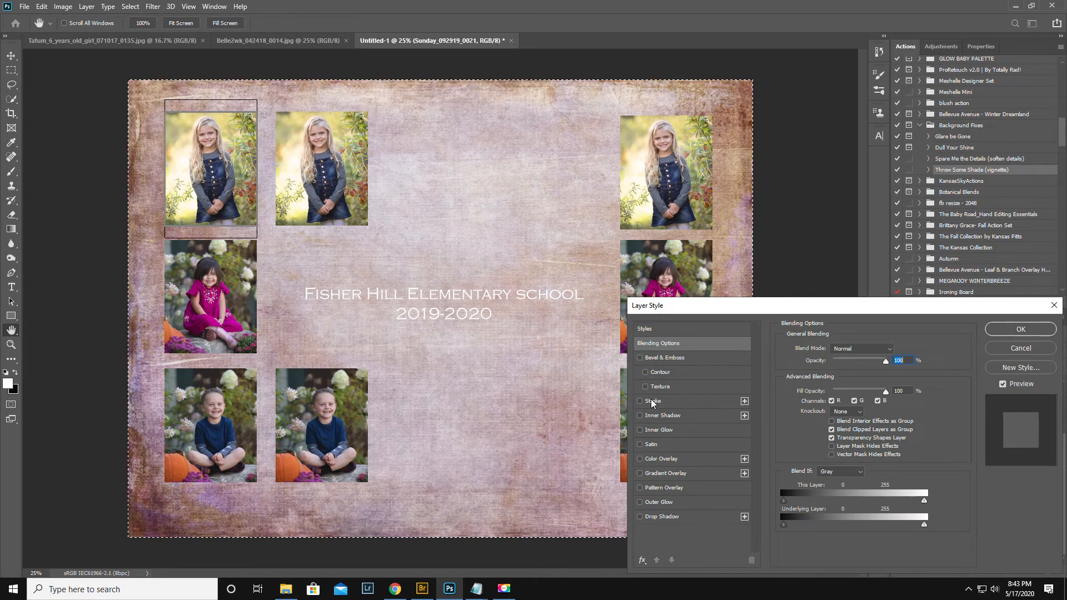
{"action": "left_click", "coordinate": [639, 402]}
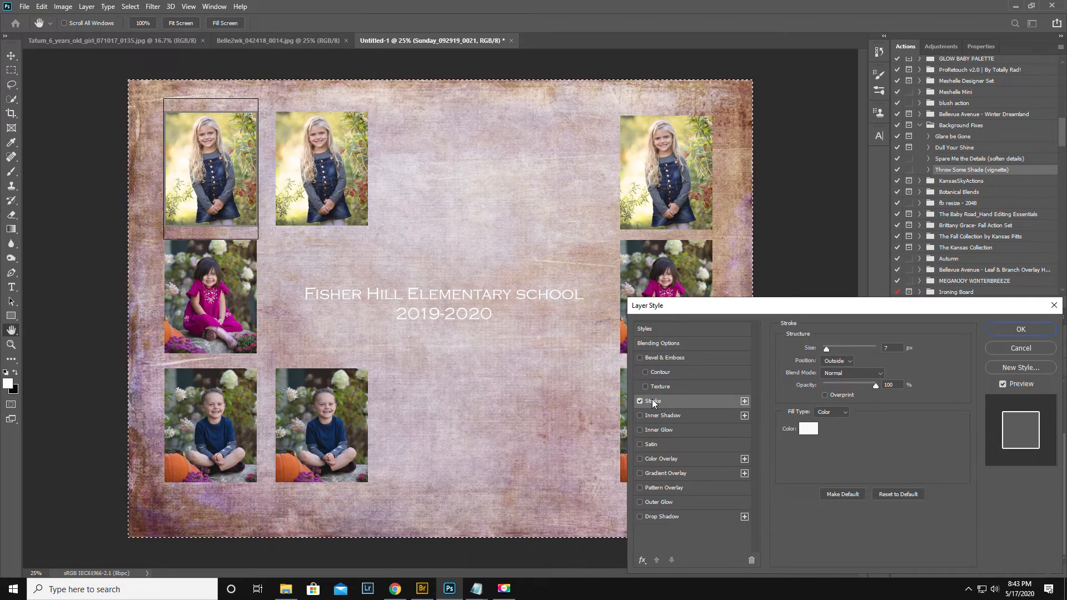
{"action": "mouse_move", "coordinate": [808, 429]}
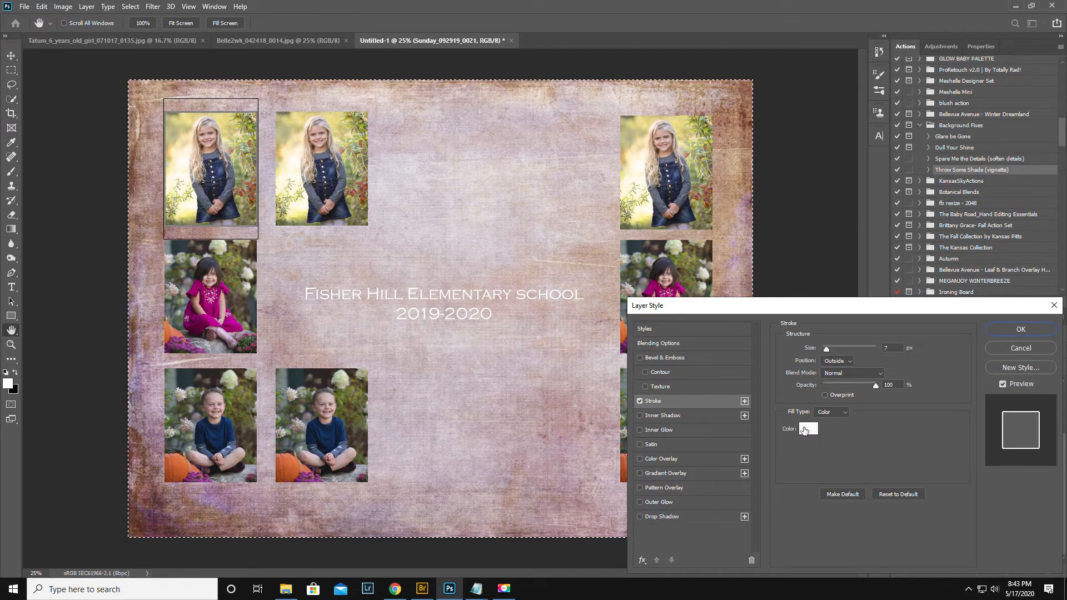
{"action": "left_click", "coordinate": [808, 429]}
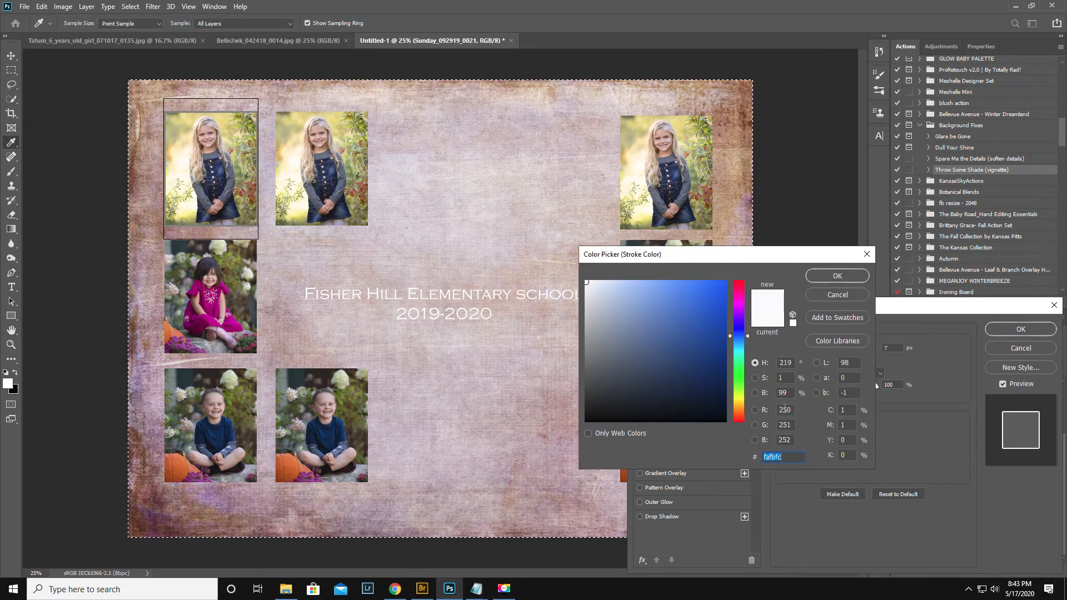
{"action": "left_click", "coordinate": [687, 323]}
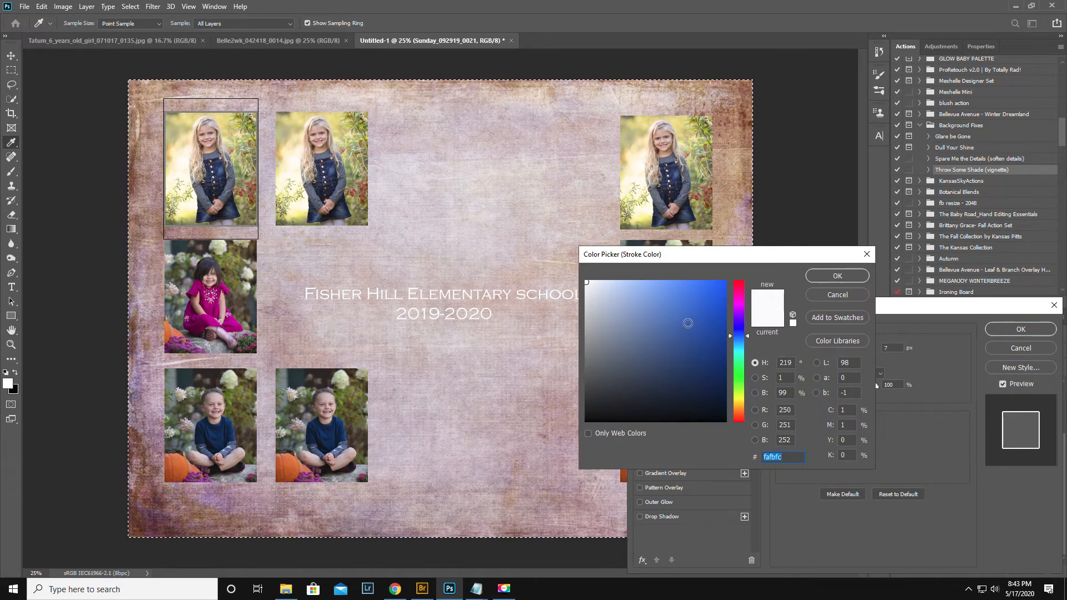
{"action": "left_click", "coordinate": [701, 290]}
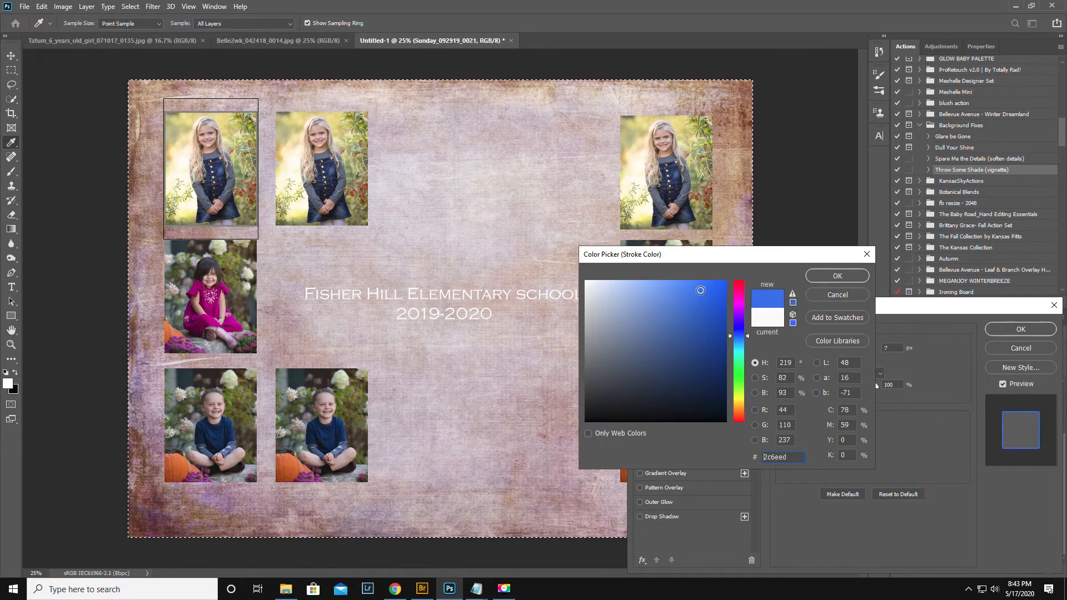
{"action": "left_click", "coordinate": [837, 276]}
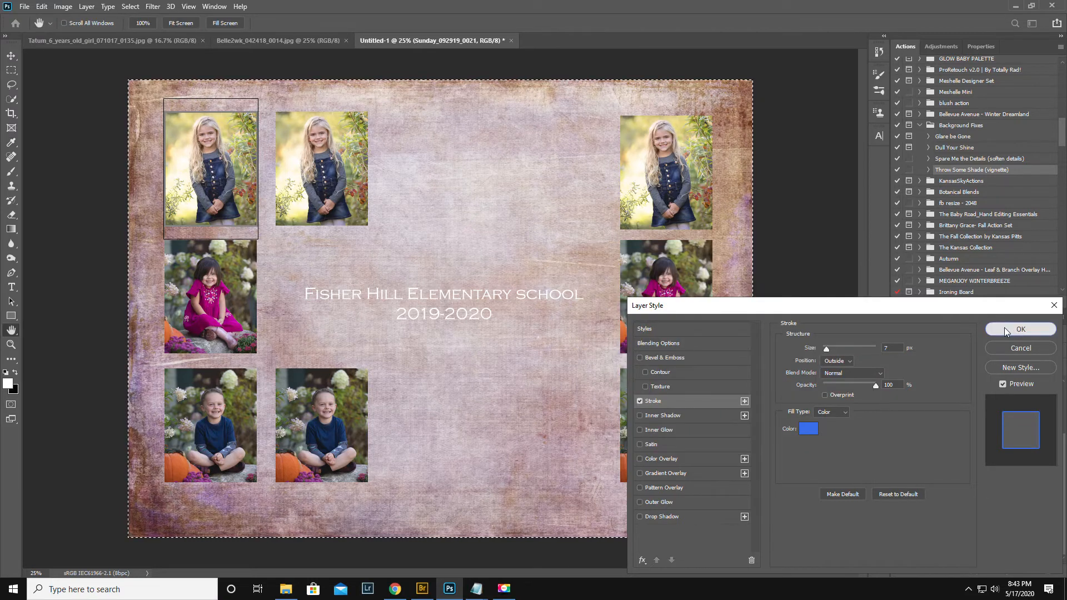
Apply the 7 px outside blue stroke to the KID 1 photo layer
{"action": "left_click", "coordinate": [1020, 329]}
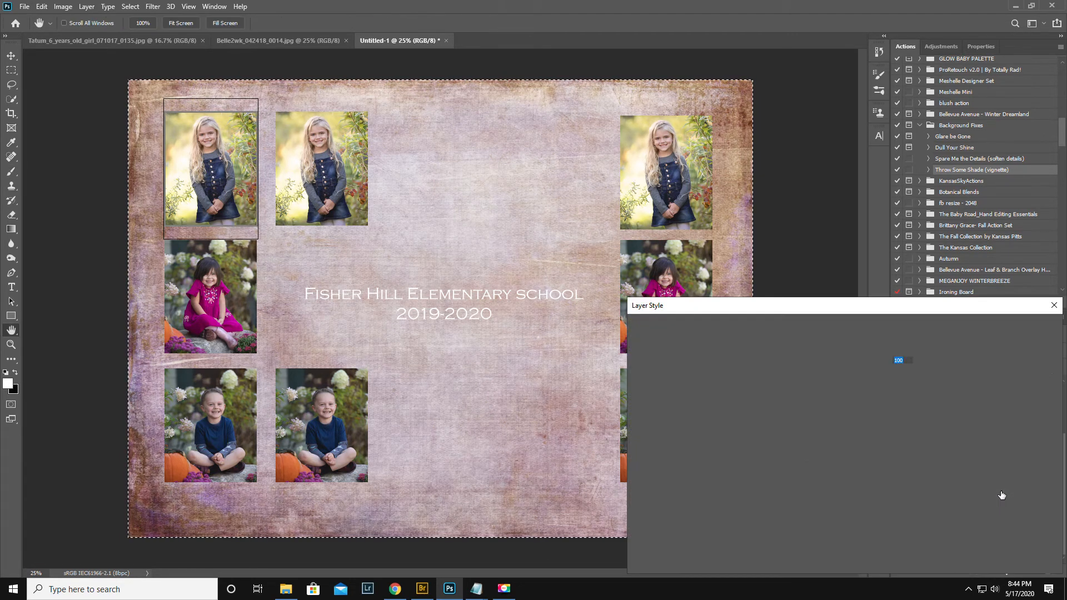
{"action": "left_click", "coordinate": [653, 402]}
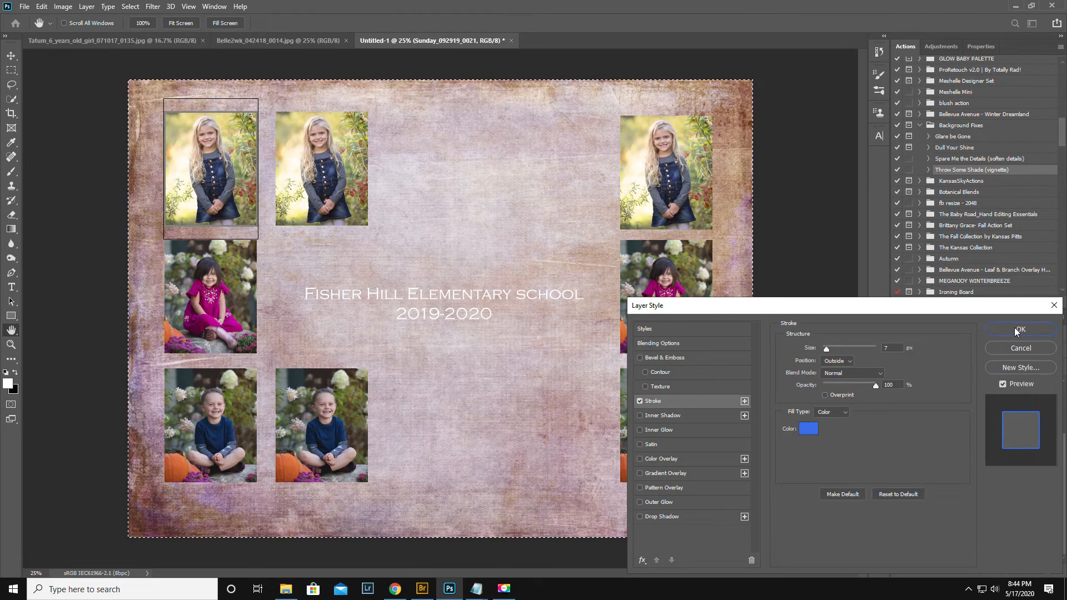
{"action": "left_click", "coordinate": [1020, 329]}
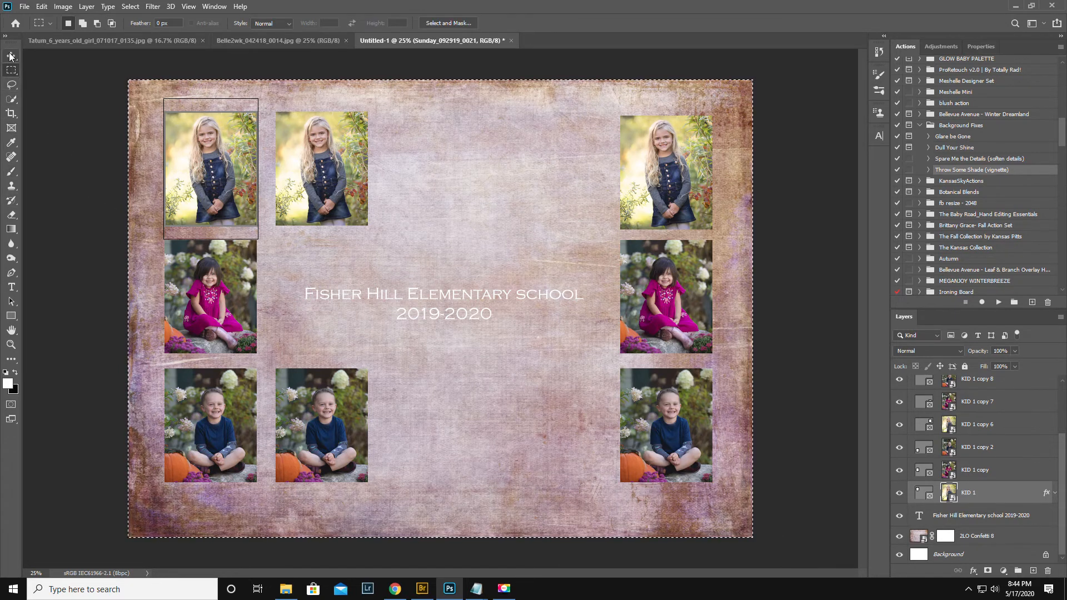
Reopen the Layer Style settings for KID 1 with its stroke still enabled
{"action": "left_click", "coordinate": [11, 55]}
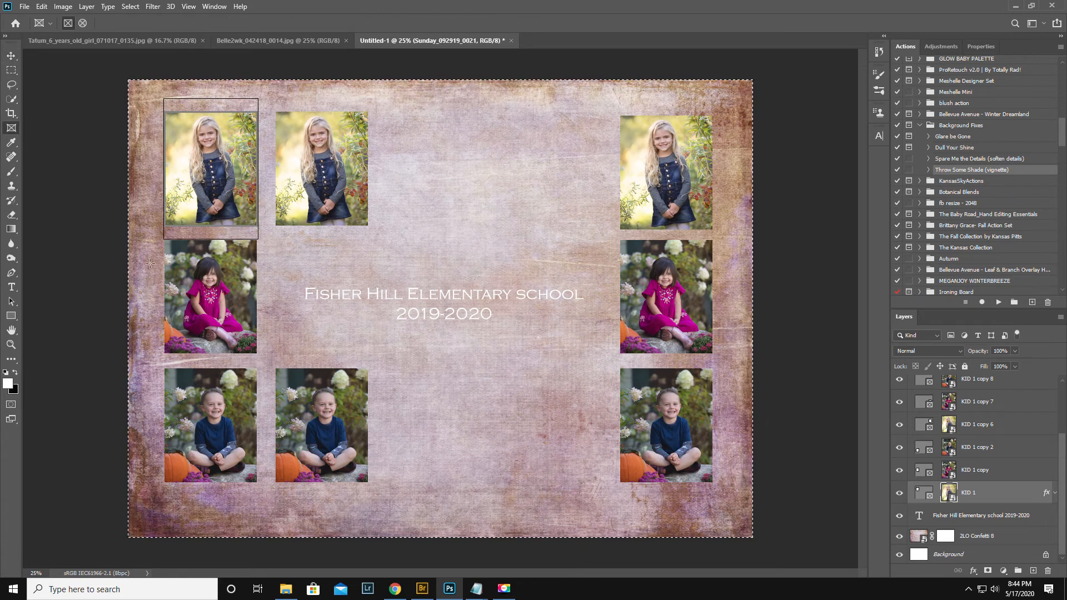
{"action": "left_click", "coordinate": [977, 469]}
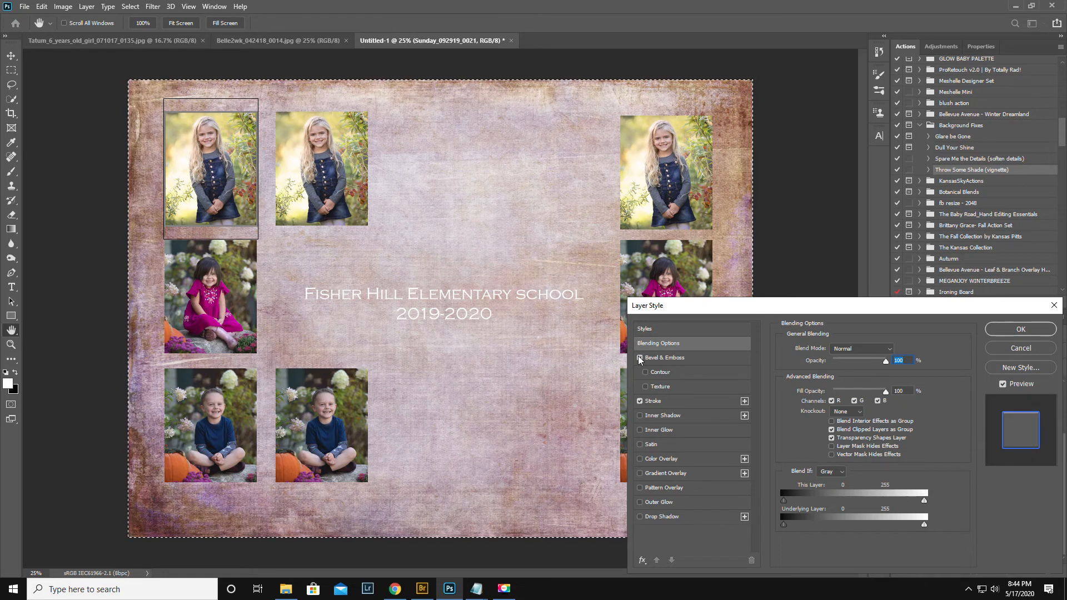
Try an Outer Glow, cancel so KID 1 keeps only its stroke, and select KID 1 copy 7
{"action": "left_click", "coordinate": [639, 357]}
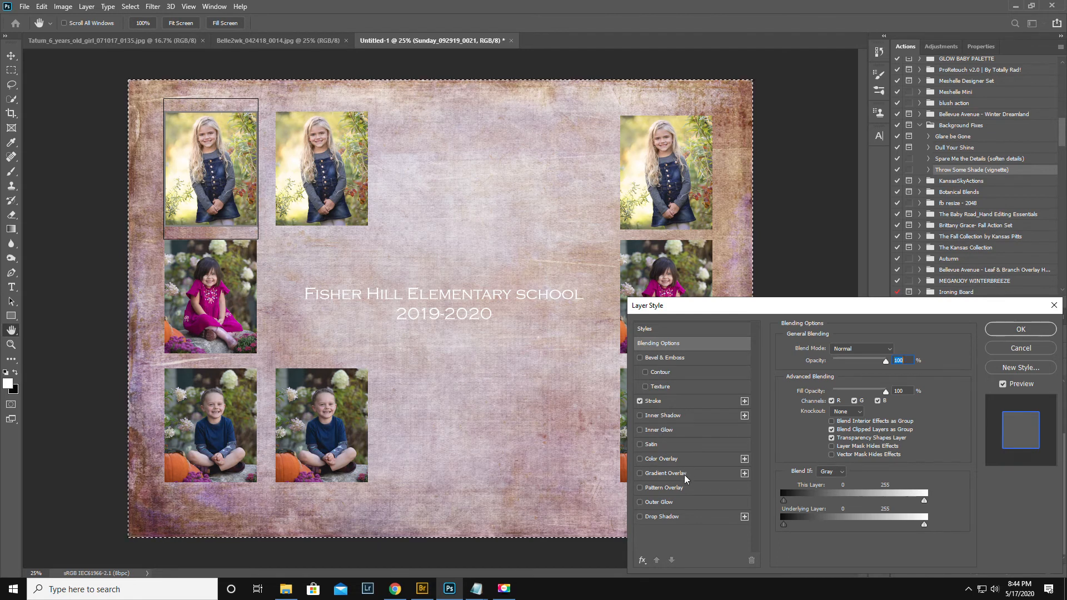
{"action": "left_click", "coordinate": [657, 503]}
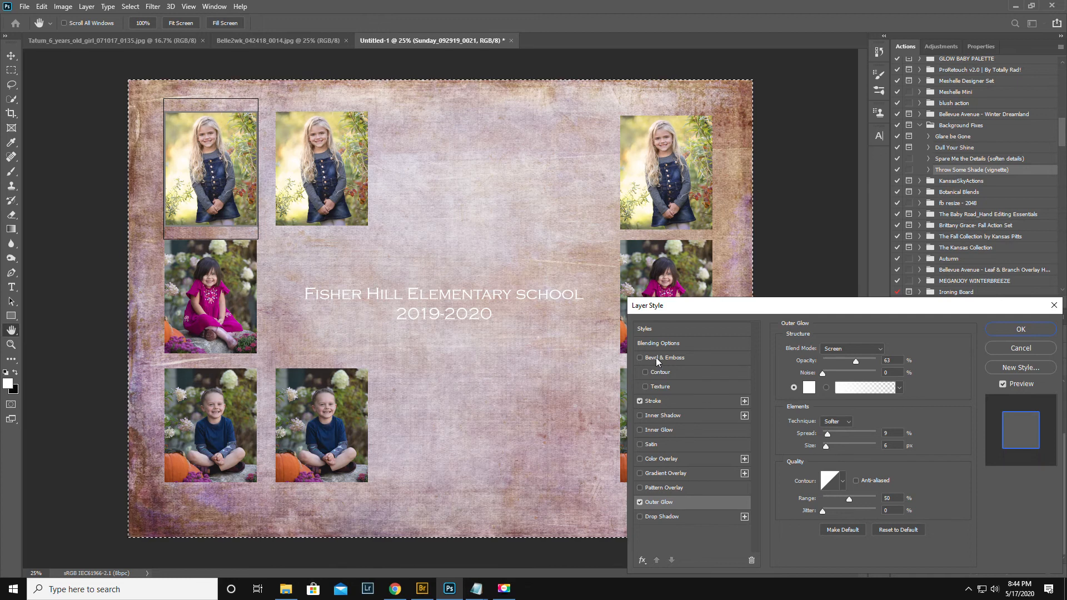
{"action": "left_click", "coordinate": [652, 401]}
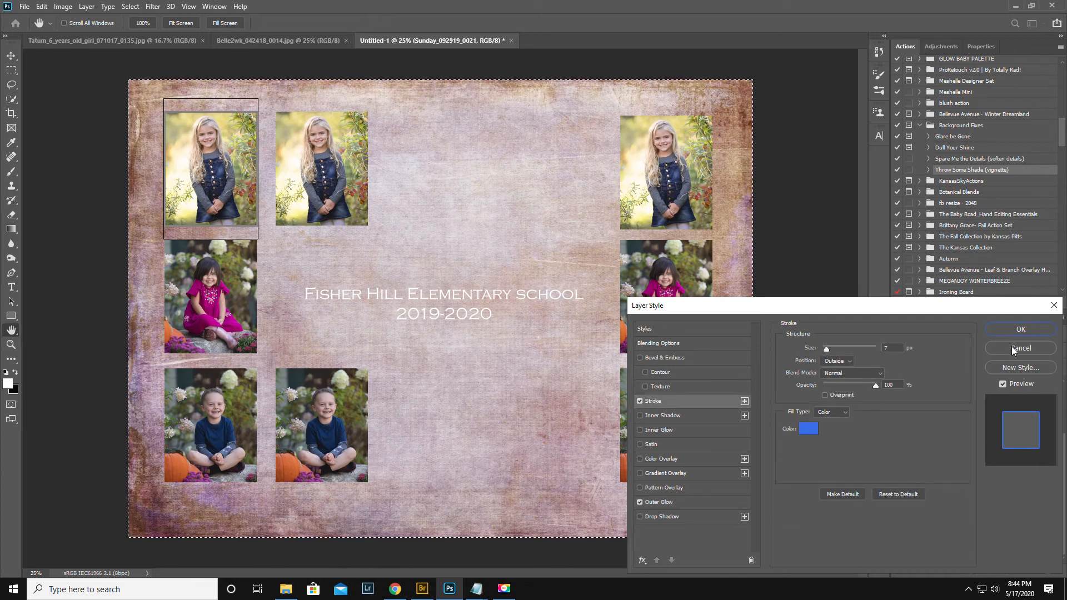
{"action": "left_click", "coordinate": [1020, 348]}
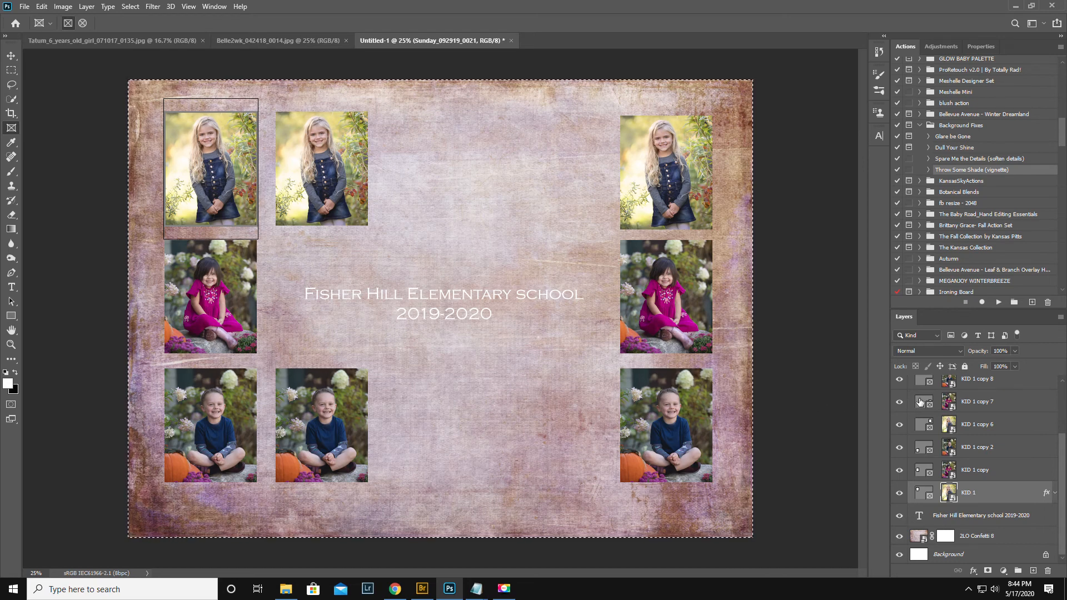
{"action": "left_click", "coordinate": [977, 401]}
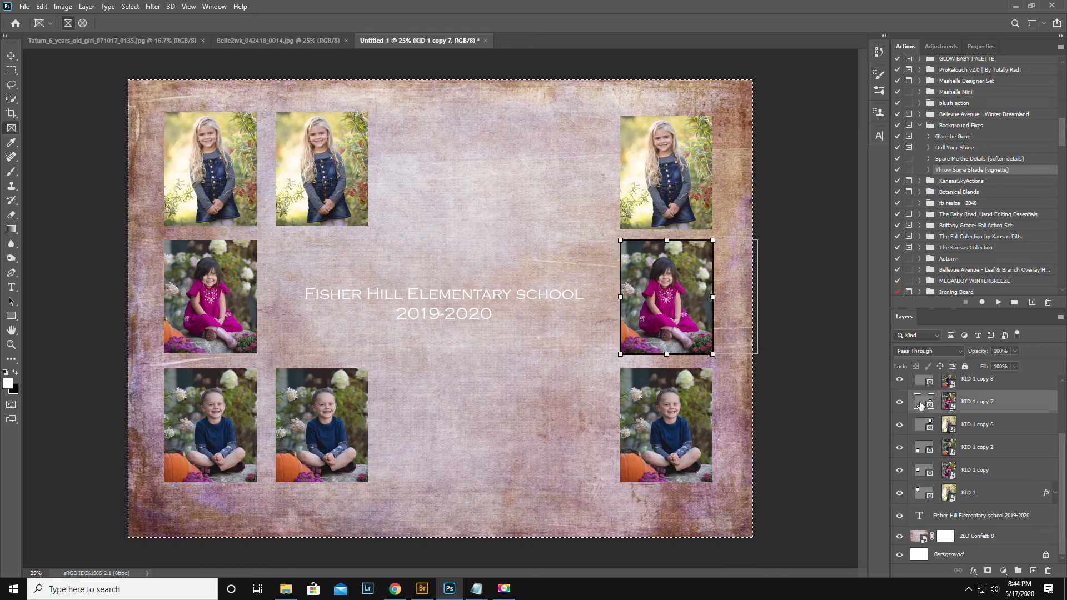